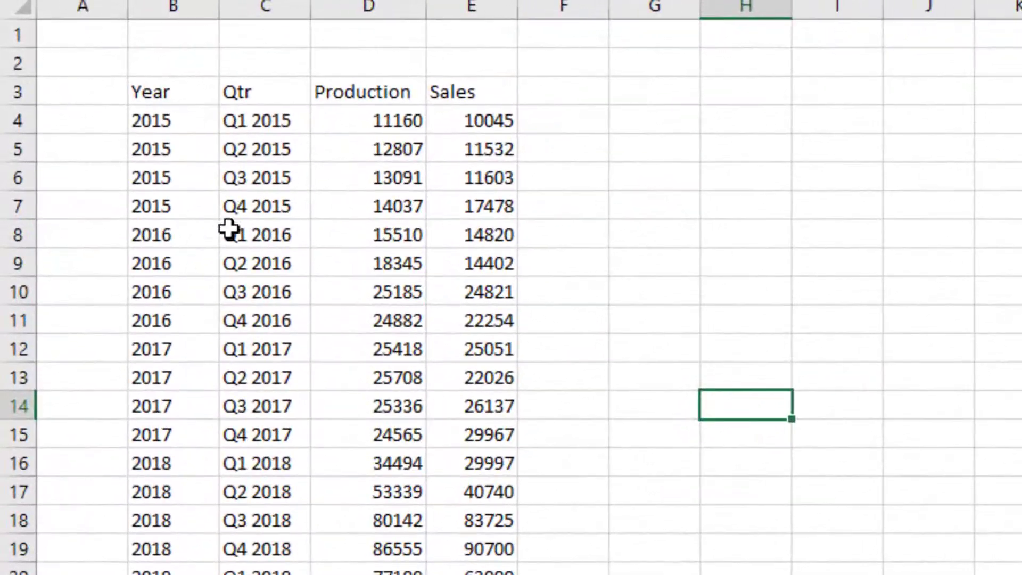
pyautogui.moveTo(369, 121)
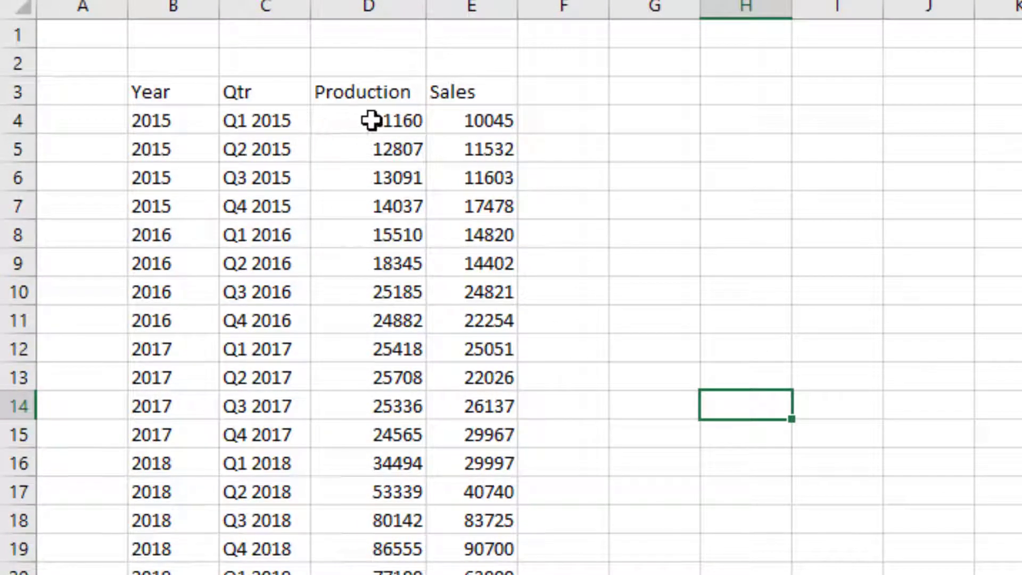
# Convert the Year/Qtr/Production/Sales range $B$3:$E$29 into a table named T_DATA.
pyautogui.click(375, 120)
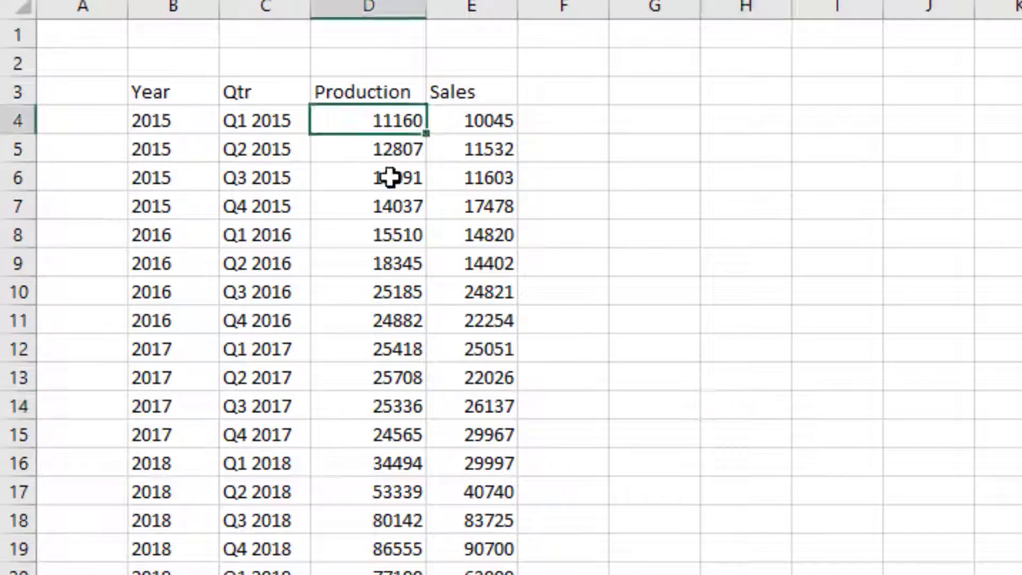
pyautogui.click(472, 120)
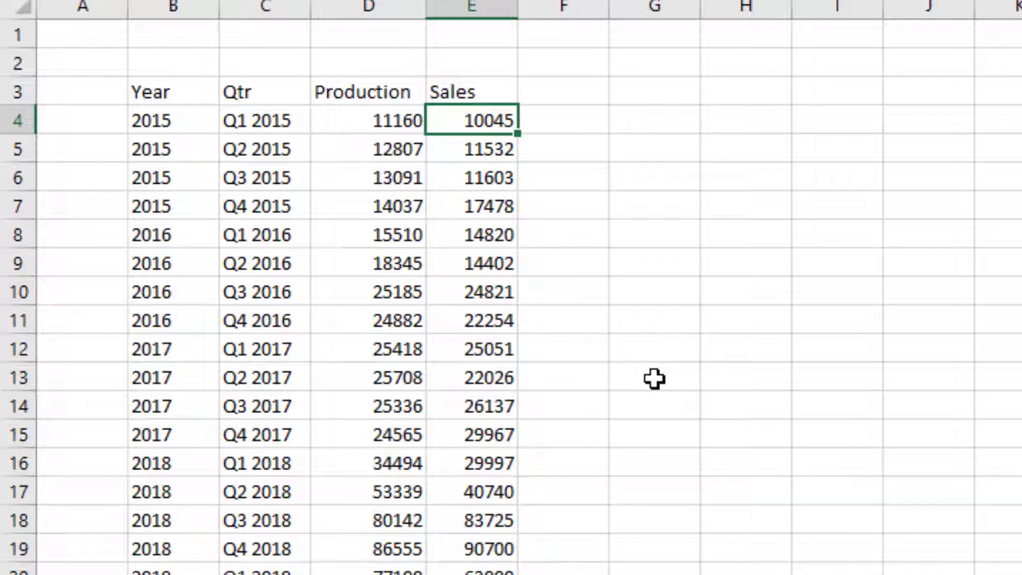
pyautogui.moveTo(276, 278)
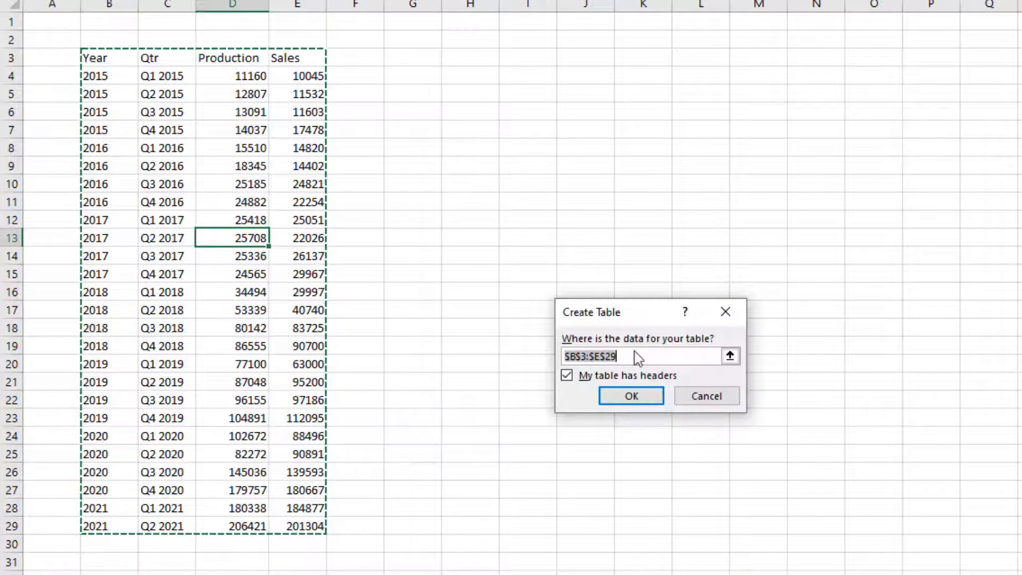
pyautogui.click(631, 395)
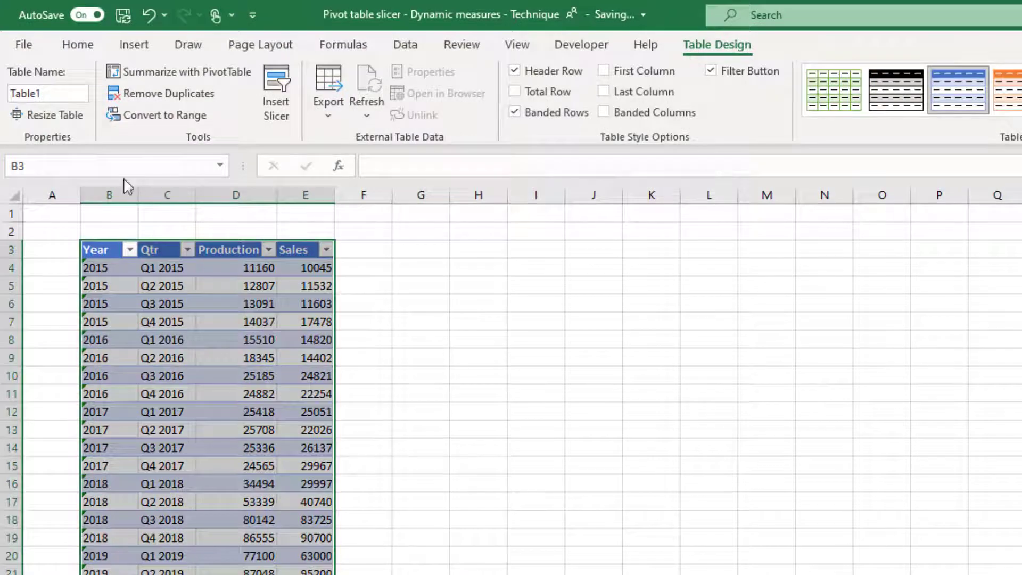
pyautogui.click(47, 94)
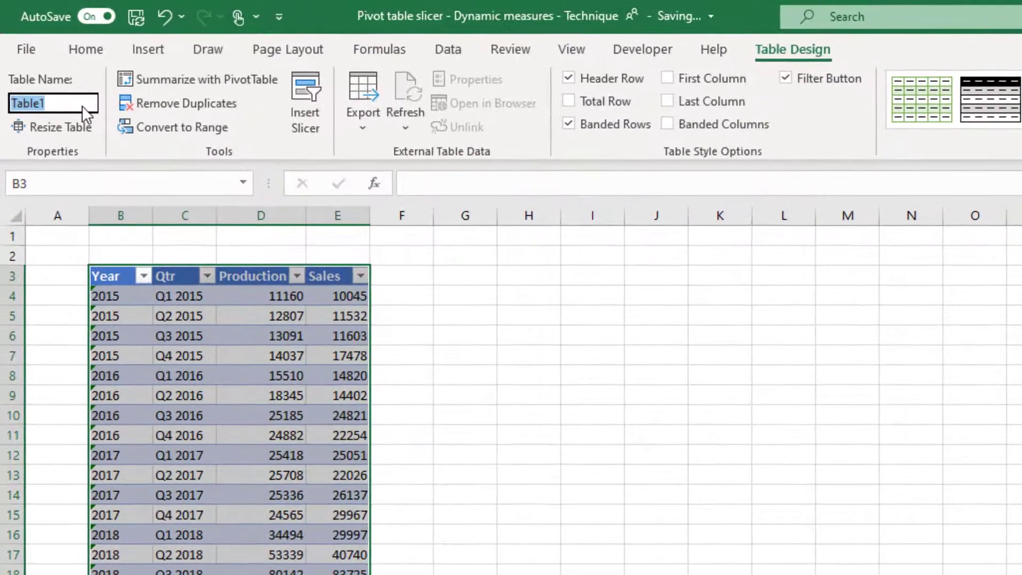
pyautogui.write('T_DATA')
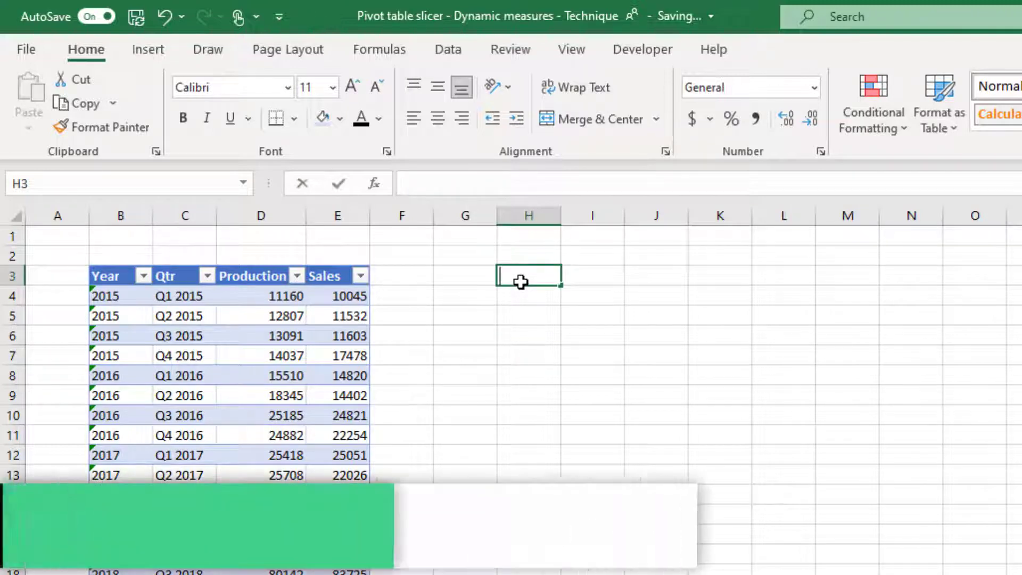
# Enter MEASURES, Production and Sales in H3:H5, convert them to a table and rename it.
pyautogui.write('MEASU')
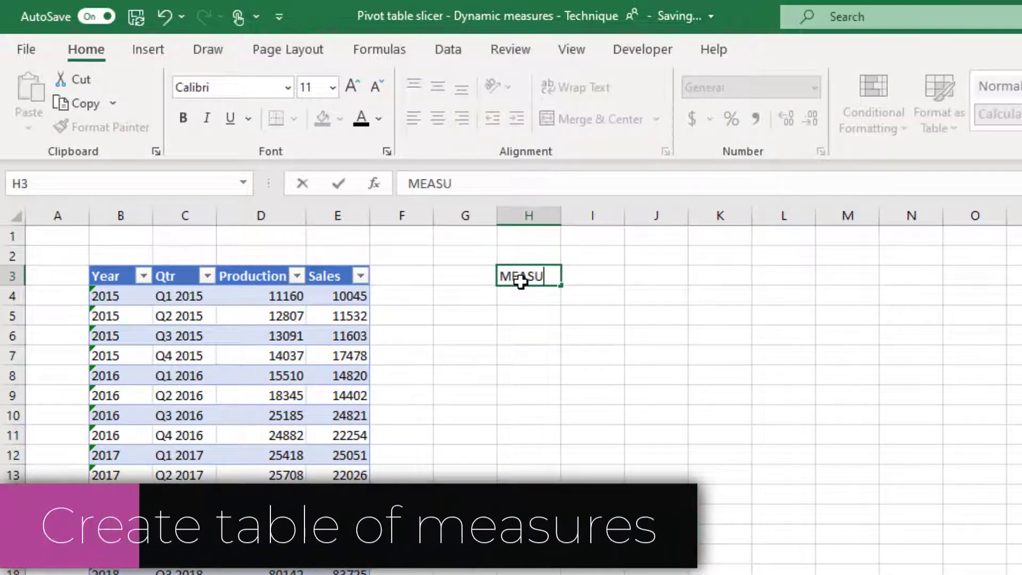
pyautogui.press('Enter')
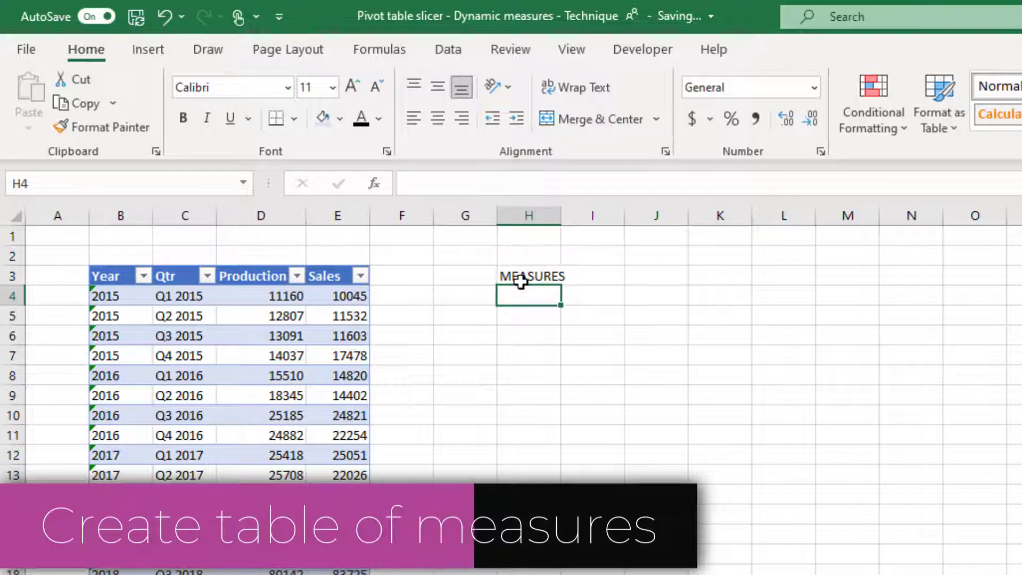
pyautogui.write('Produ')
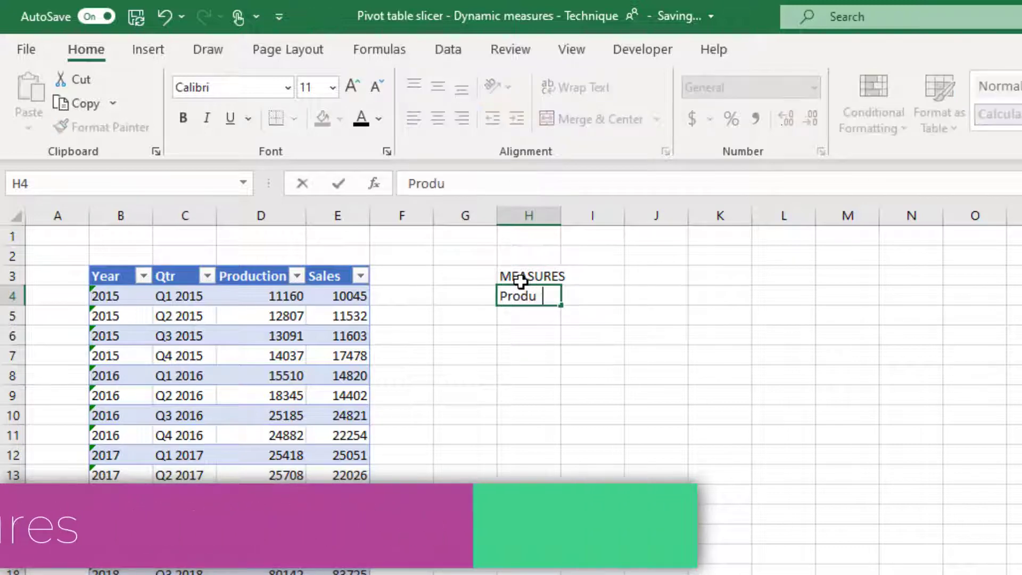
pyautogui.press('Enter')
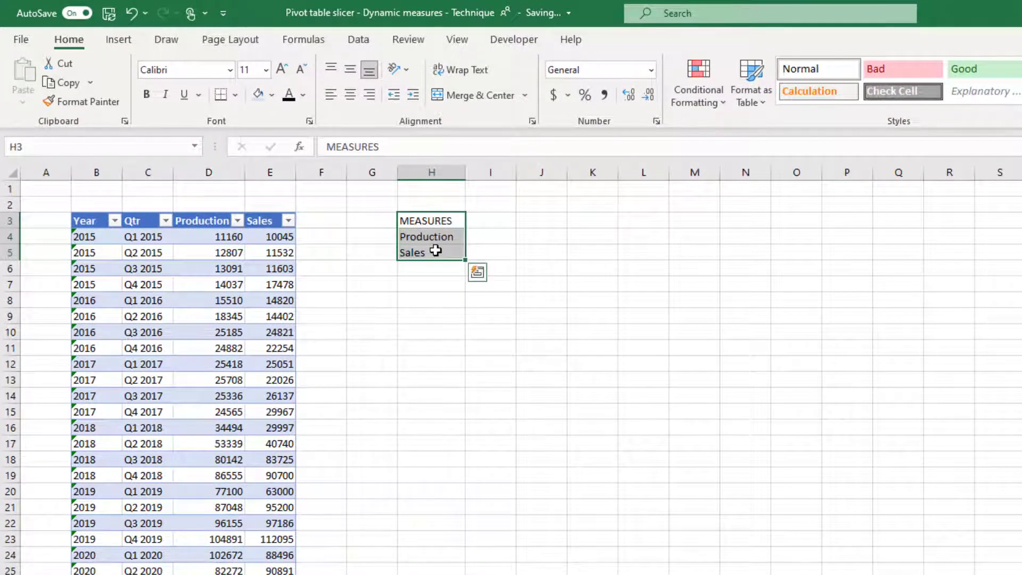
pyautogui.press('ctrl+t')
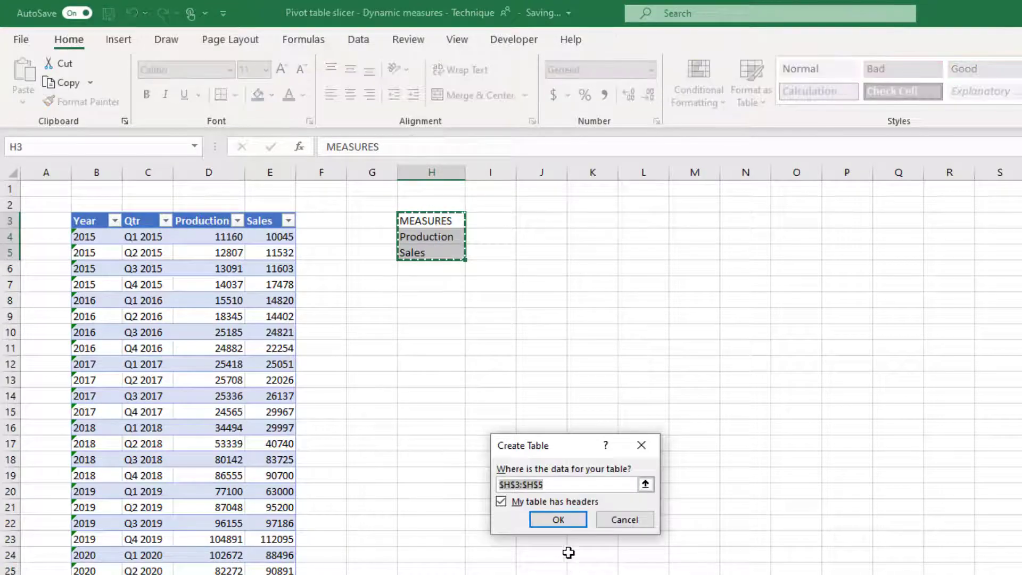
pyautogui.click(558, 519)
pyautogui.write('T')
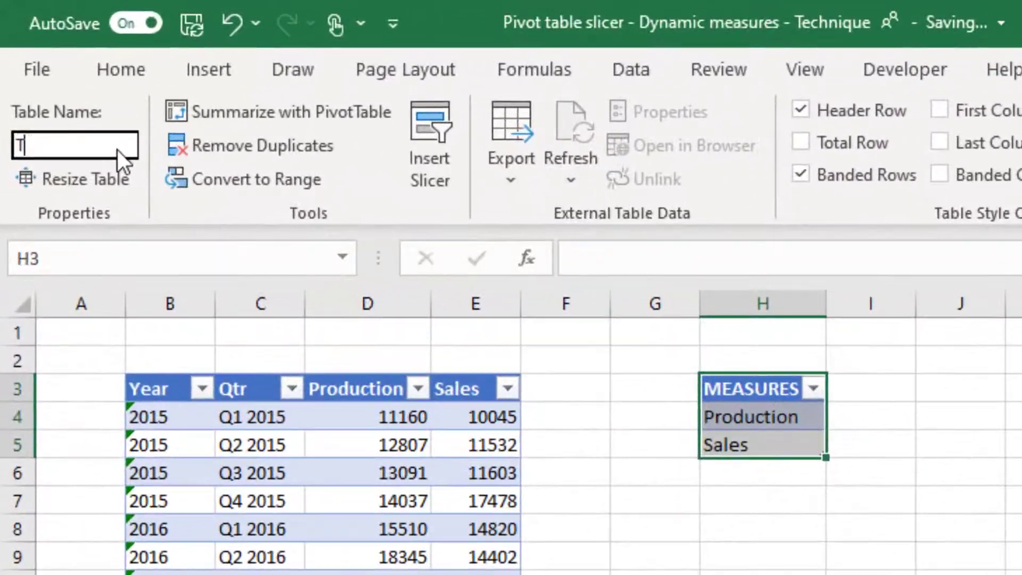
pyautogui.write('_MEAS')
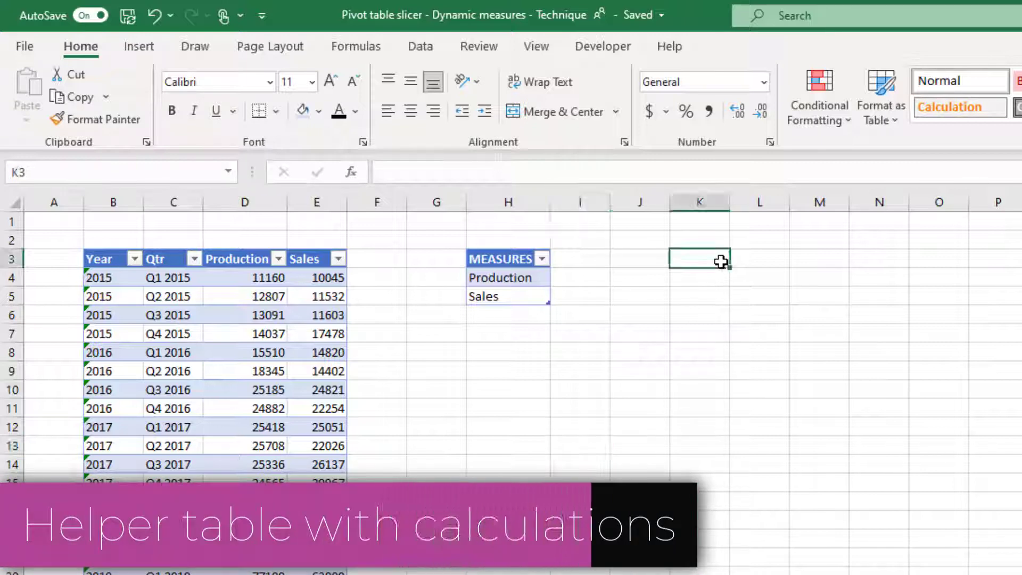
# Put an 'X axis' heading in K3 and =UNIQUE(T_DATA[Year],FALSE,FALSE) in K4.
pyautogui.write('X a')
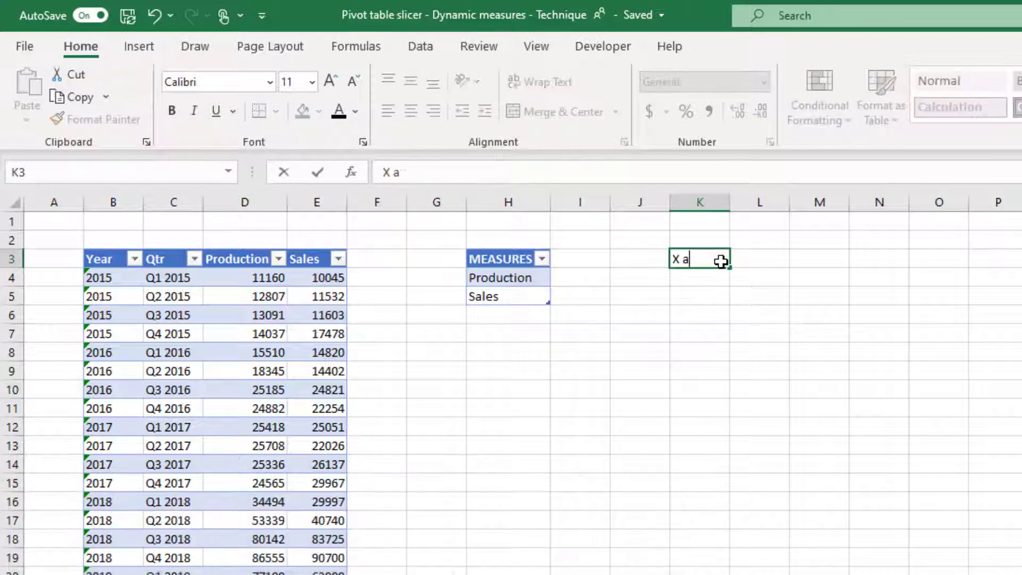
pyautogui.write('xis')
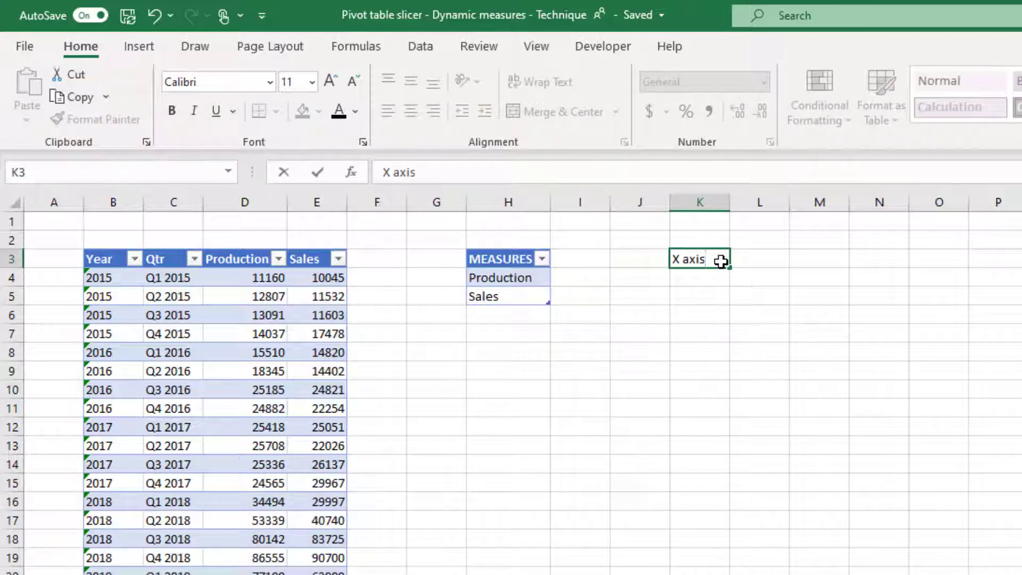
pyautogui.press('Enter')
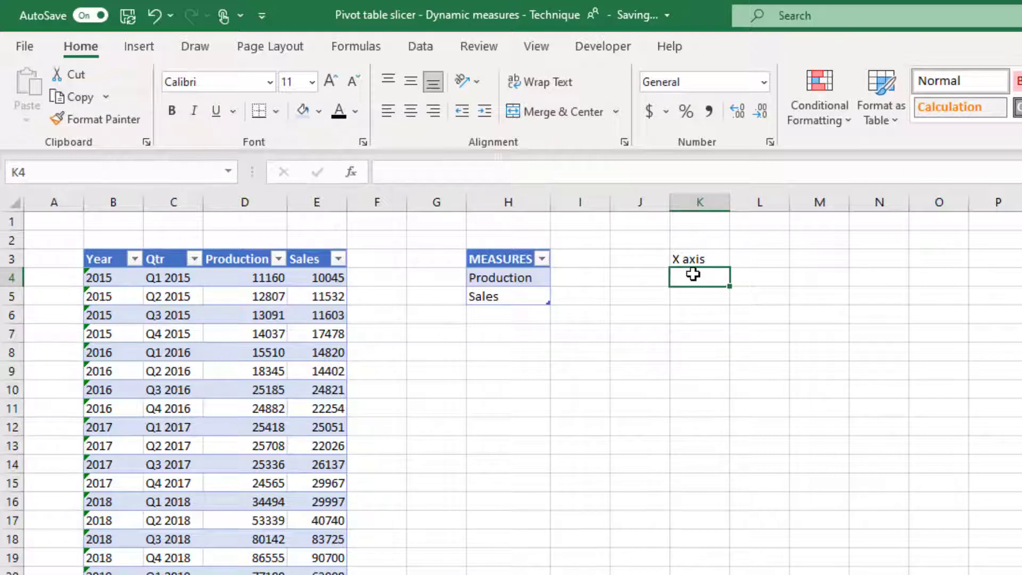
pyautogui.write('=U')
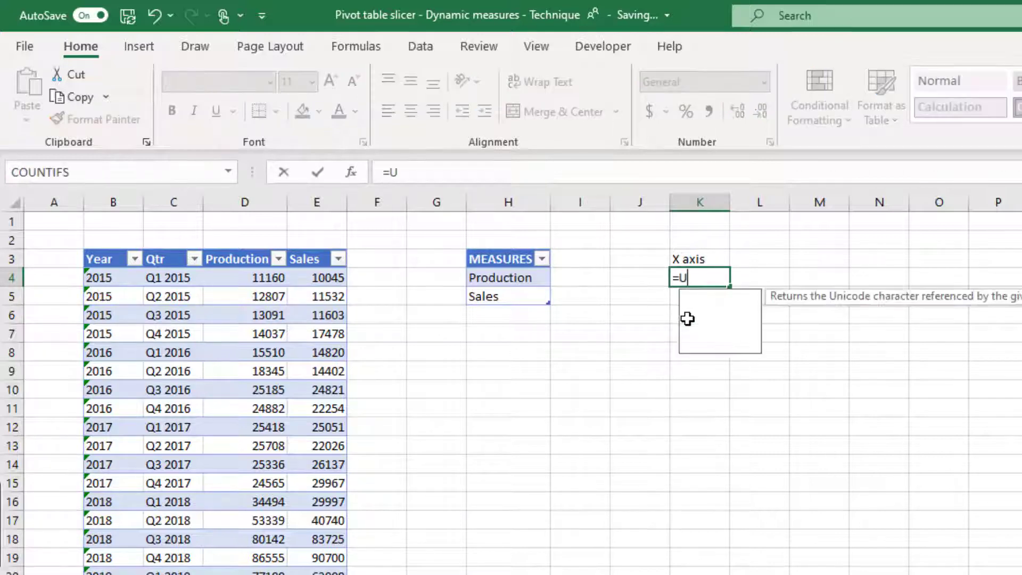
pyautogui.write('NIQUE(')
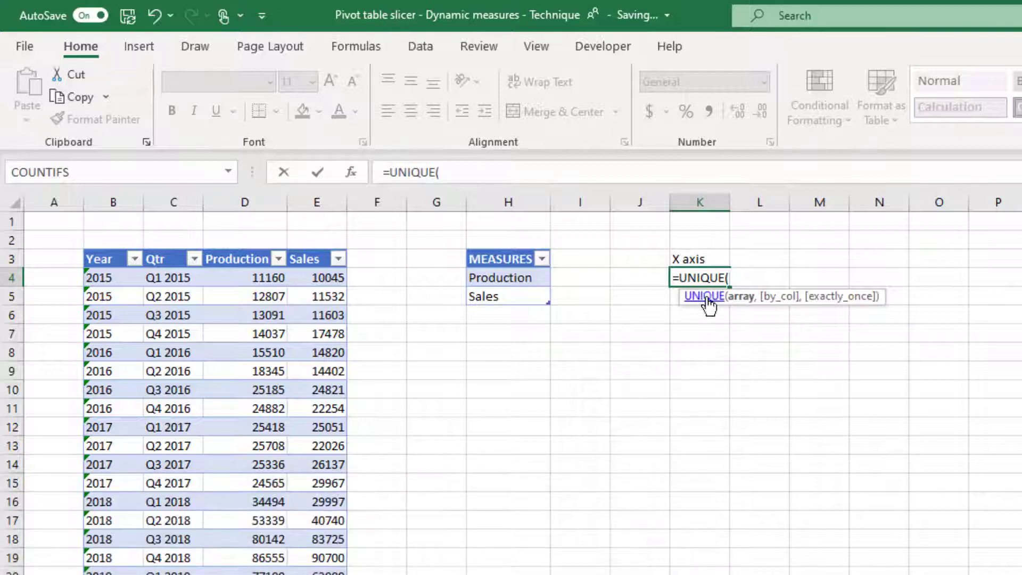
pyautogui.click(99, 277)
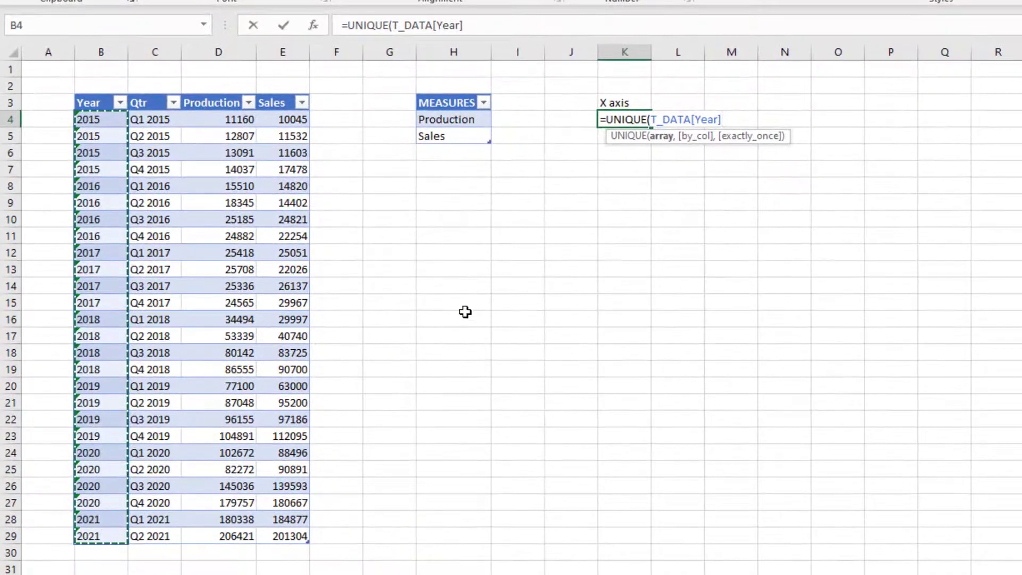
pyautogui.write(',F')
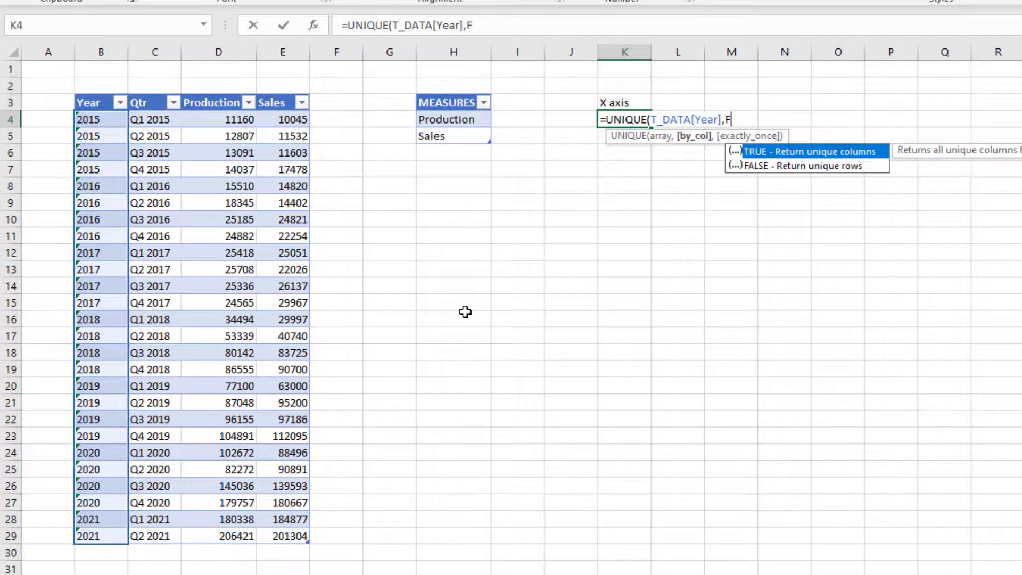
pyautogui.write('ALSE,FALSE)')
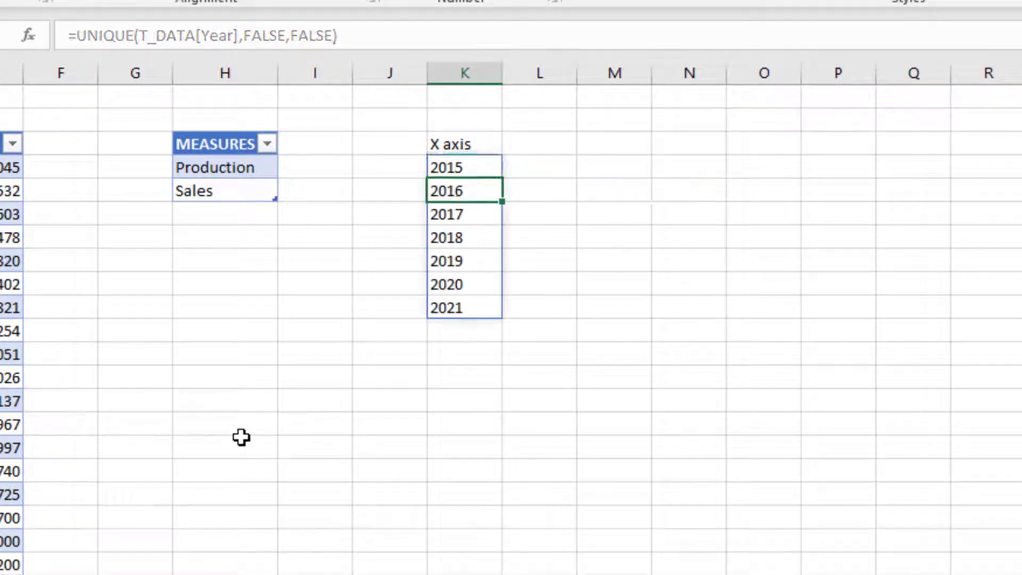
# Type a 'Y Axis' heading in L3 and a 'Calculated Measure Name' label in K1.
pyautogui.click(533, 145)
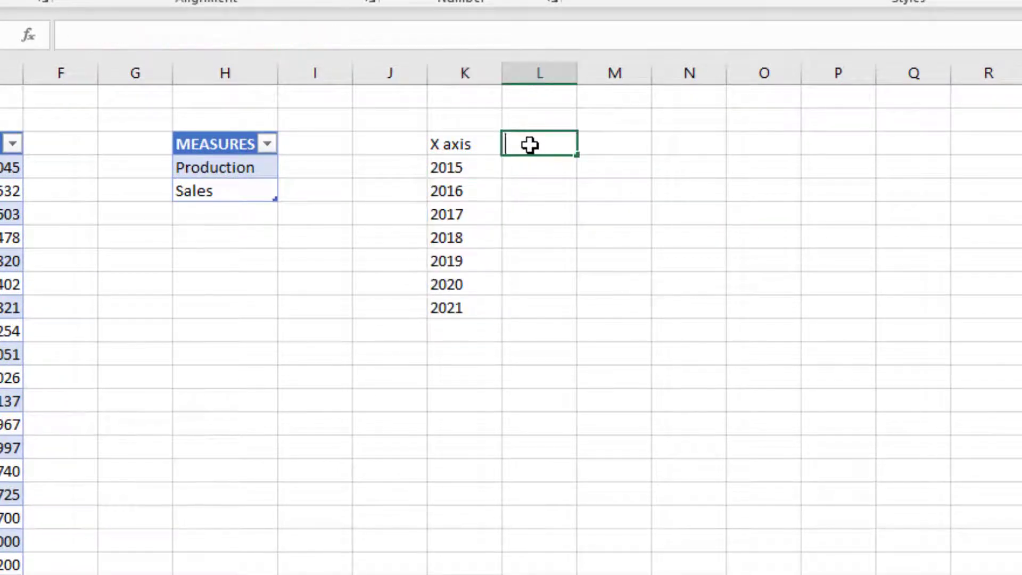
pyautogui.write('Y Axis')
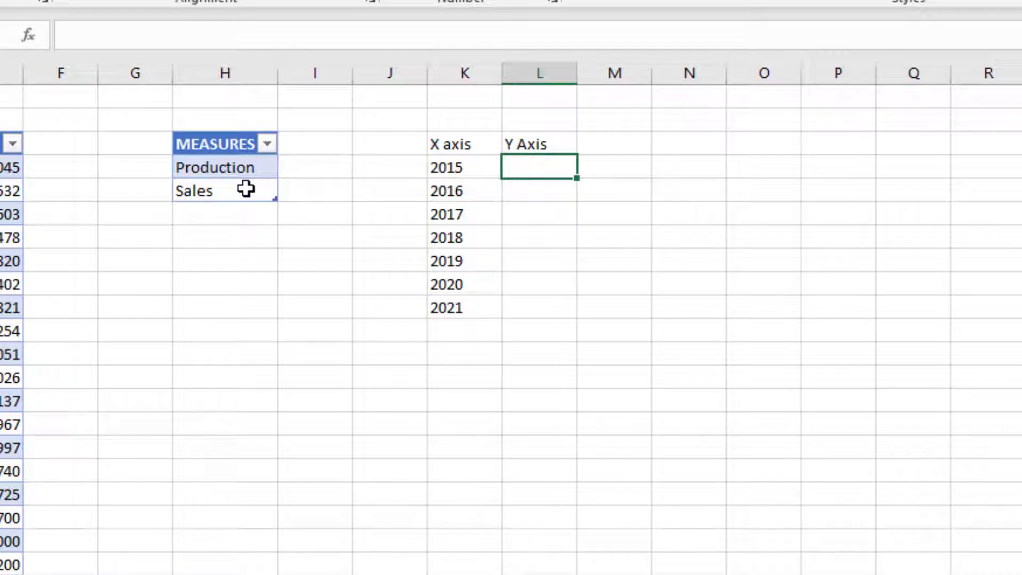
pyautogui.moveTo(543, 183)
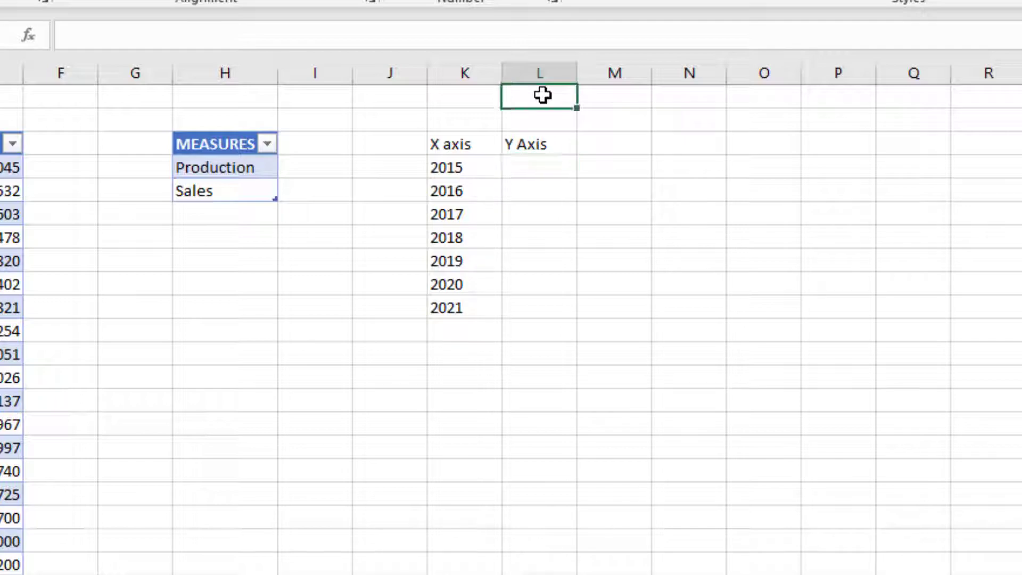
pyautogui.moveTo(520, 112)
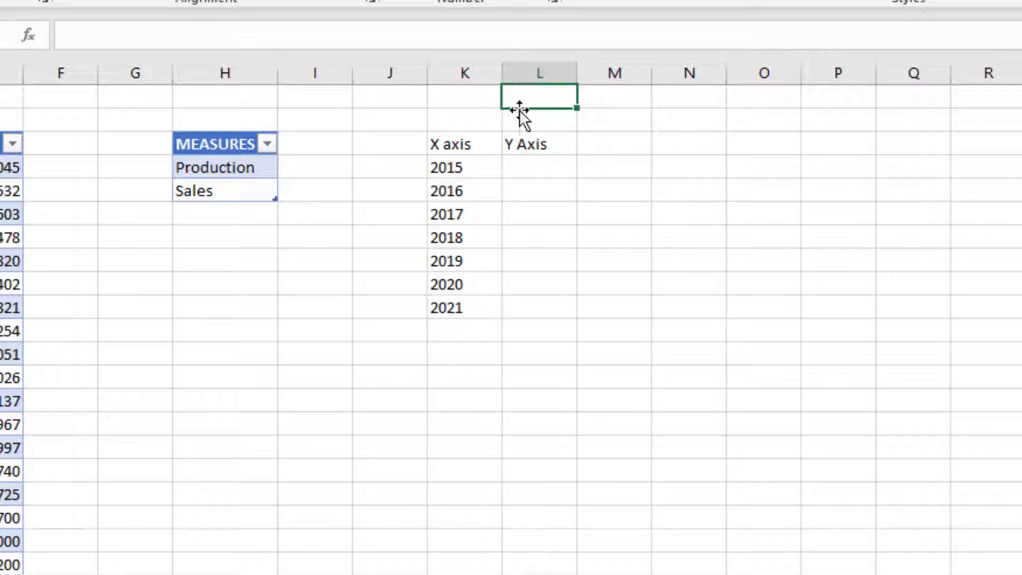
pyautogui.write('Calculated')
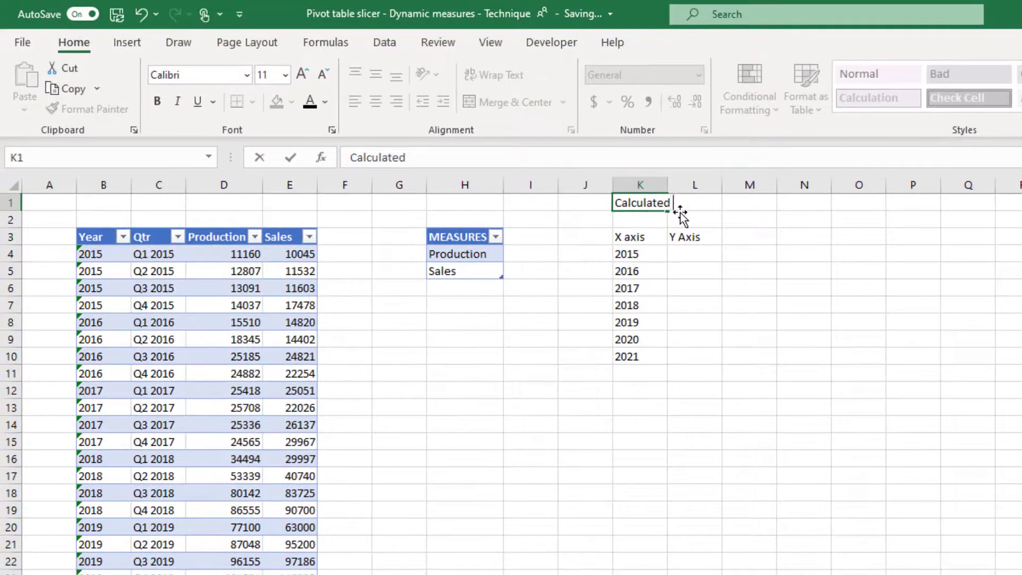
pyautogui.write('Measure Name')
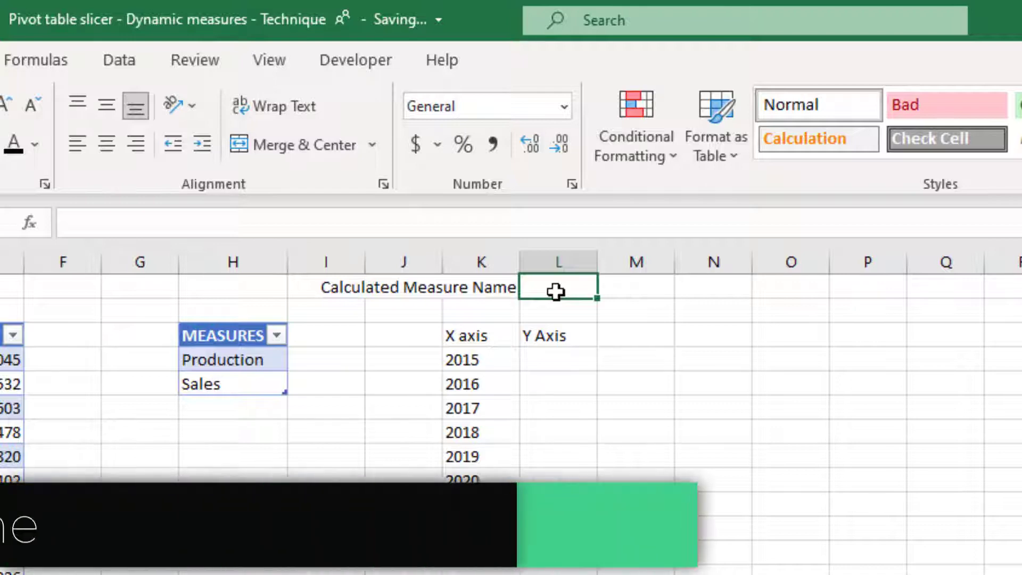
# Enter Production in L1 and shade that cell with a fill colour.
pyautogui.write('{rpdic')
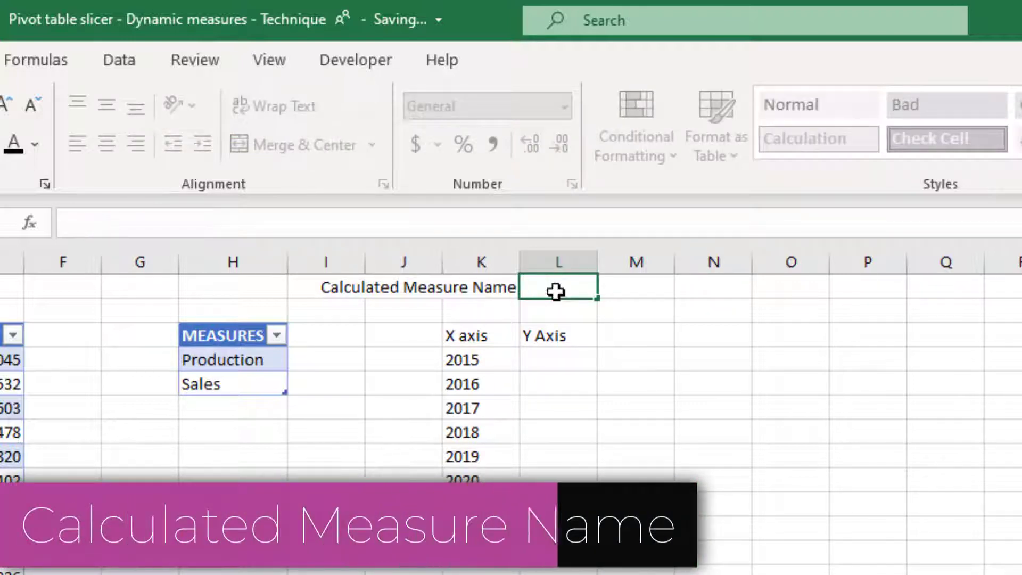
pyautogui.write('Production')
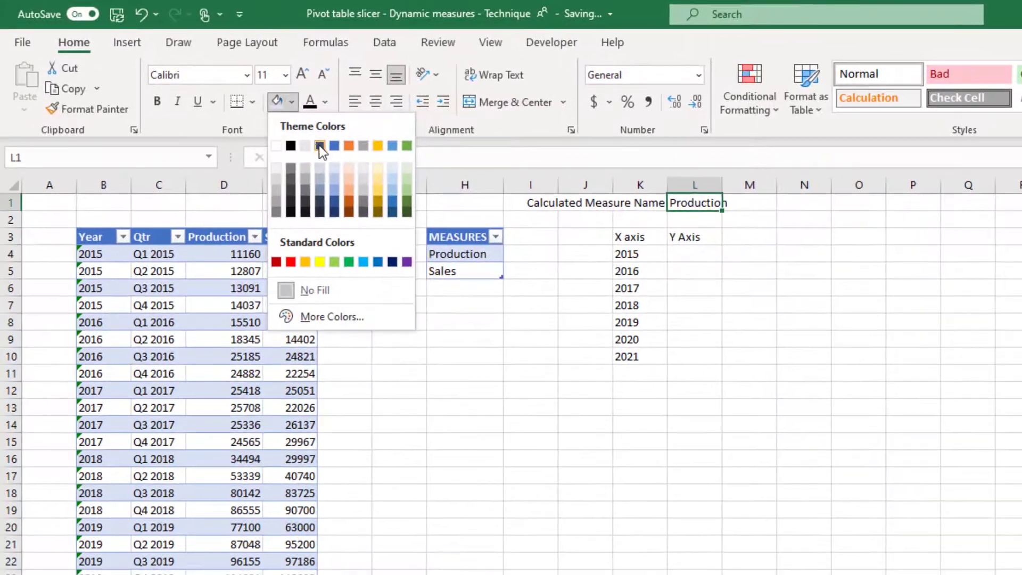
pyautogui.click(320, 146)
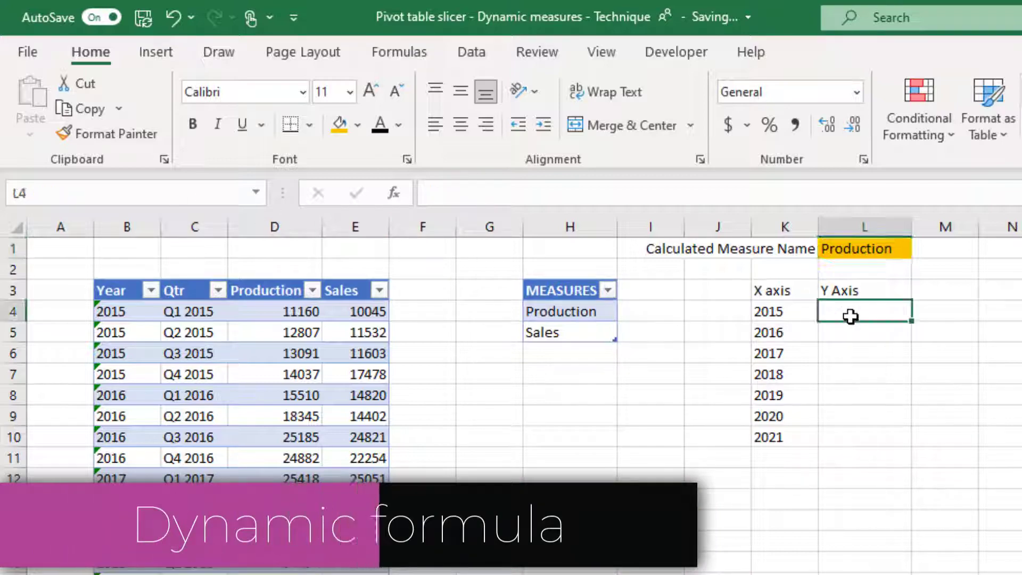
# Start L4 with =IF(C_MEAS="Sales",SUMIF(T_DATA[Year],K4#,T_DATA[Sales]).
pyautogui.write('=IF(')
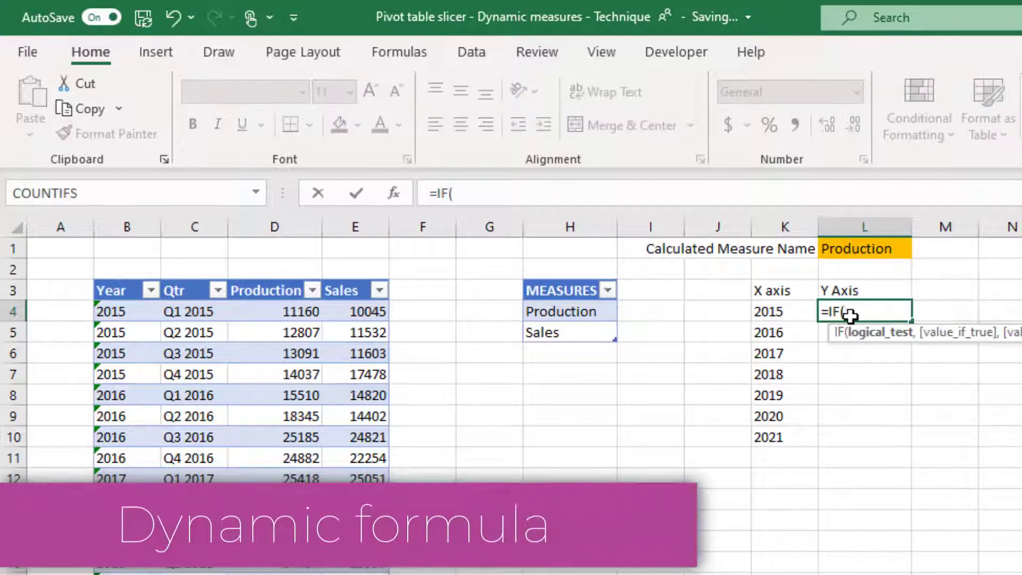
pyautogui.write('C_MEAS')
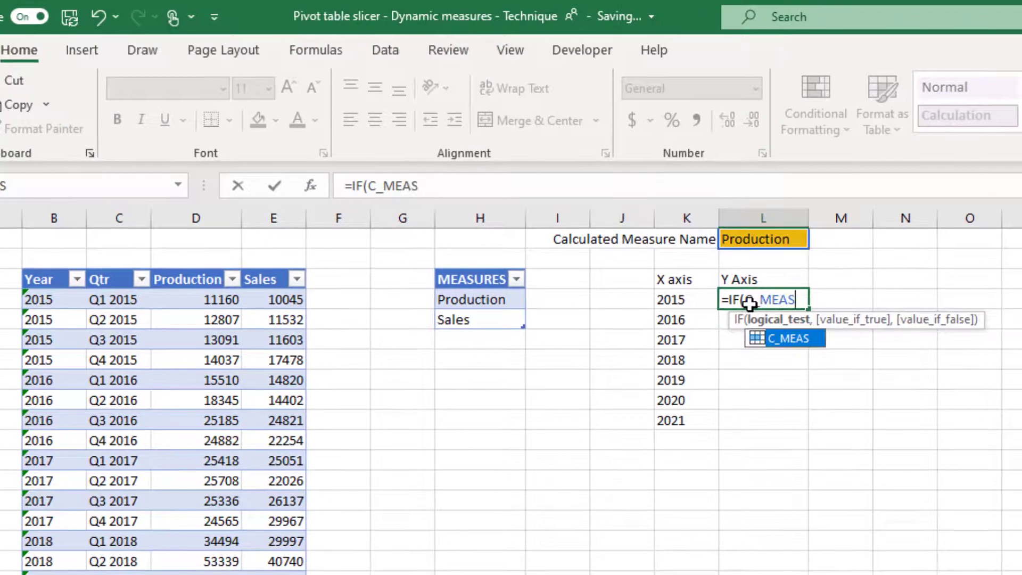
pyautogui.write('="Sales"')
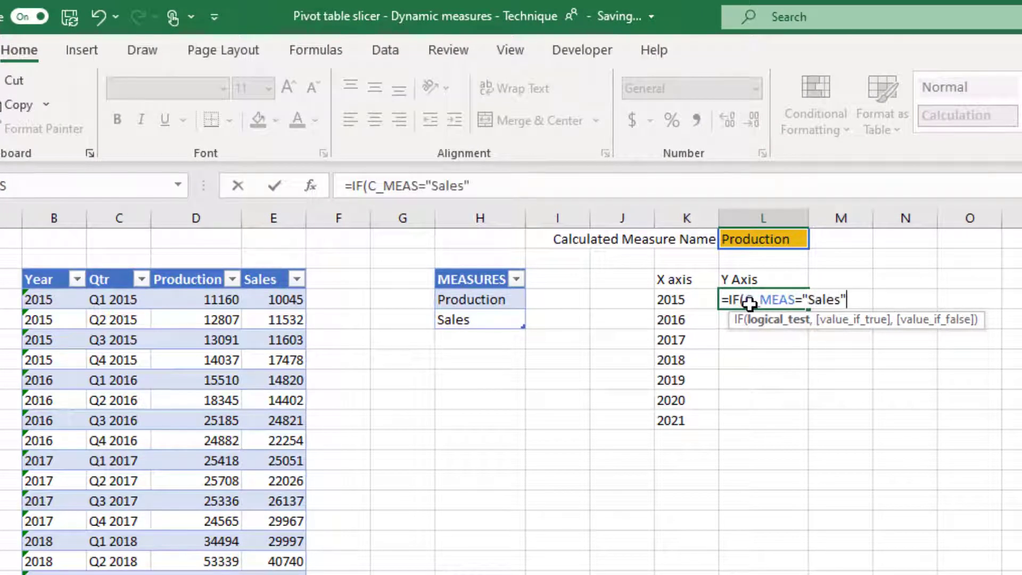
pyautogui.write(',sumif(T_DATA[Year')
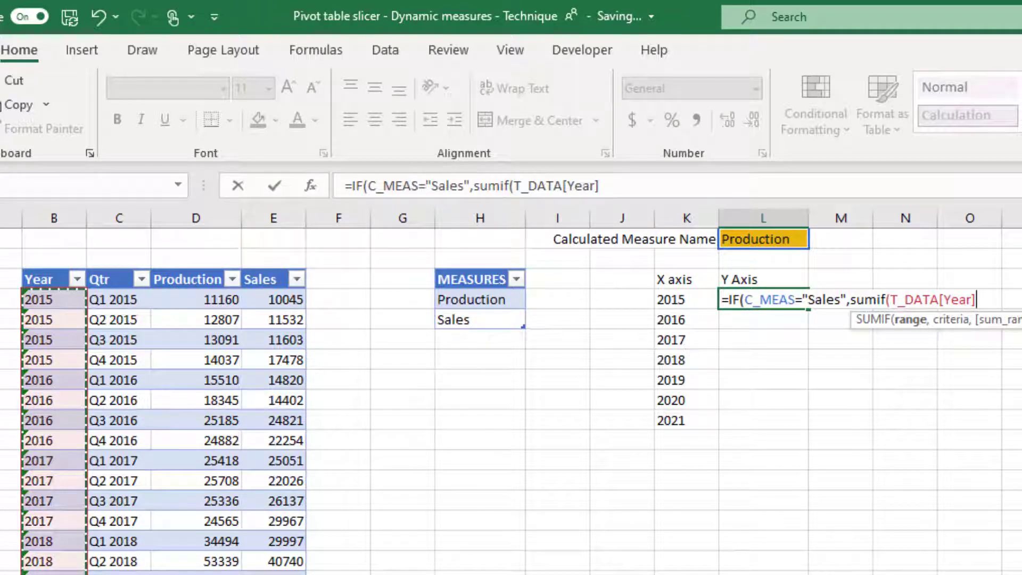
pyautogui.write(',')
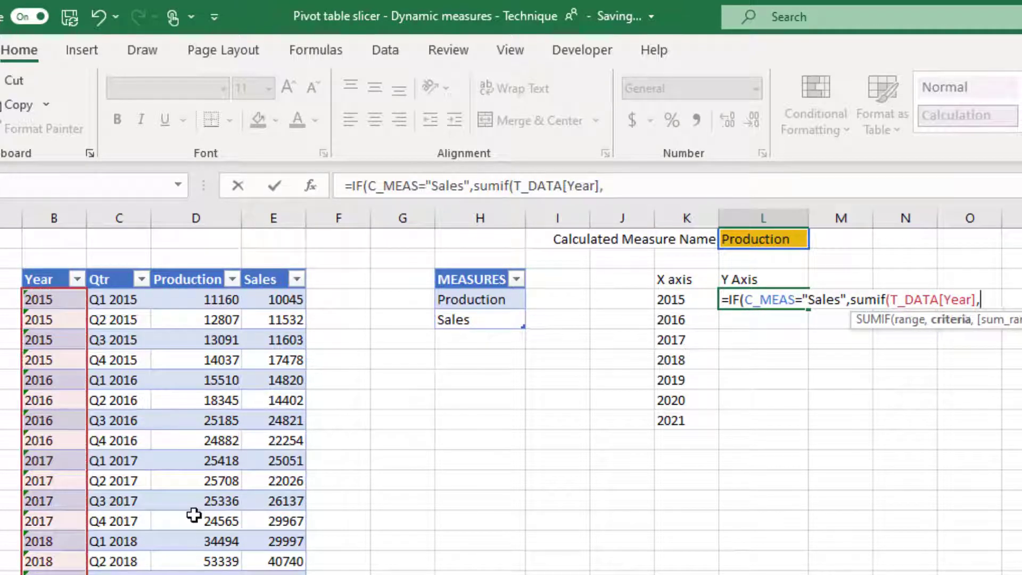
pyautogui.moveTo(659, 311)
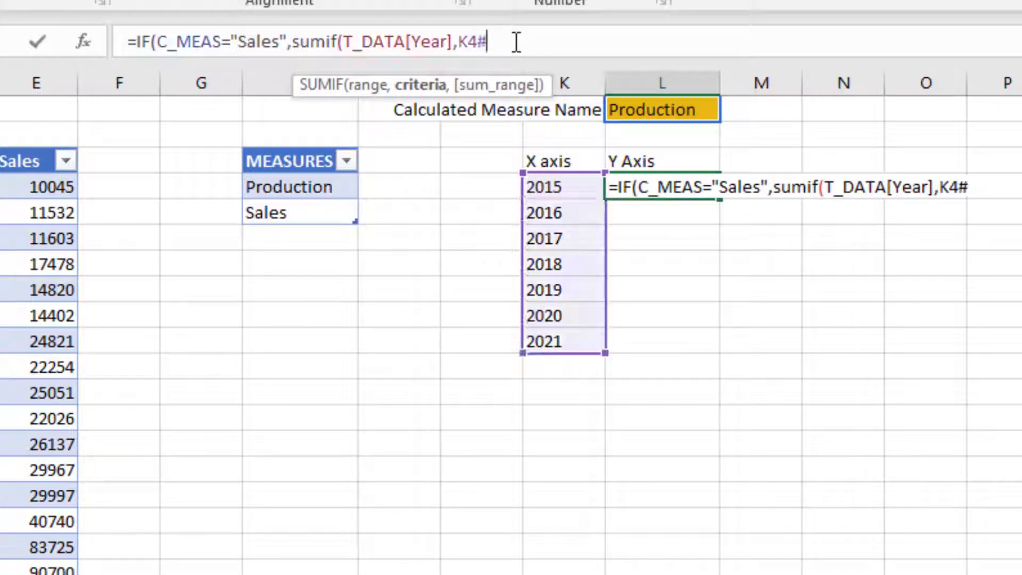
pyautogui.moveTo(558, 211)
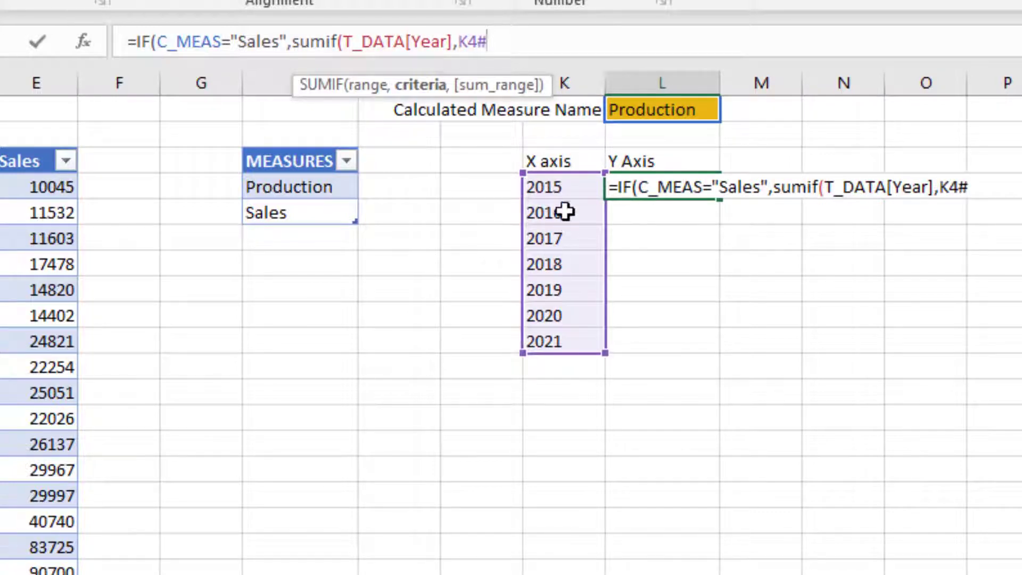
pyautogui.moveTo(532, 46)
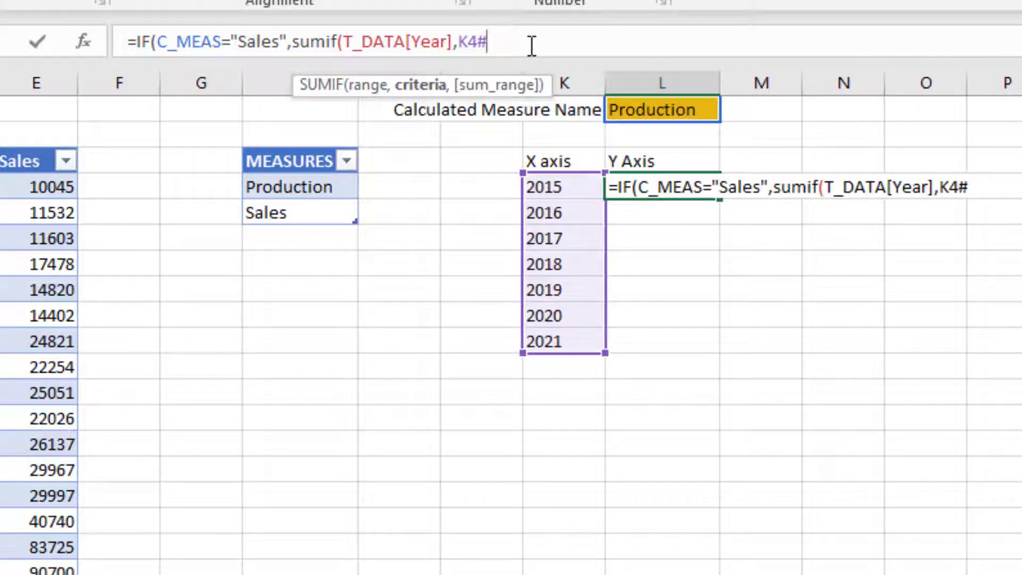
pyautogui.write(',T_DATA[Sales')
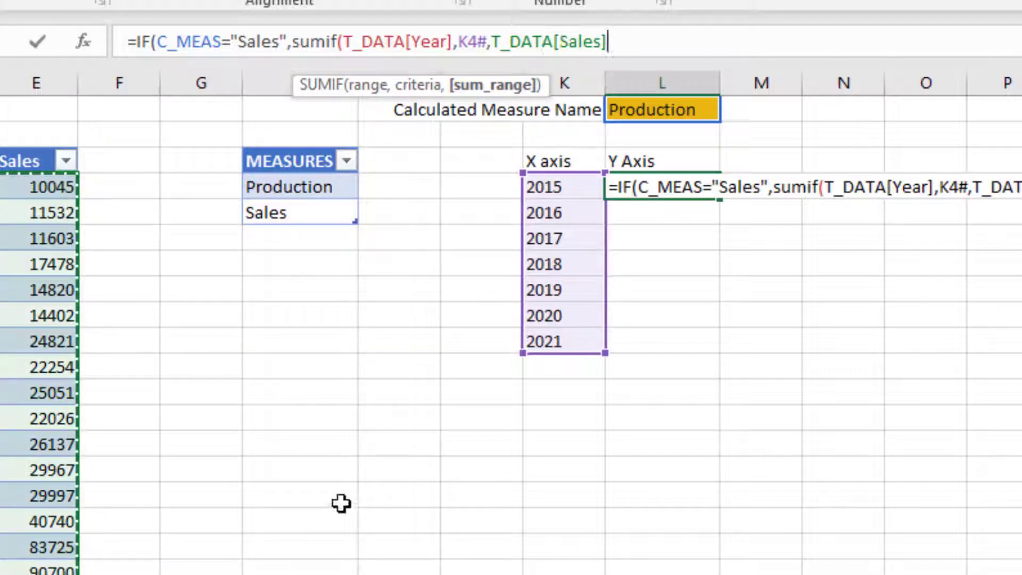
pyautogui.moveTo(397, 411)
pyautogui.write('),')
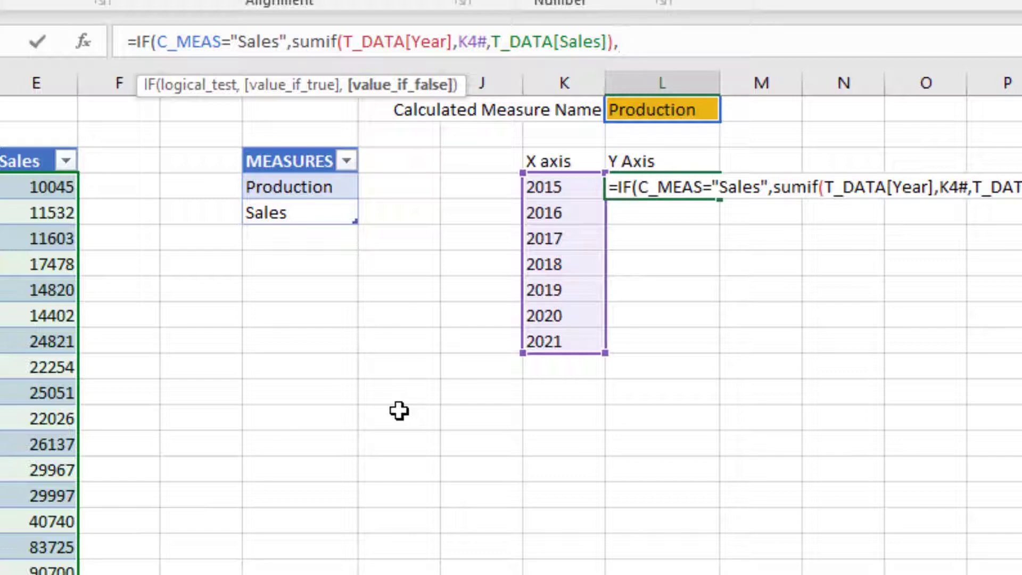
# Nest IF(C_MEAS="Production",SUMIF(T_DATA[Year],K4#,T_DATA[Production]) into the L4 formula.
pyautogui.write('IF')
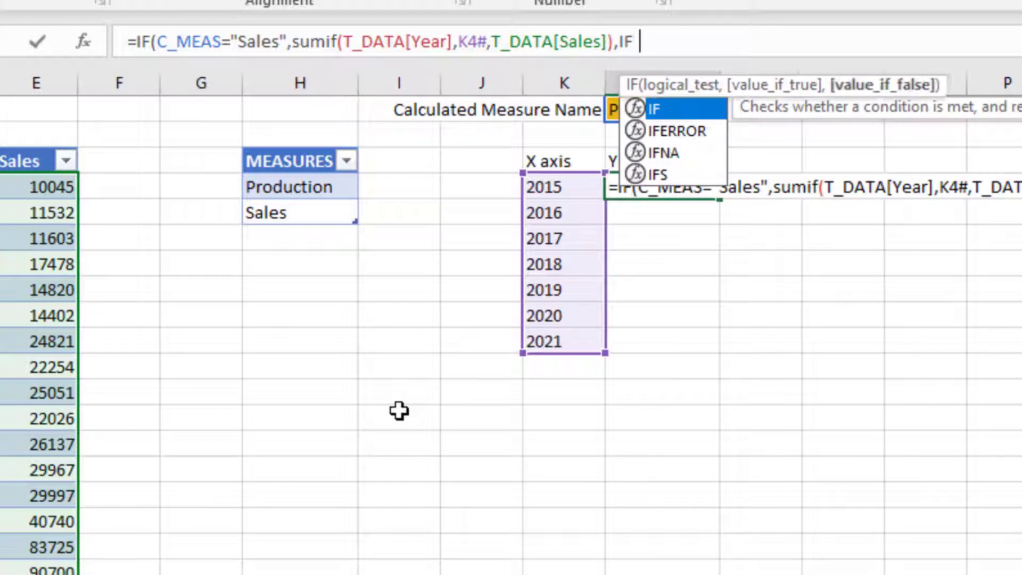
pyautogui.write('C_MEAS')
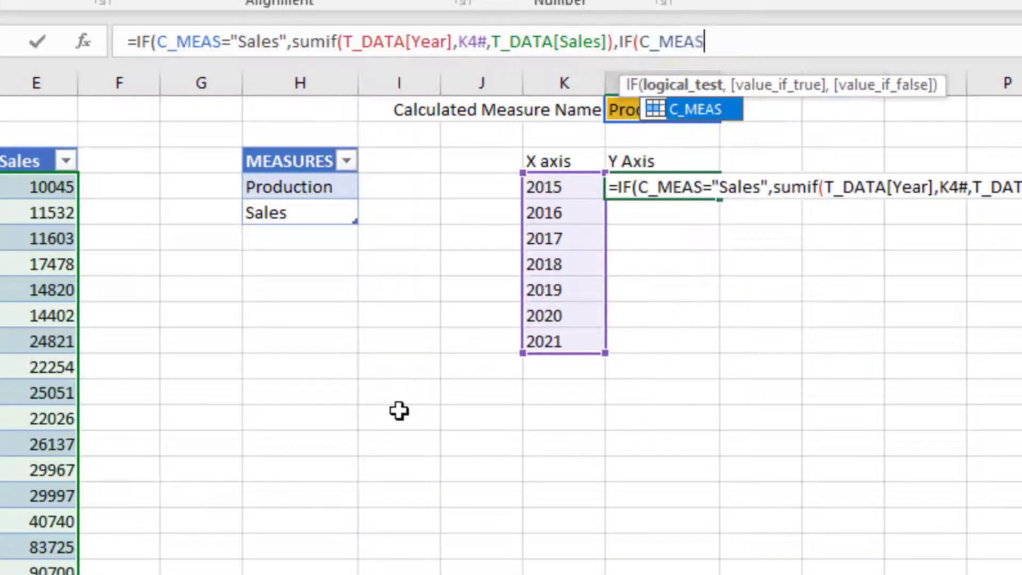
pyautogui.write('"Production,')
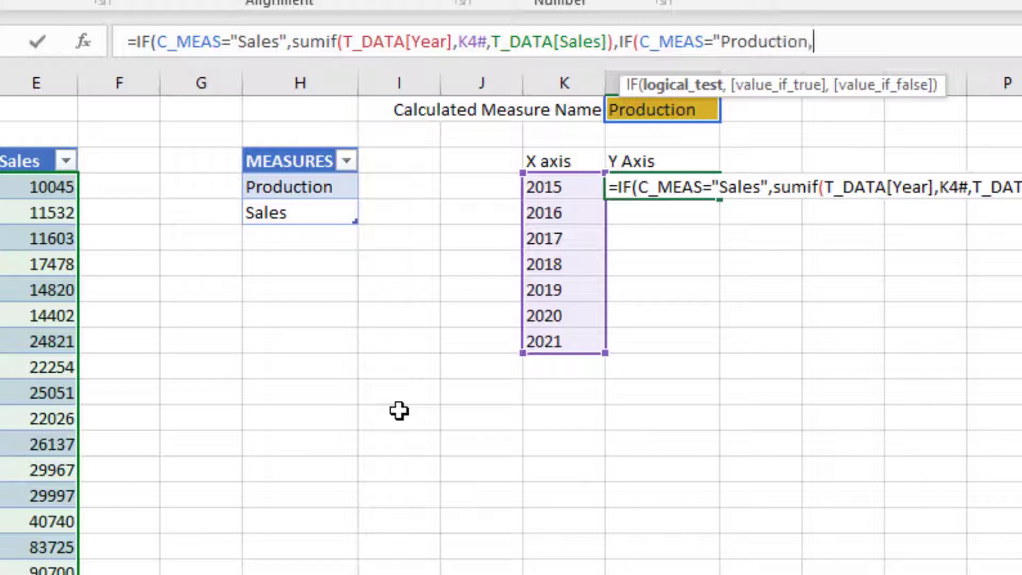
pyautogui.write('"sumif')
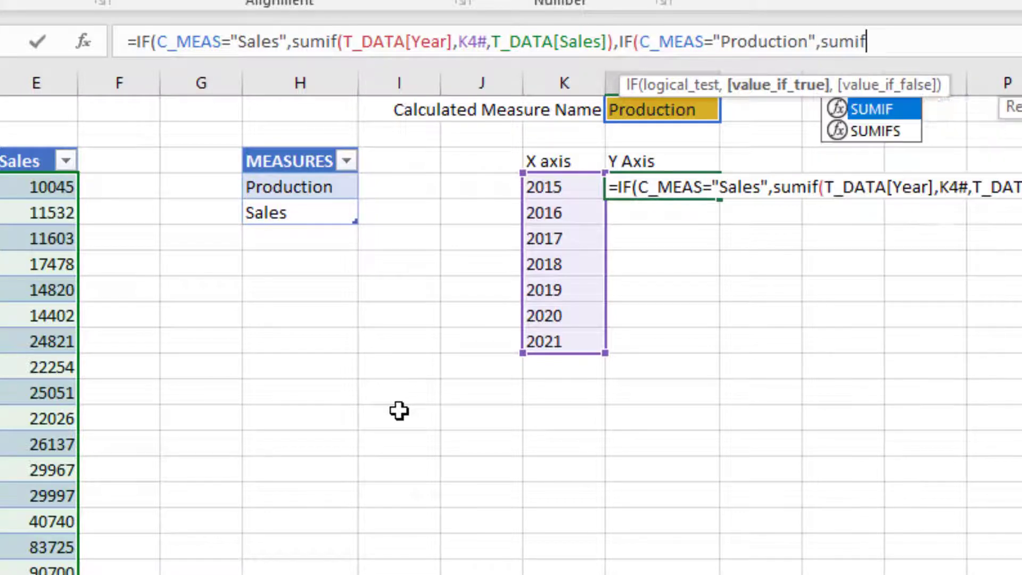
pyautogui.write('(T_DATA[Year')
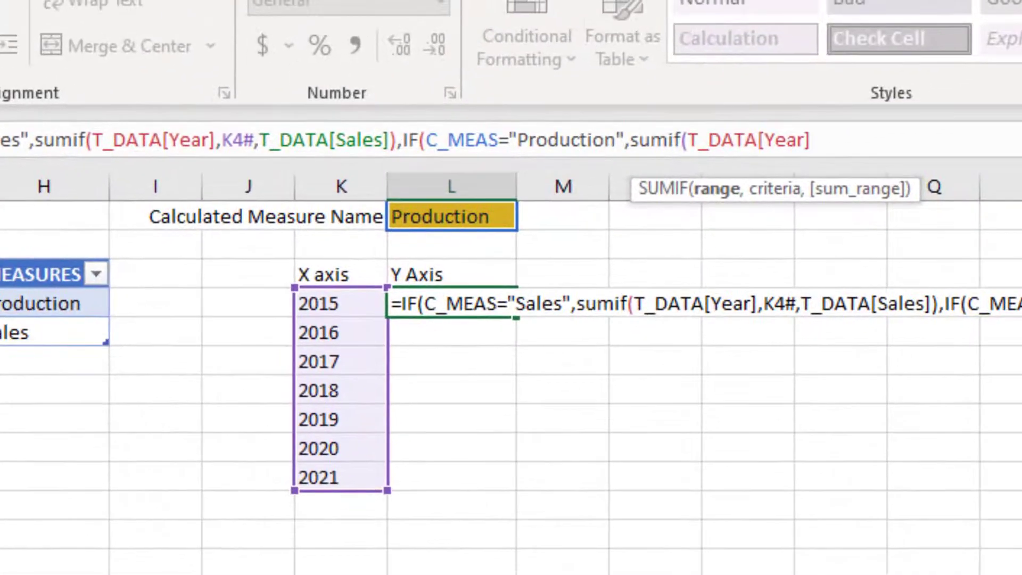
pyautogui.write(',')
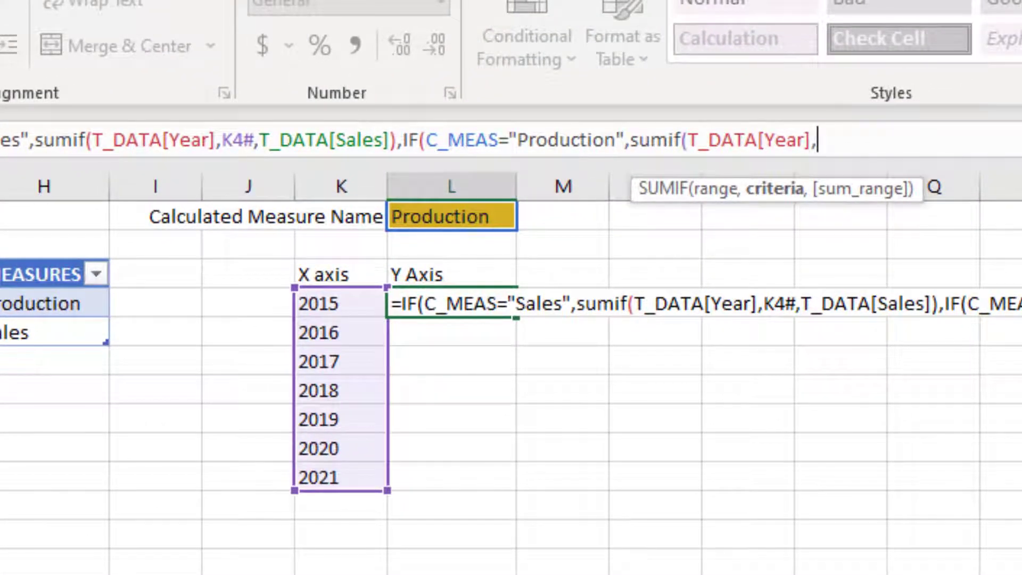
pyautogui.click(330, 303)
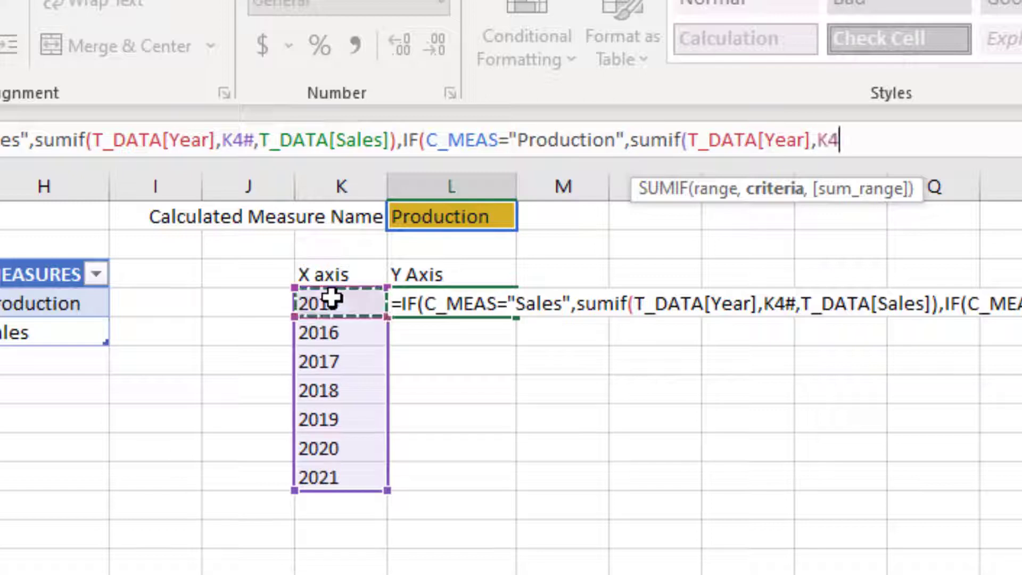
pyautogui.write('#')
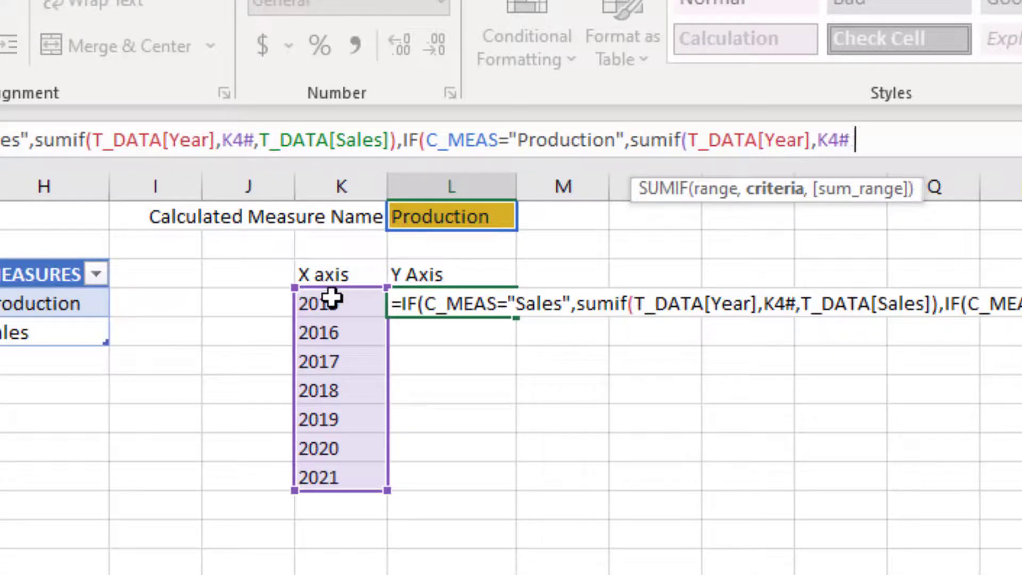
pyautogui.write(',')
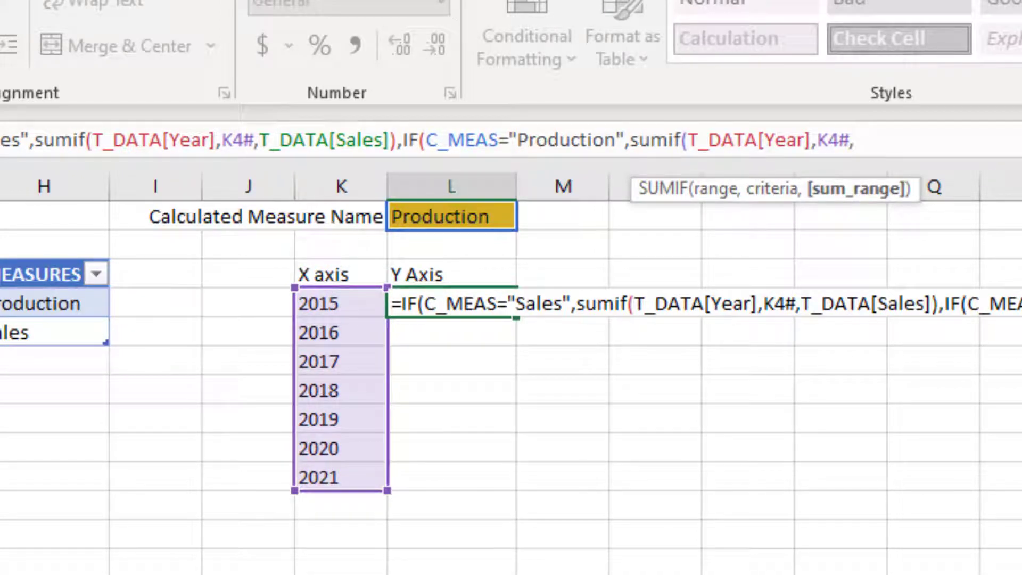
pyautogui.write(',T_DATA[Production]))')
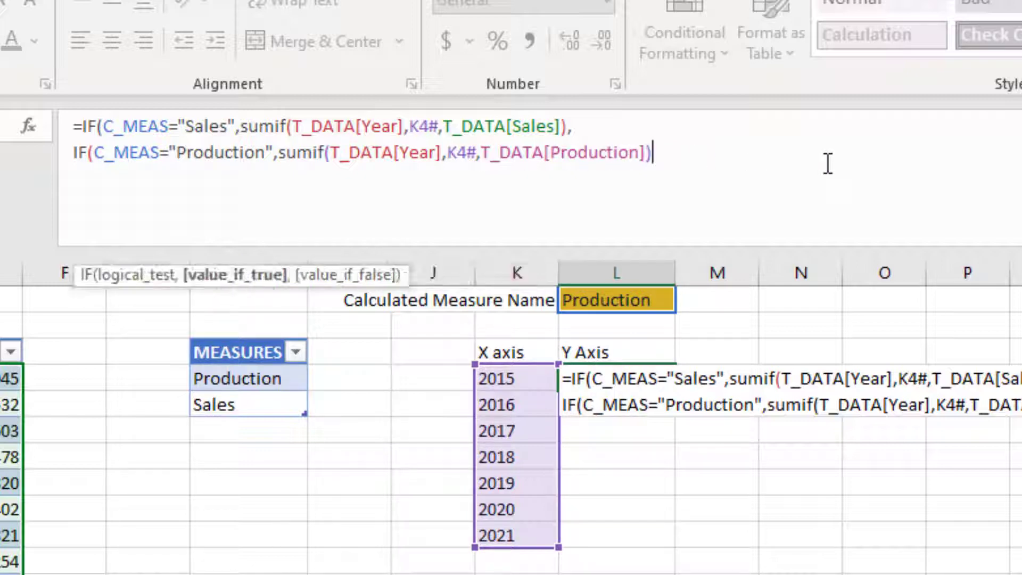
# Add SUMIF(T_DATA[Year],K4#,T_DATA[Sales]) as the fallback, close the brackets and enter the formula.
pyautogui.write(',')
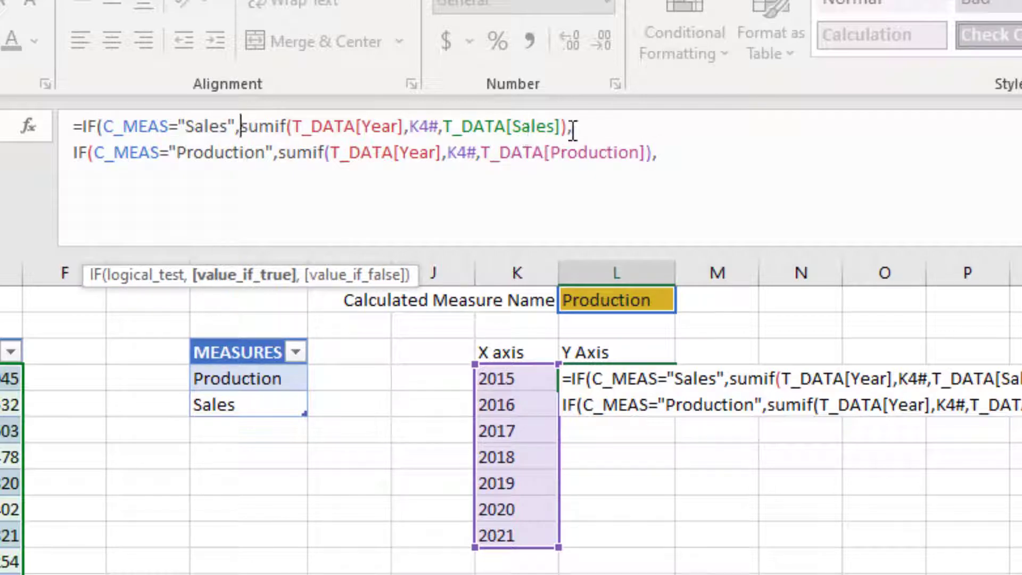
pyautogui.moveTo(243, 126); pyautogui.dragTo(562, 125)
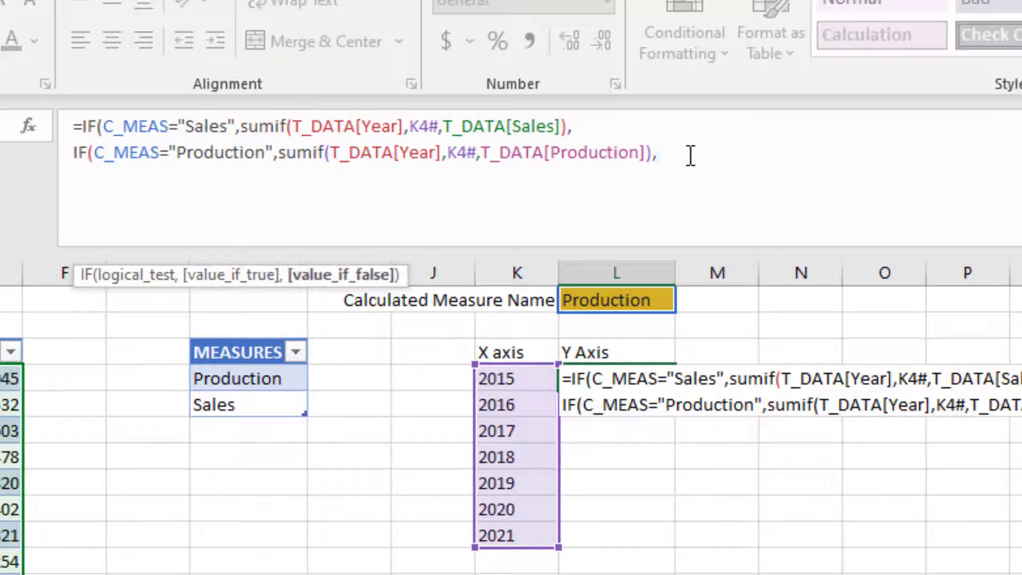
pyautogui.write('sumif(T_DATA[Year],K4#,T_DATA[Sales])')
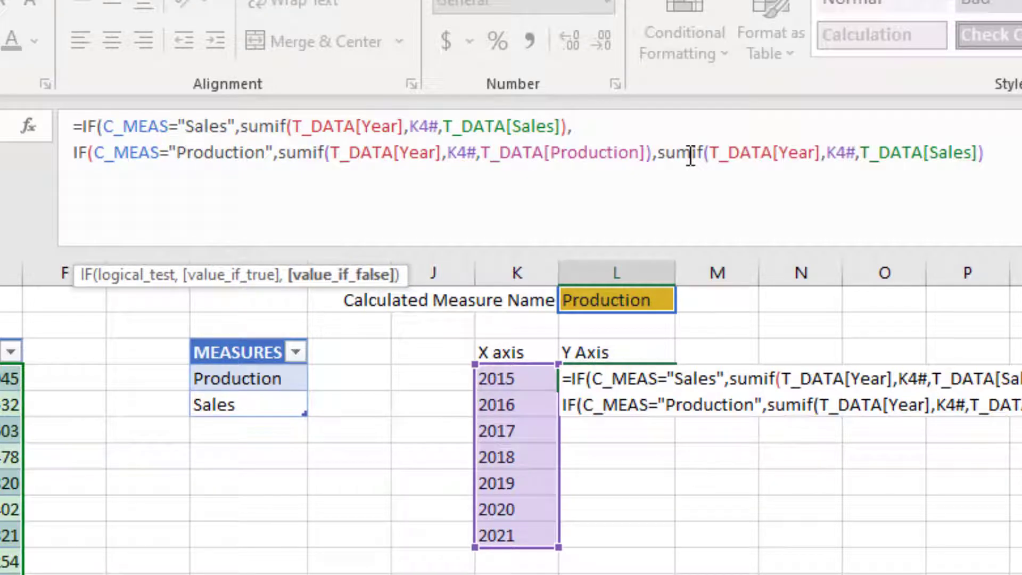
pyautogui.write(')')
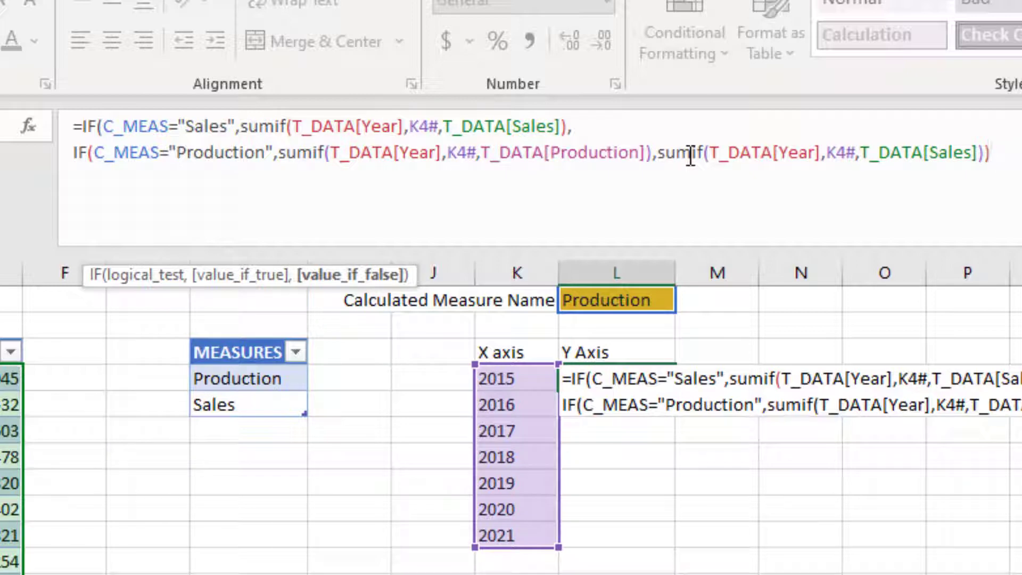
pyautogui.write(')')
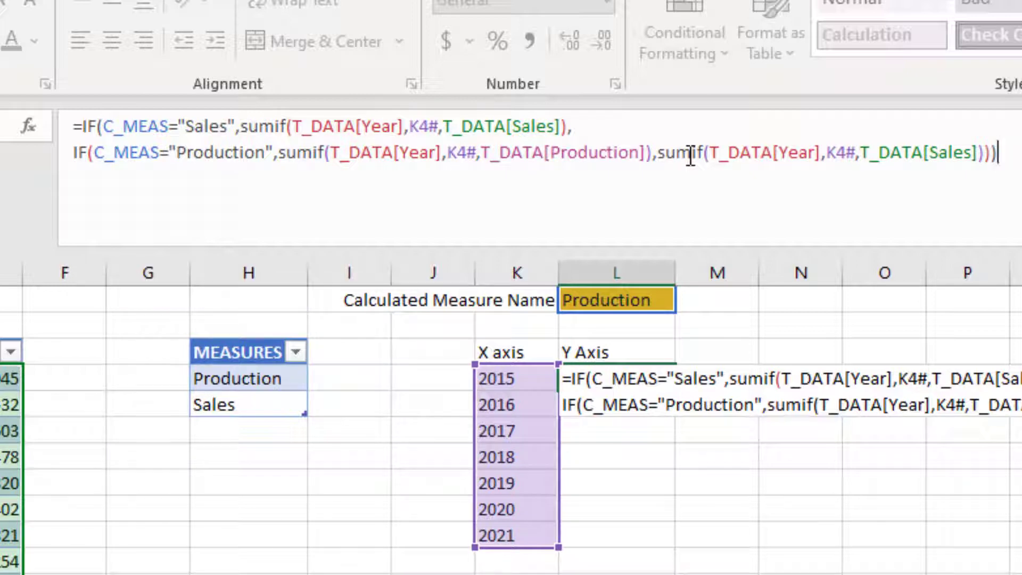
pyautogui.press('Enter')
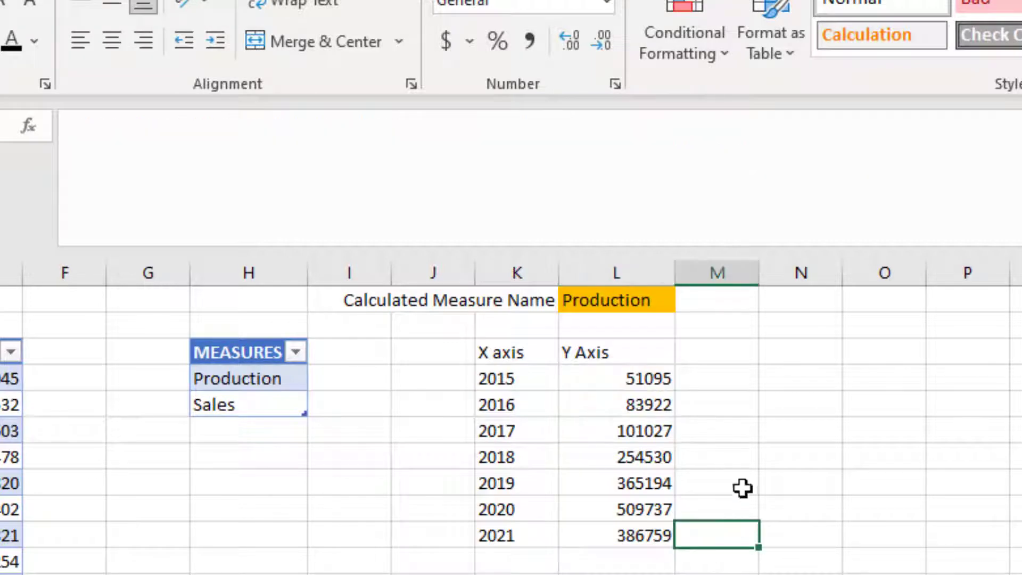
pyautogui.moveTo(644, 330)
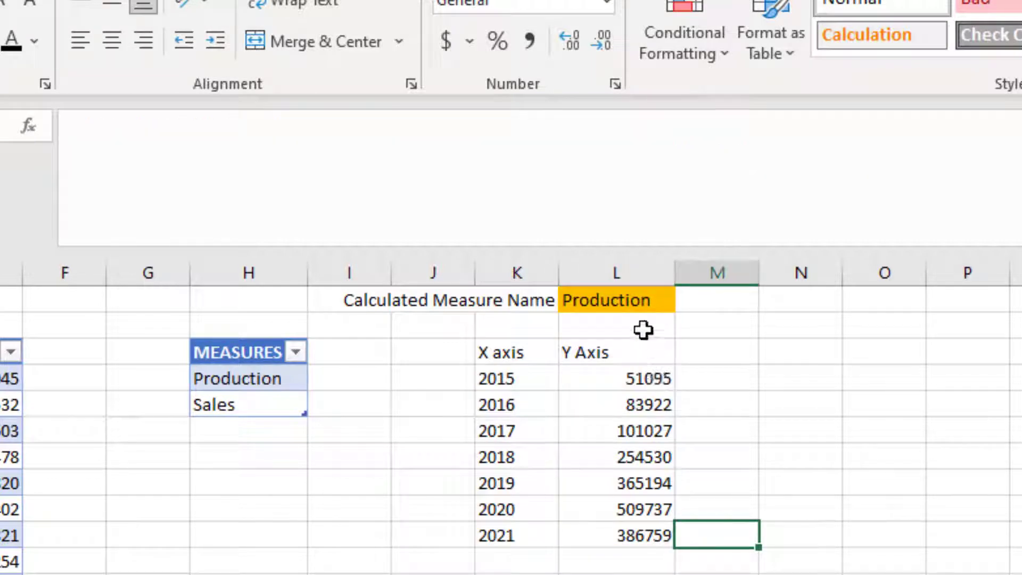
# Set the measure name in L1 to Sales so the Y Axis shows 50658 to 386181.
pyautogui.click(617, 301)
pyautogui.write('Sales')
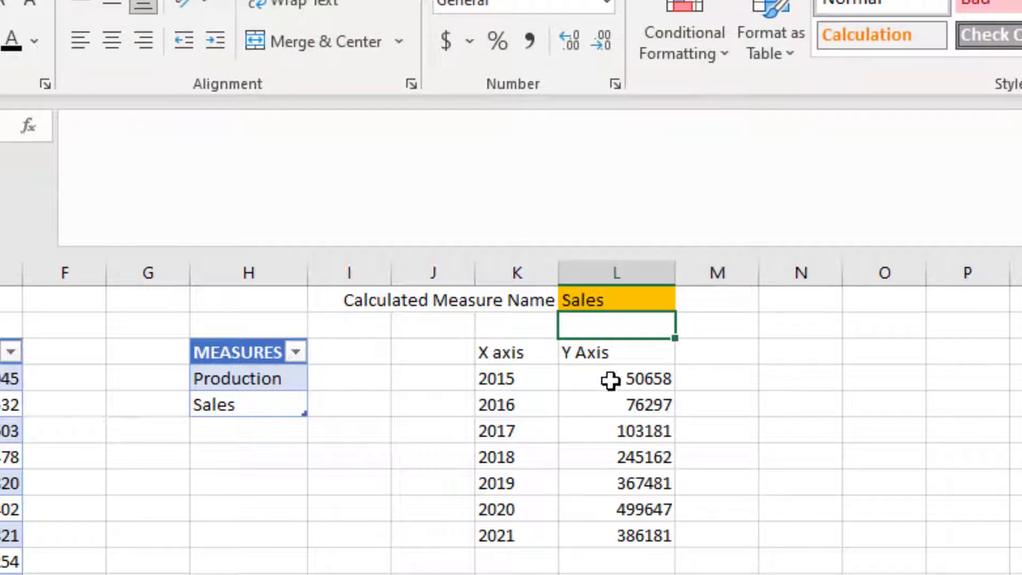
pyautogui.click(616, 379)
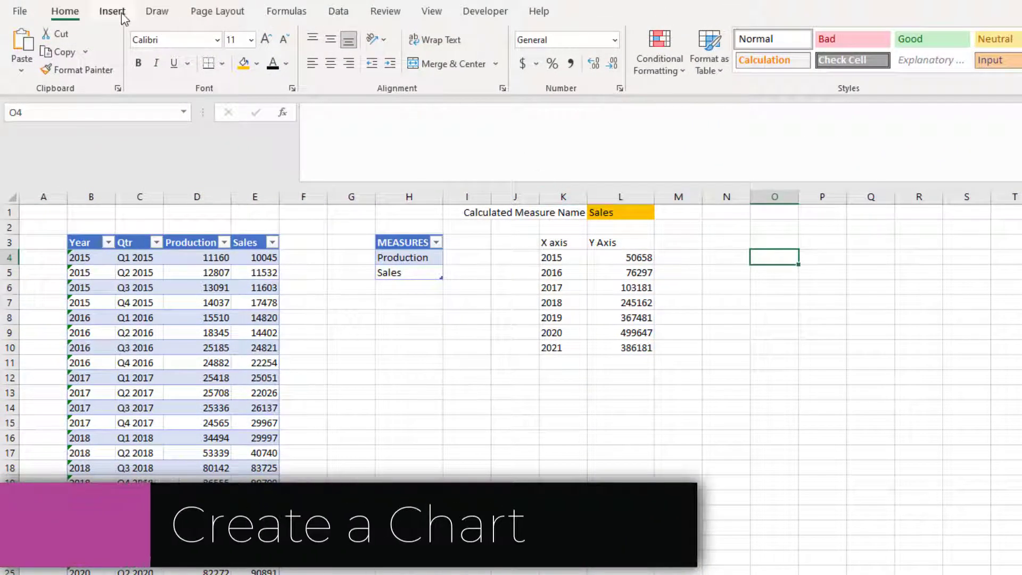
# Insert a column chart whose series is named by L1 and plots L4:L10.
pyautogui.click(112, 11)
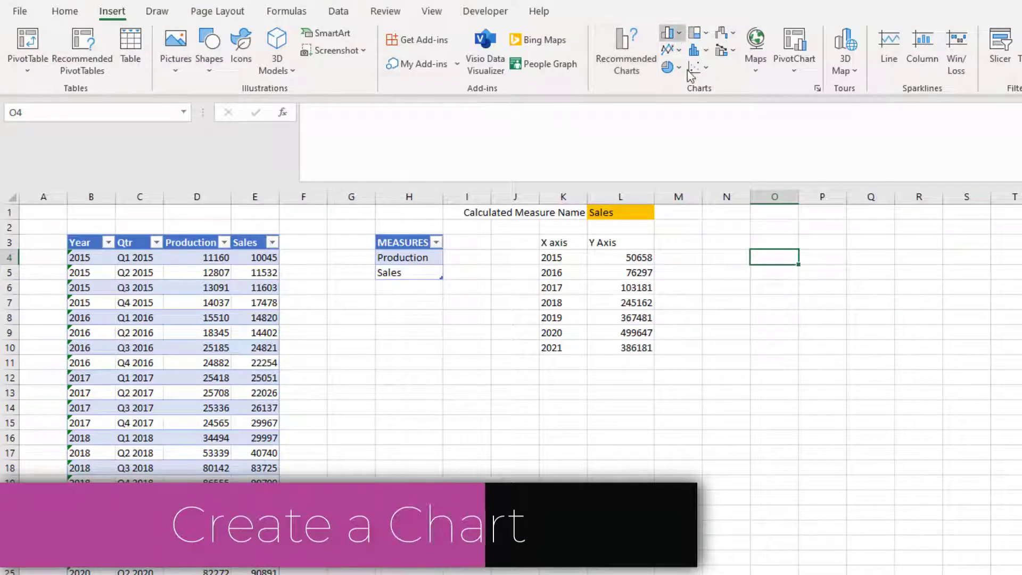
pyautogui.click(690, 65)
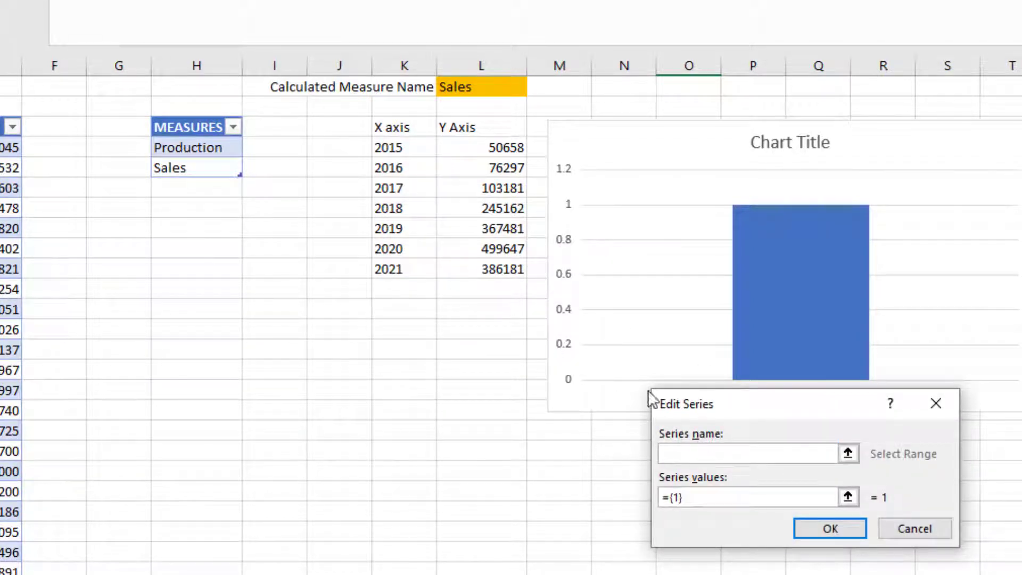
pyautogui.click(481, 87)
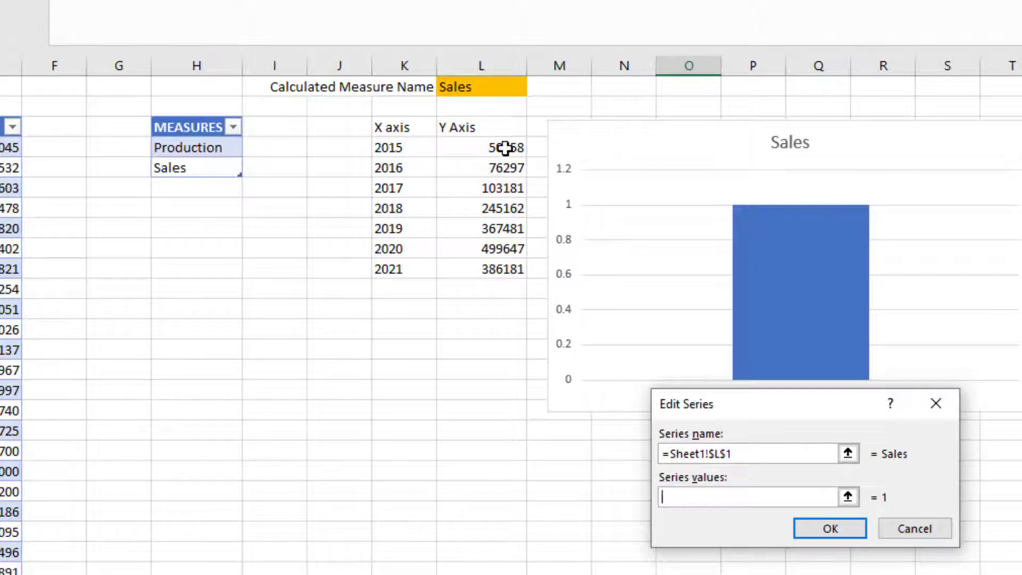
pyautogui.moveTo(525, 147); pyautogui.dragTo(525, 268)
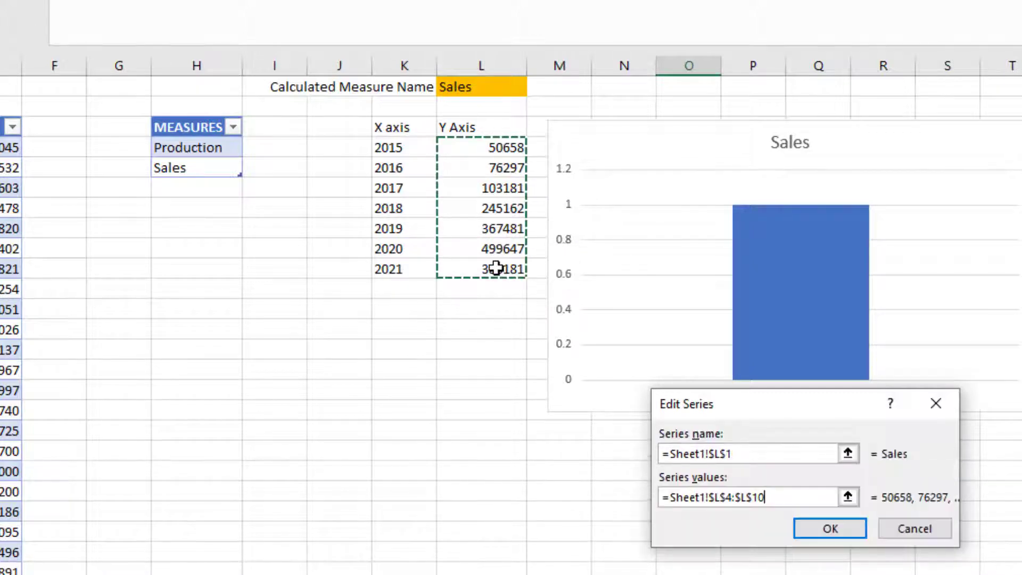
pyautogui.click(830, 528)
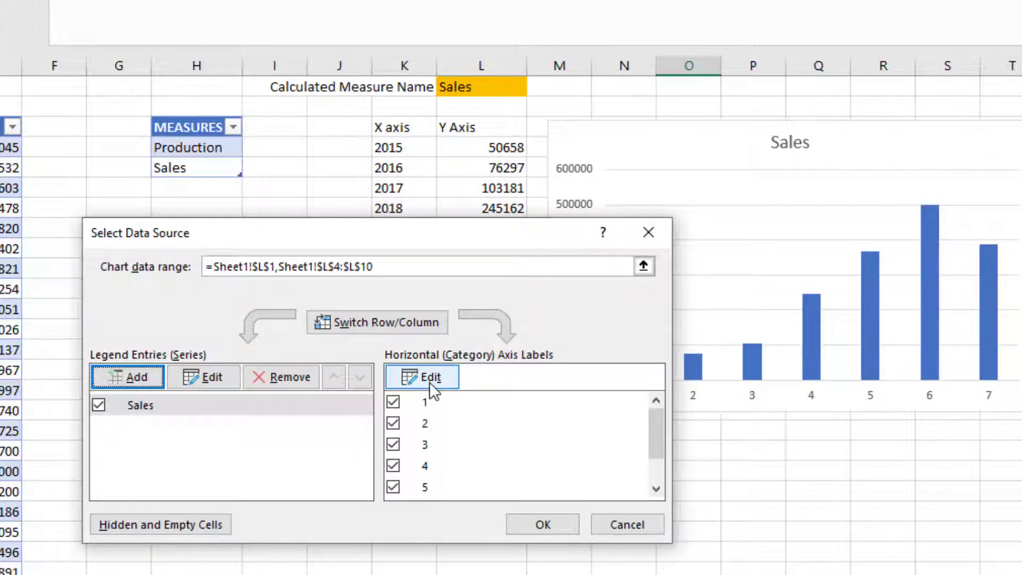
# Use the years in K4:K10 as the chart's category axis labels.
pyautogui.click(421, 377)
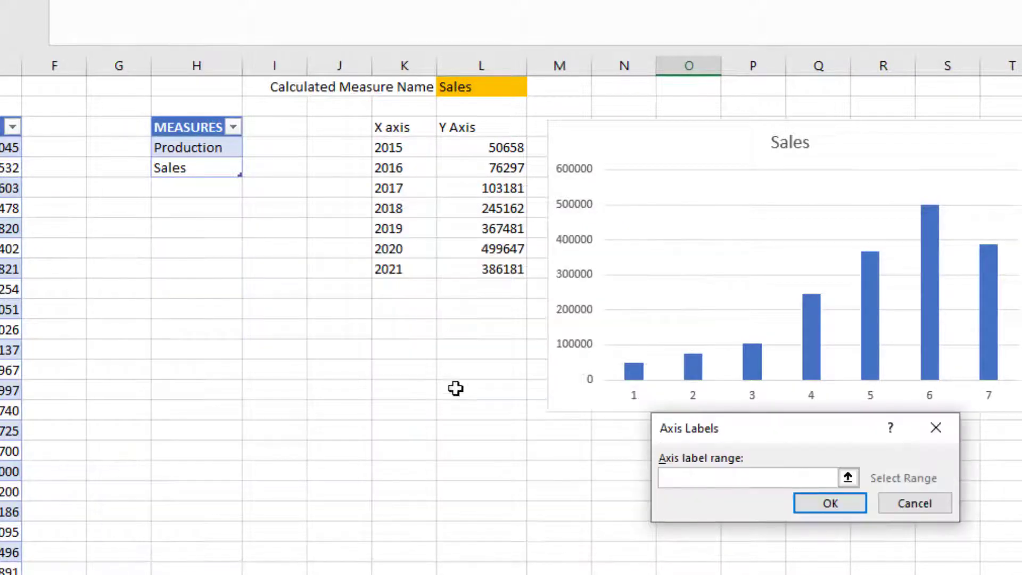
pyautogui.moveTo(403, 148); pyautogui.dragTo(403, 269)
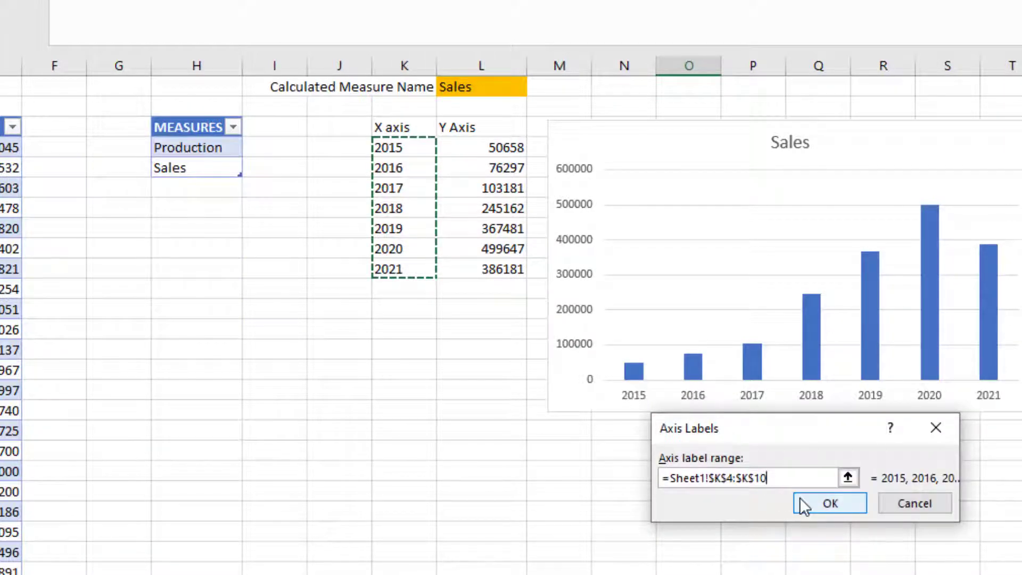
pyautogui.click(830, 504)
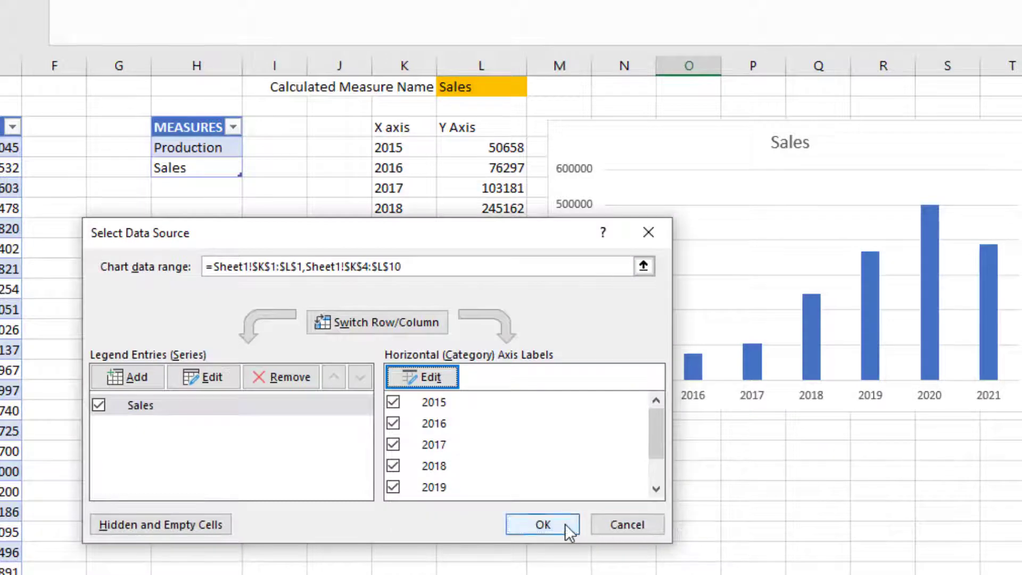
pyautogui.click(543, 525)
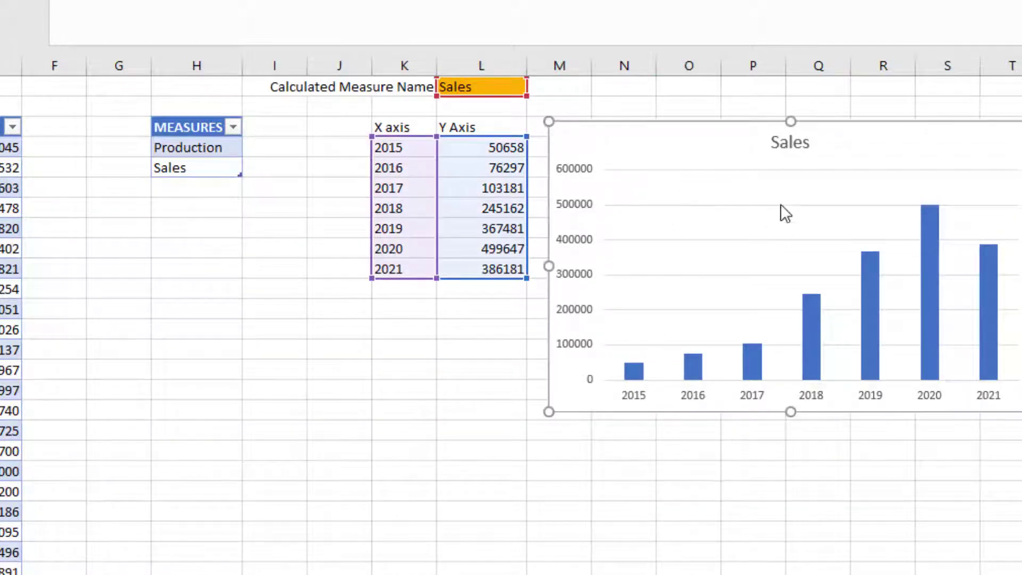
pyautogui.moveTo(718, 283)
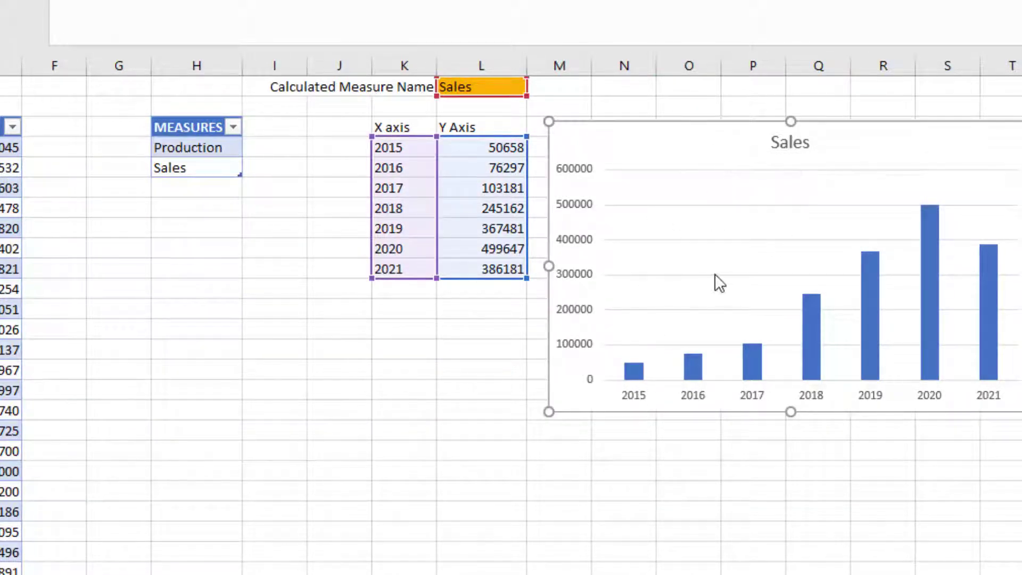
# Type Production in L1 and add value labels to the chart's bars.
pyautogui.click(481, 104)
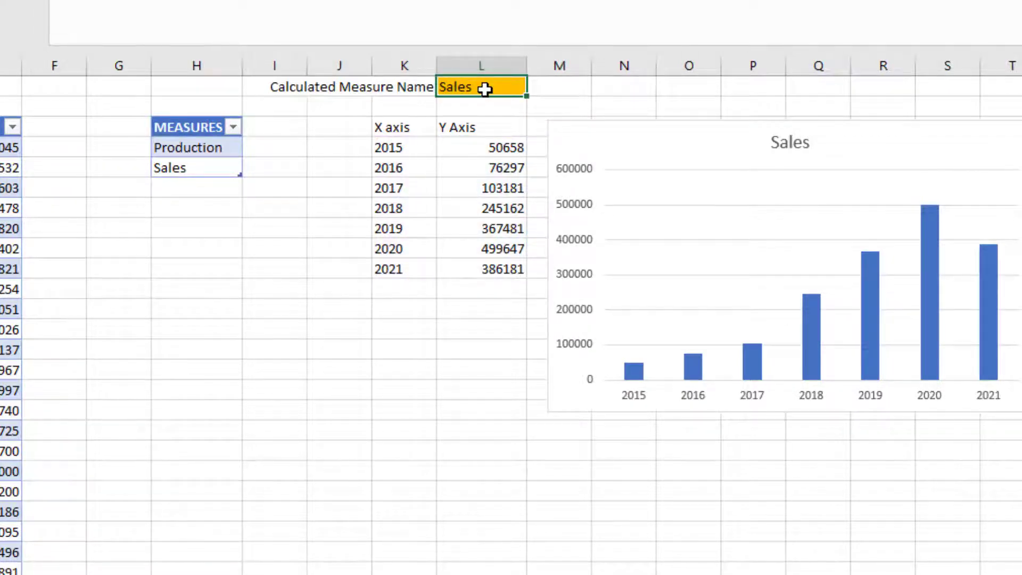
pyautogui.write('Production')
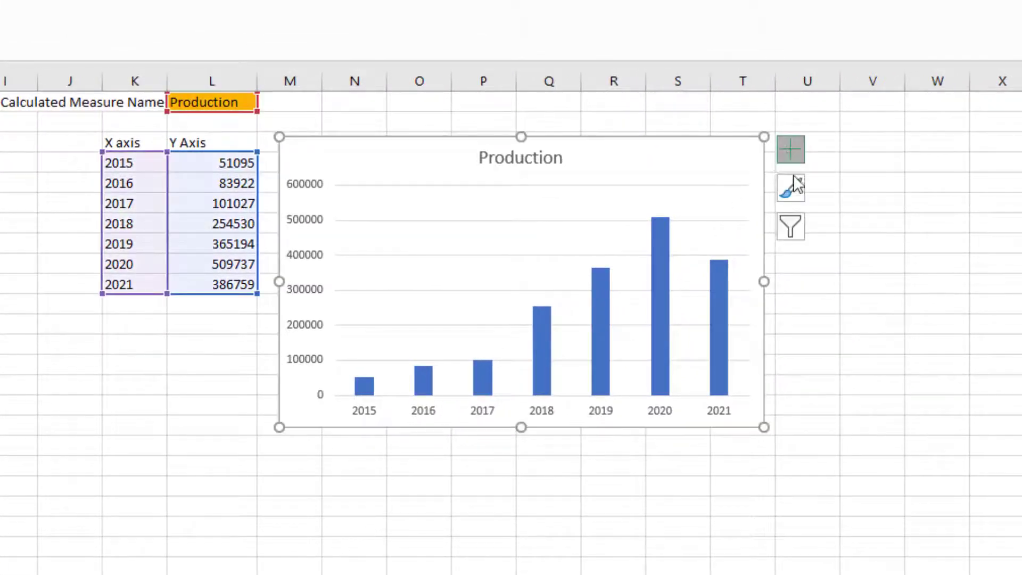
pyautogui.click(790, 148)
pyautogui.write("'")
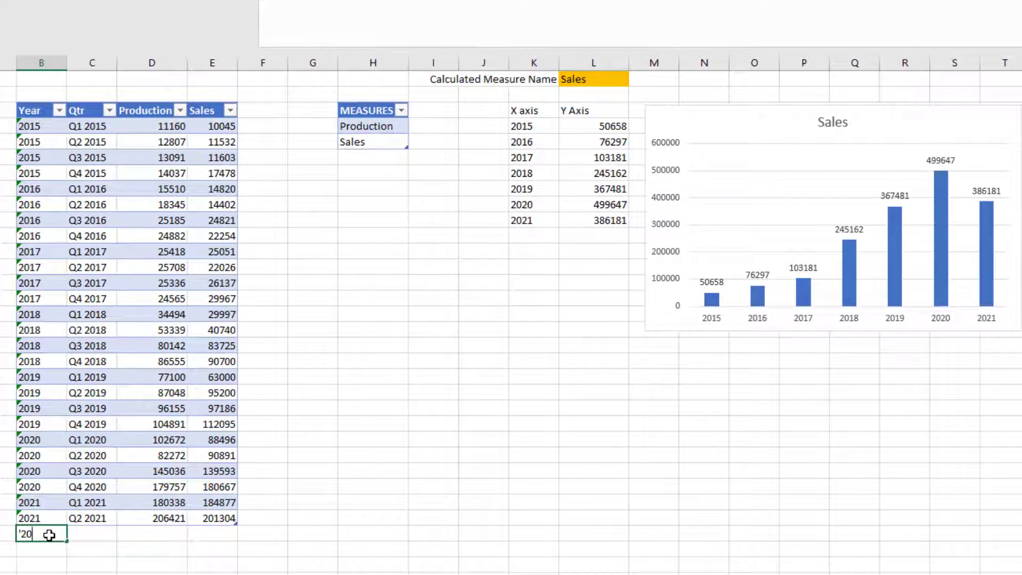
pyautogui.write('2022')
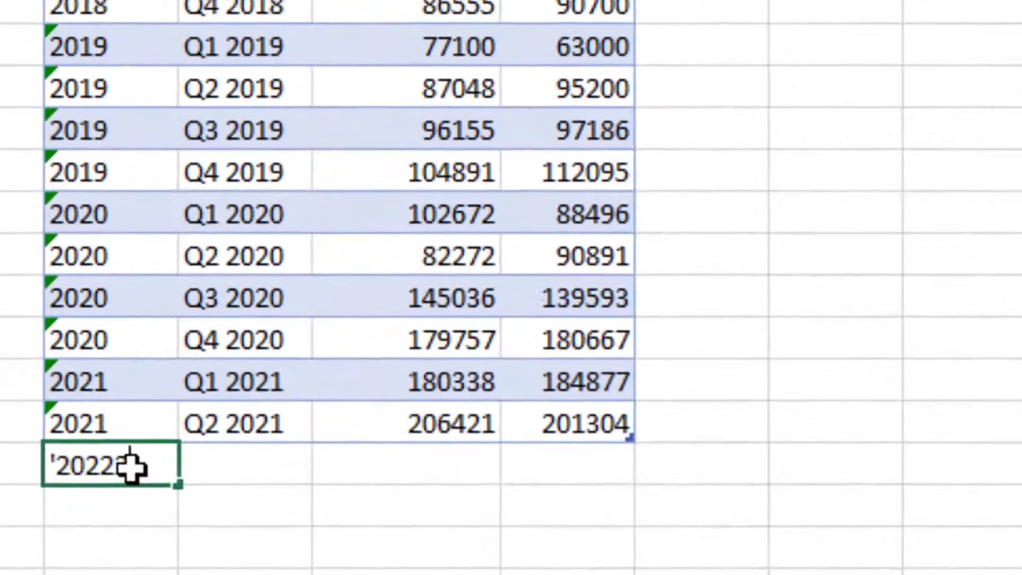
pyautogui.press('Enter')
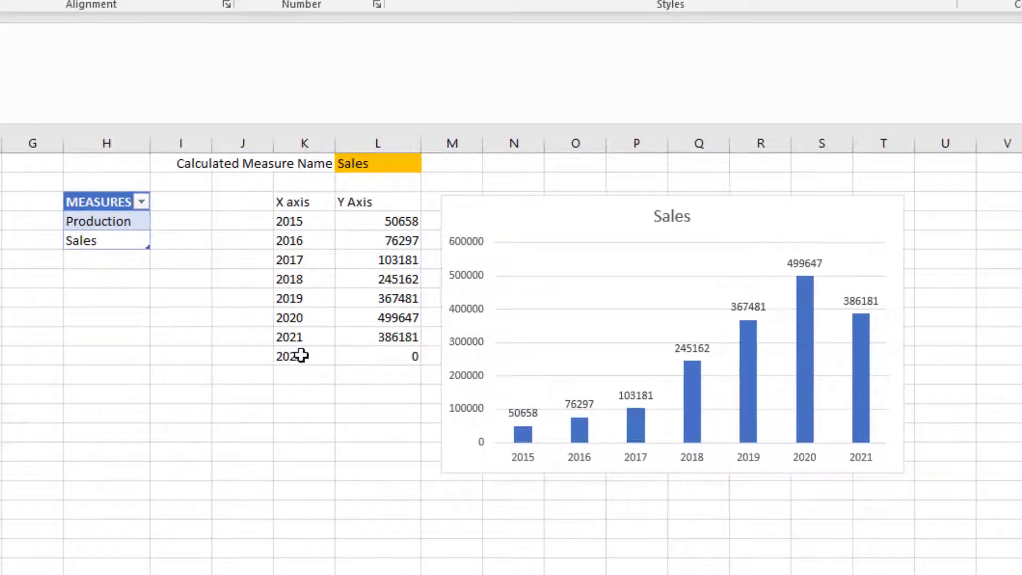
pyautogui.click(290, 355)
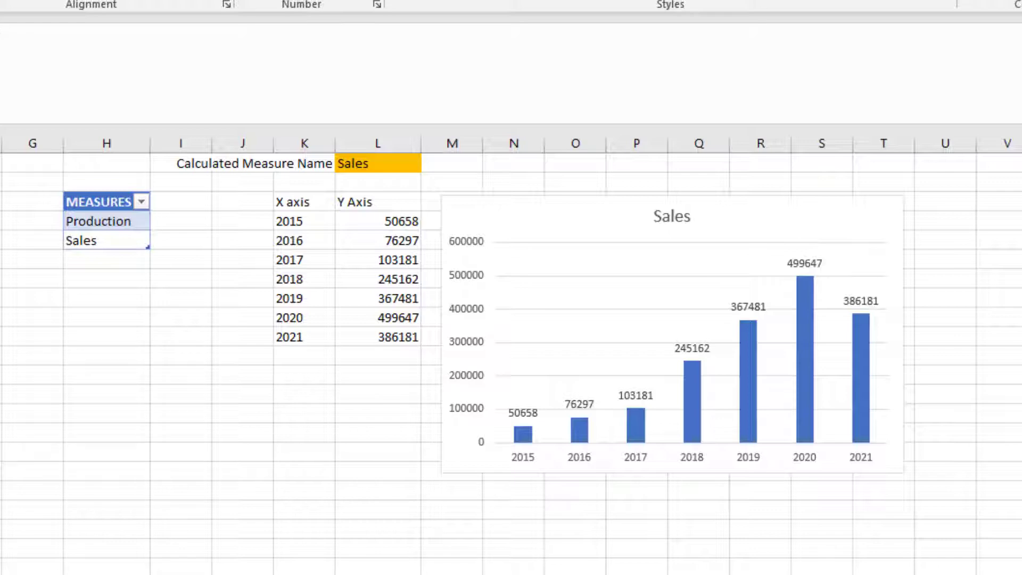
pyautogui.moveTo(519, 217)
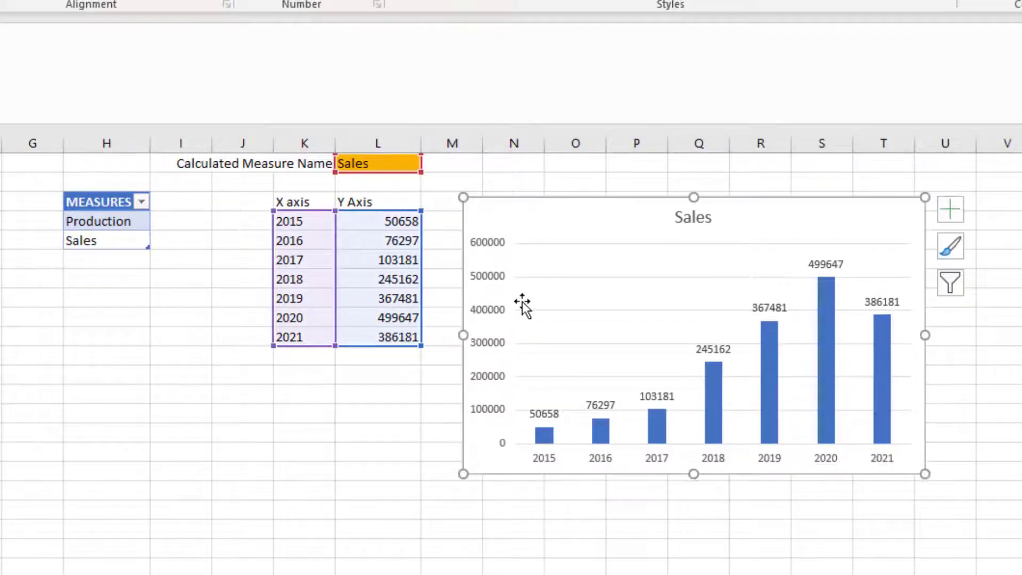
pyautogui.moveTo(402, 375)
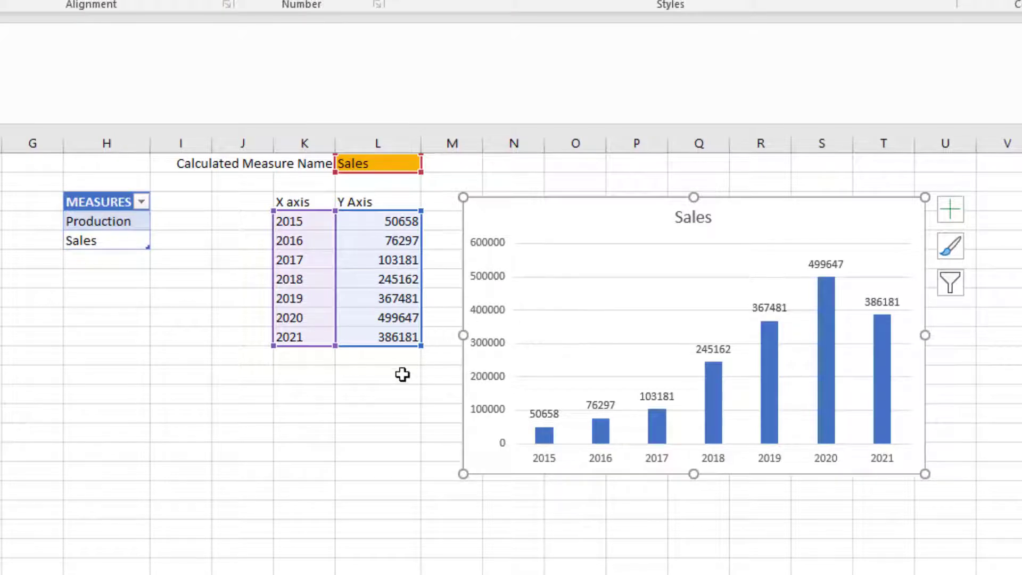
# Deselect the chart and open Name Manager, listing C_MEAS, T_DATA and T_MEAS.
pyautogui.click(382, 375)
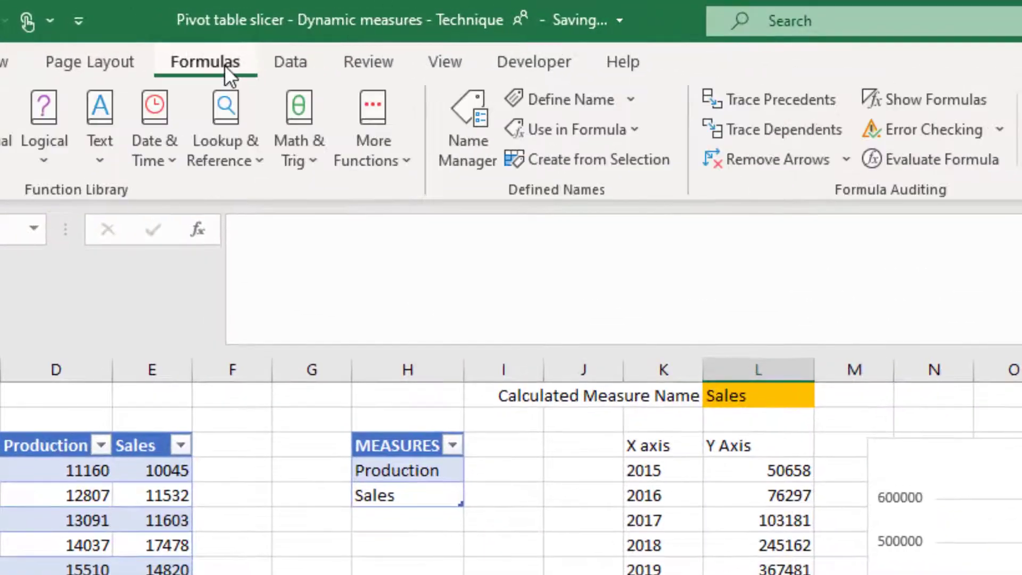
pyautogui.click(467, 111)
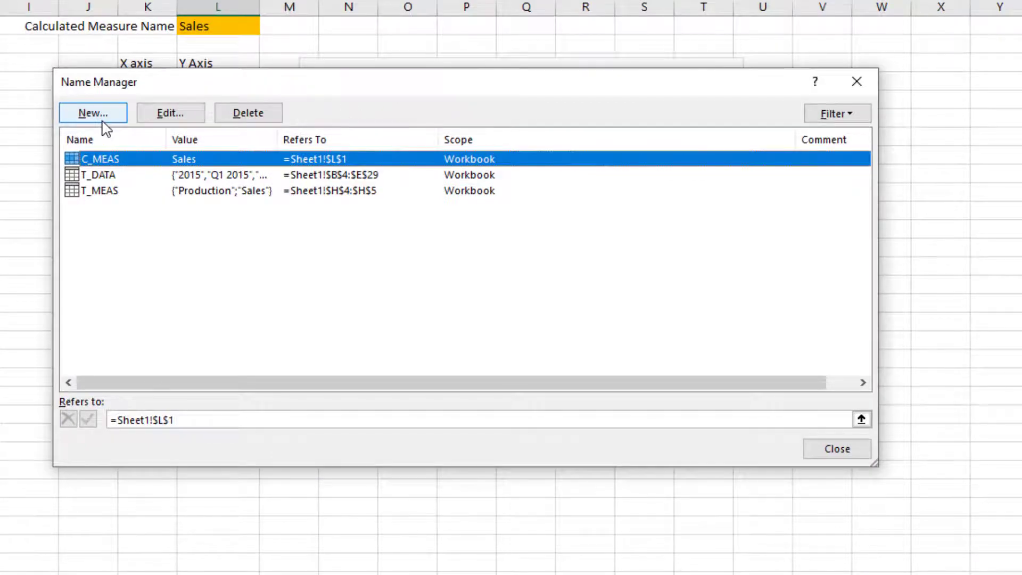
# Create the name X_AXIS referring to the spilled years =Sheet1!$K$4#.
pyautogui.click(93, 112)
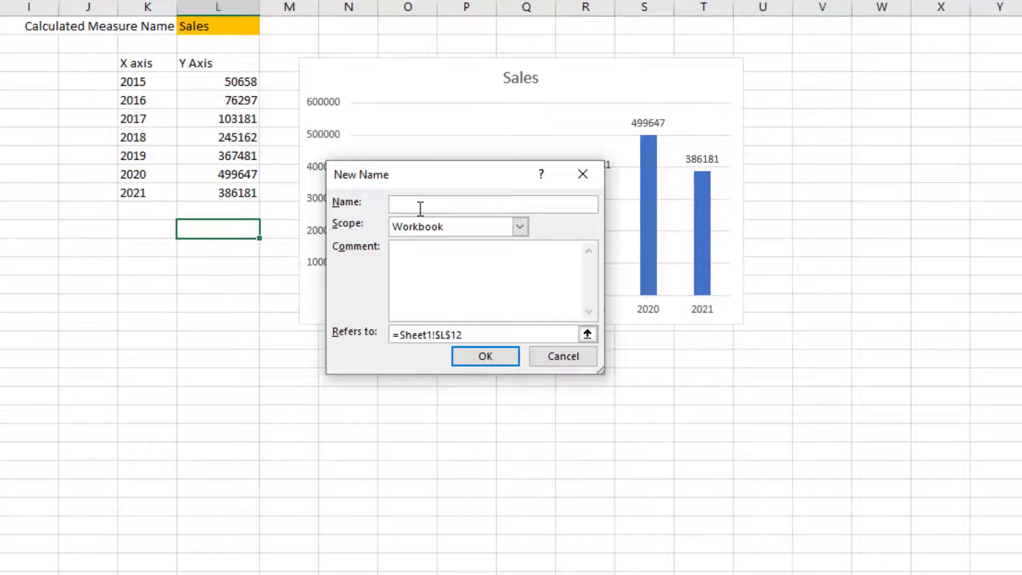
pyautogui.write('X_AXIS')
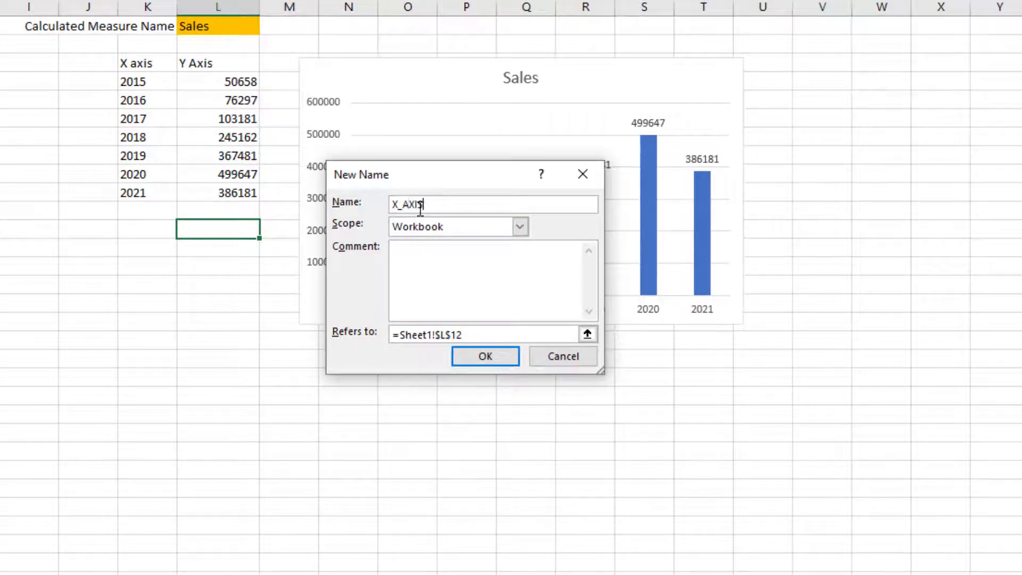
pyautogui.click(473, 336)
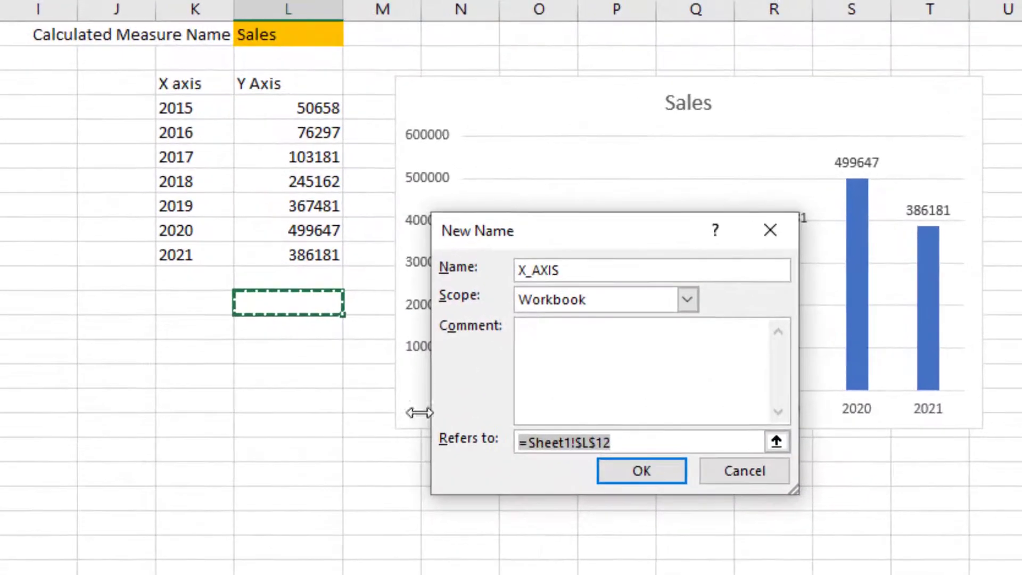
pyautogui.click(183, 108)
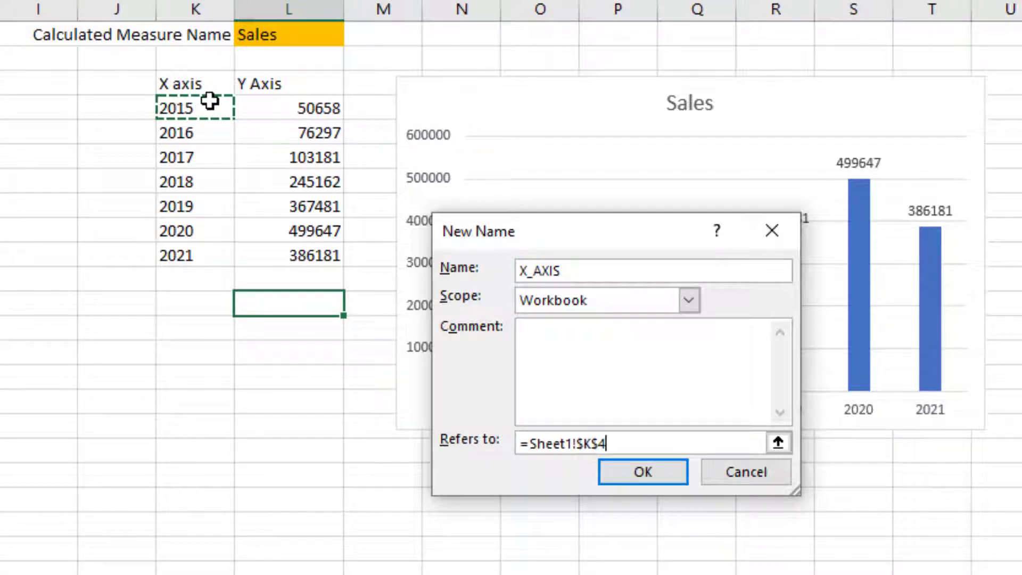
pyautogui.write('#')
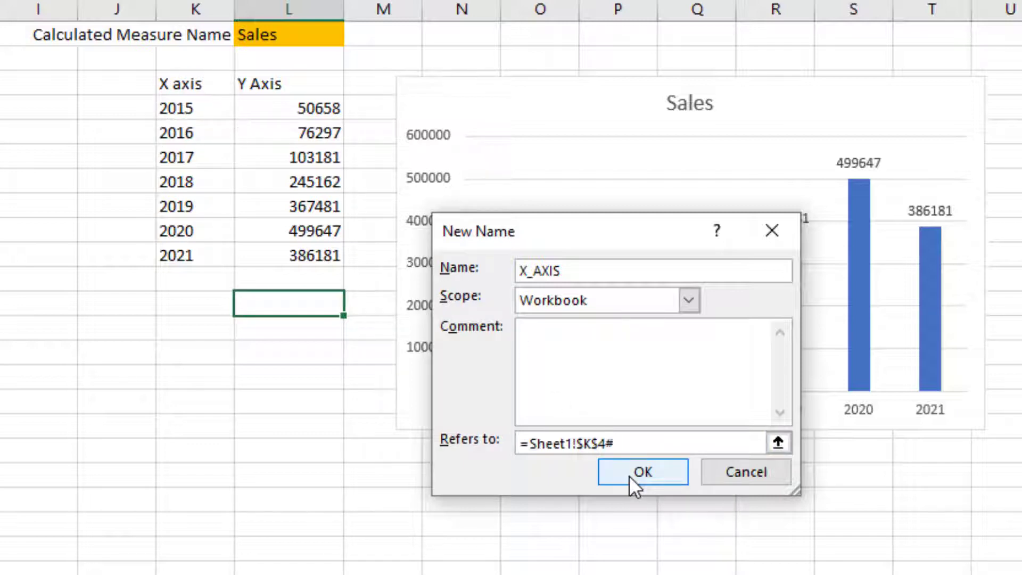
pyautogui.click(643, 472)
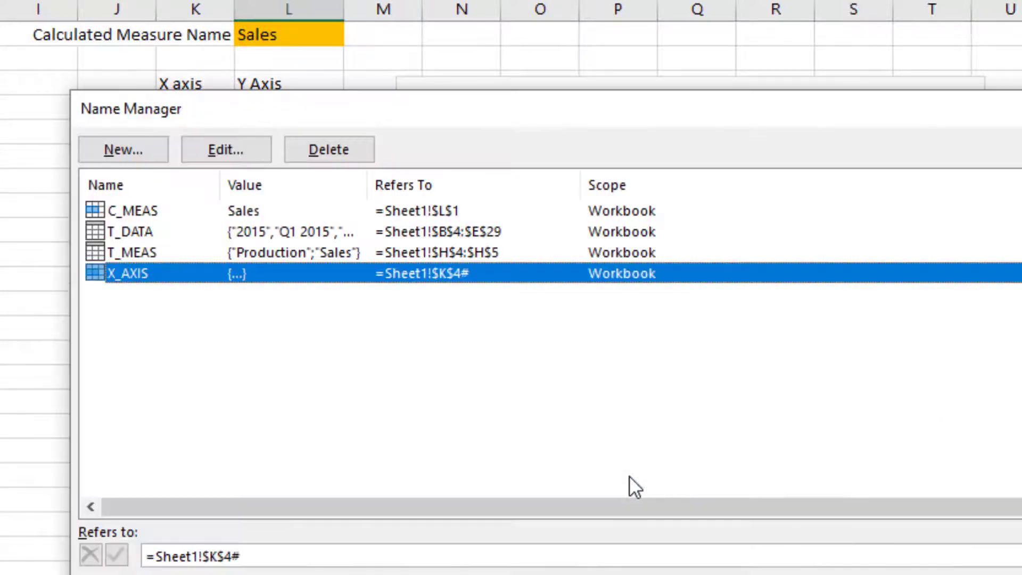
# Create the name Y_AXIS referring to =Sheet1!$L$4#, then close Name Manager.
pyautogui.click(123, 148)
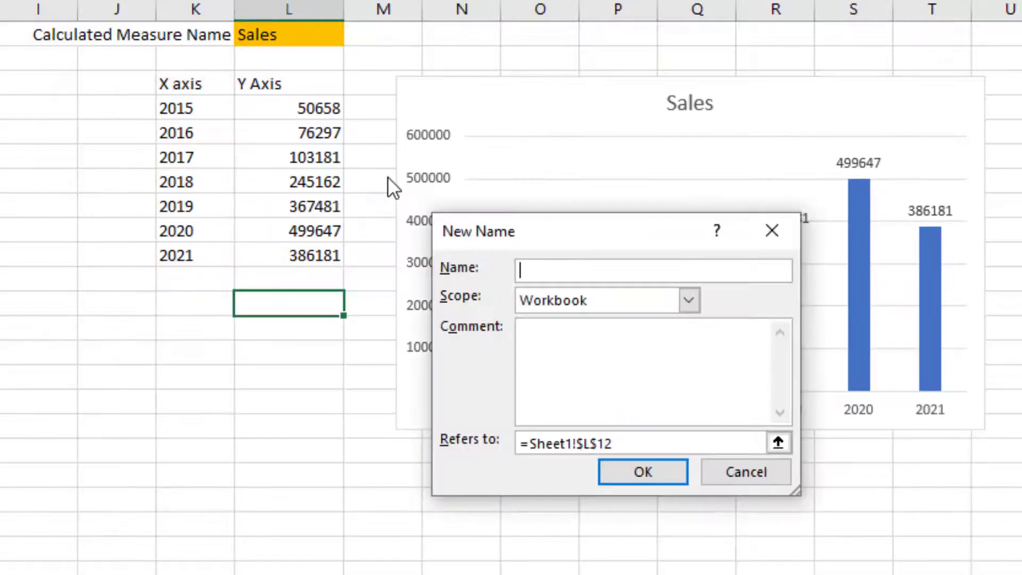
pyautogui.write('Y')
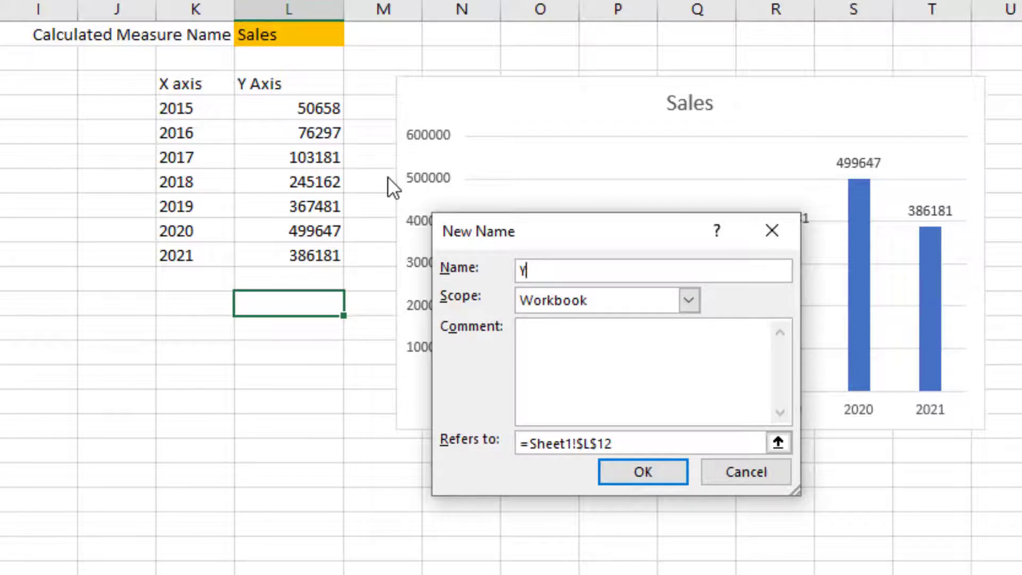
pyautogui.write('_AX')
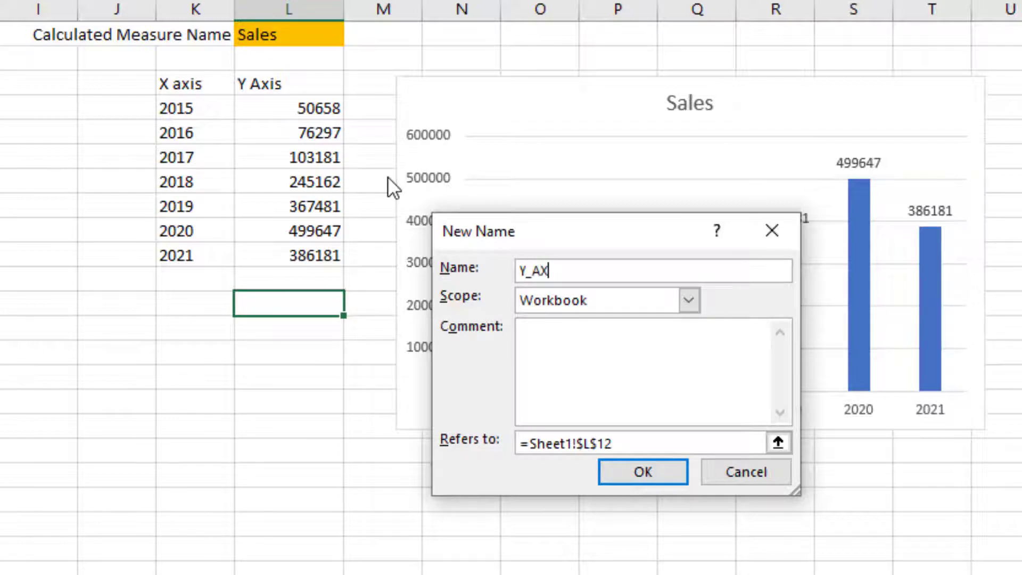
pyautogui.write('IS')
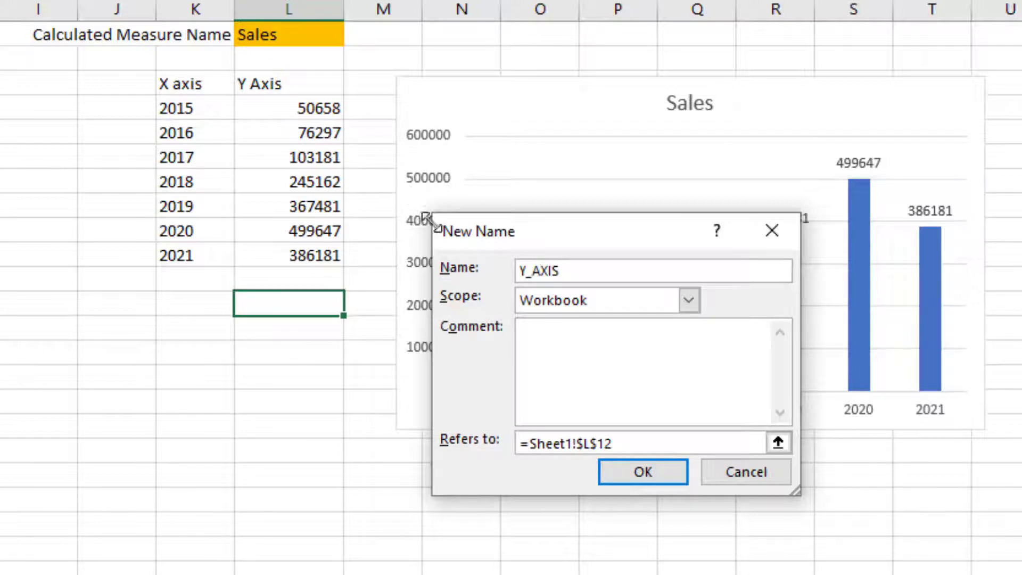
pyautogui.click(547, 271)
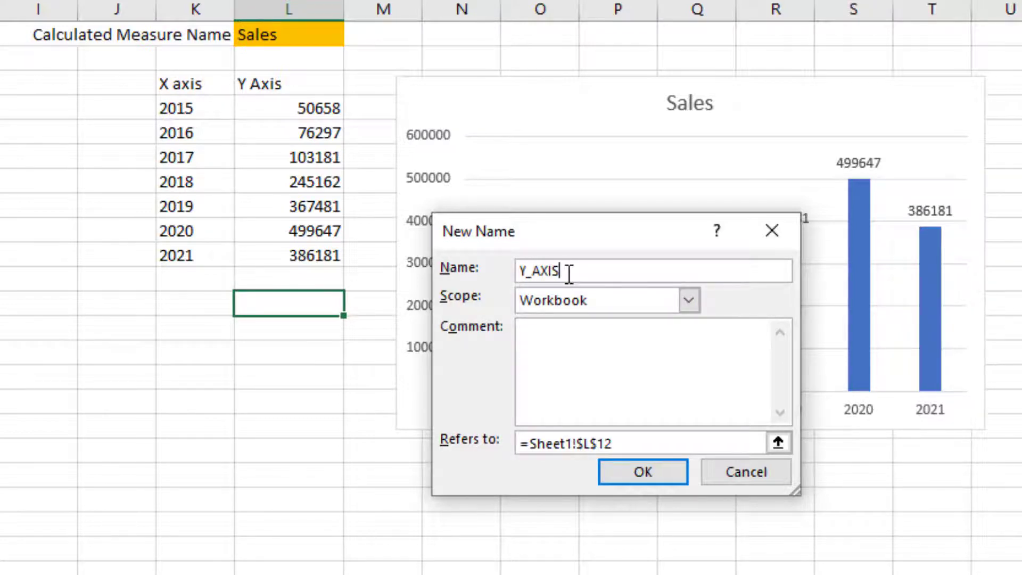
pyautogui.click(609, 443)
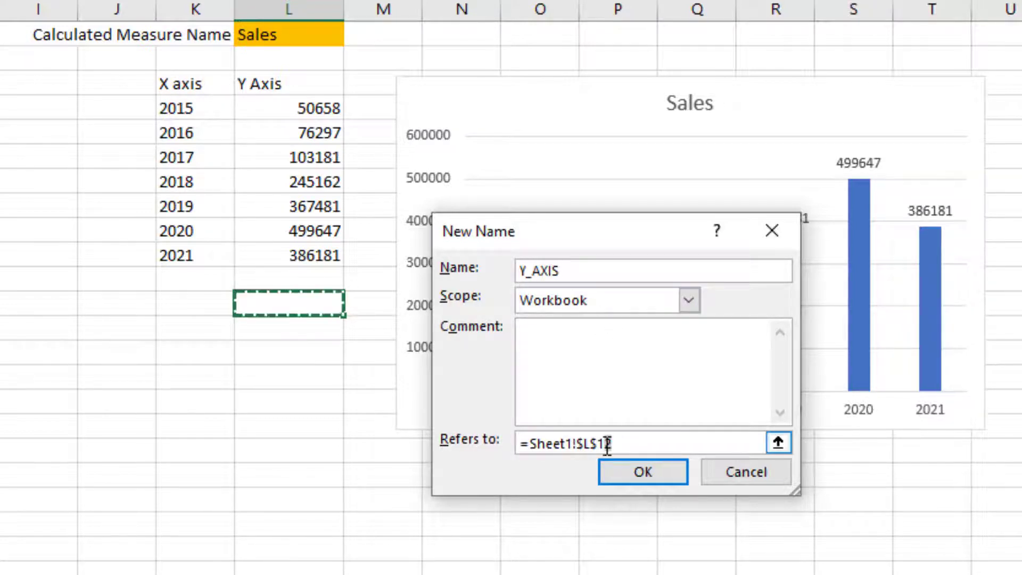
pyautogui.click(292, 108)
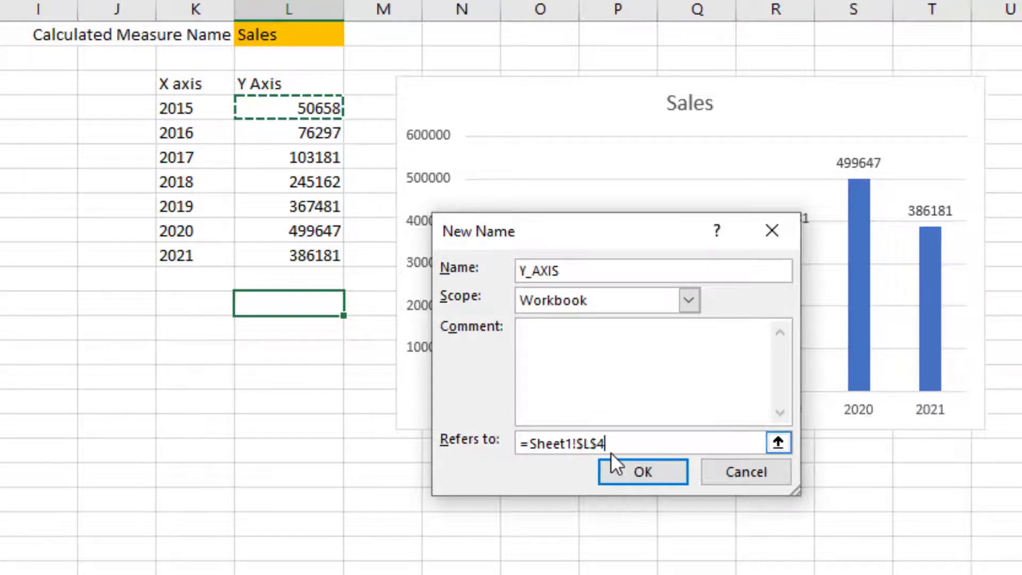
pyautogui.write('#')
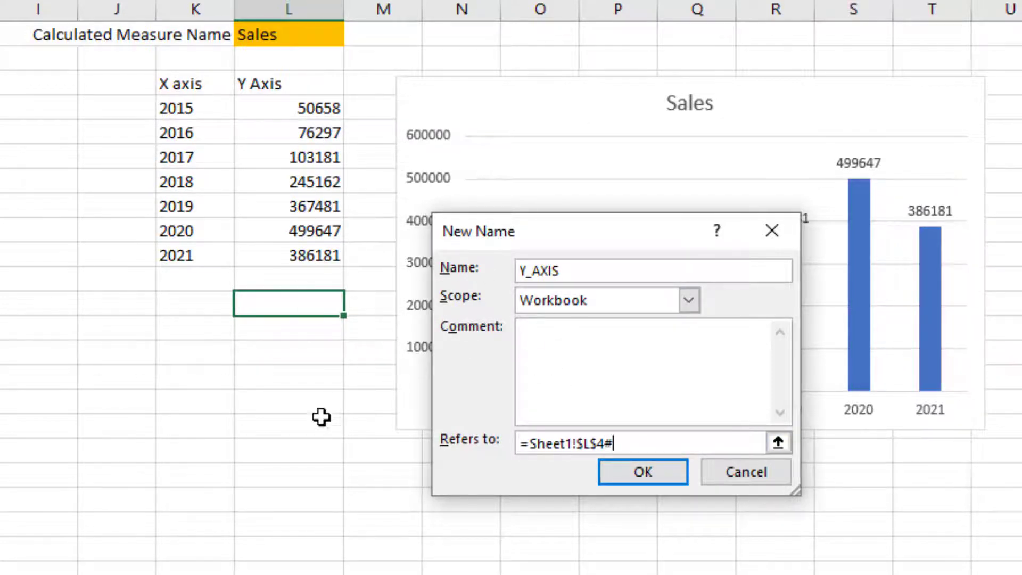
pyautogui.click(642, 472)
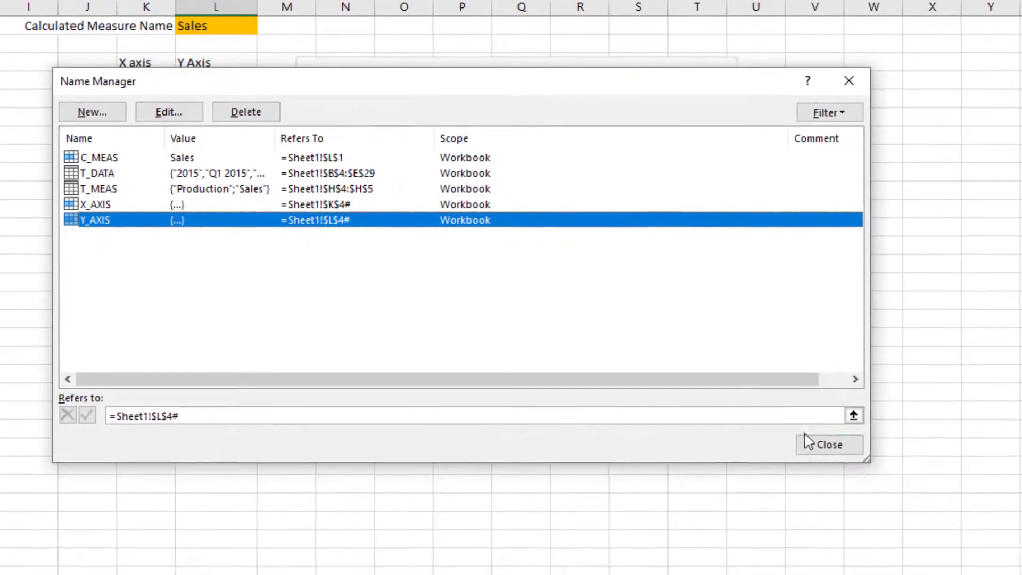
pyautogui.click(831, 445)
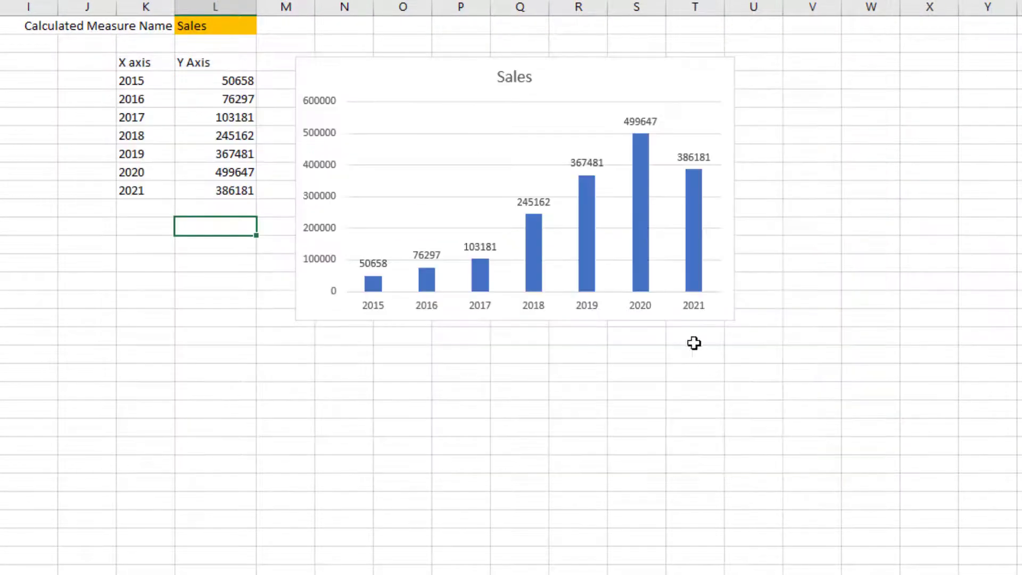
pyautogui.moveTo(518, 170)
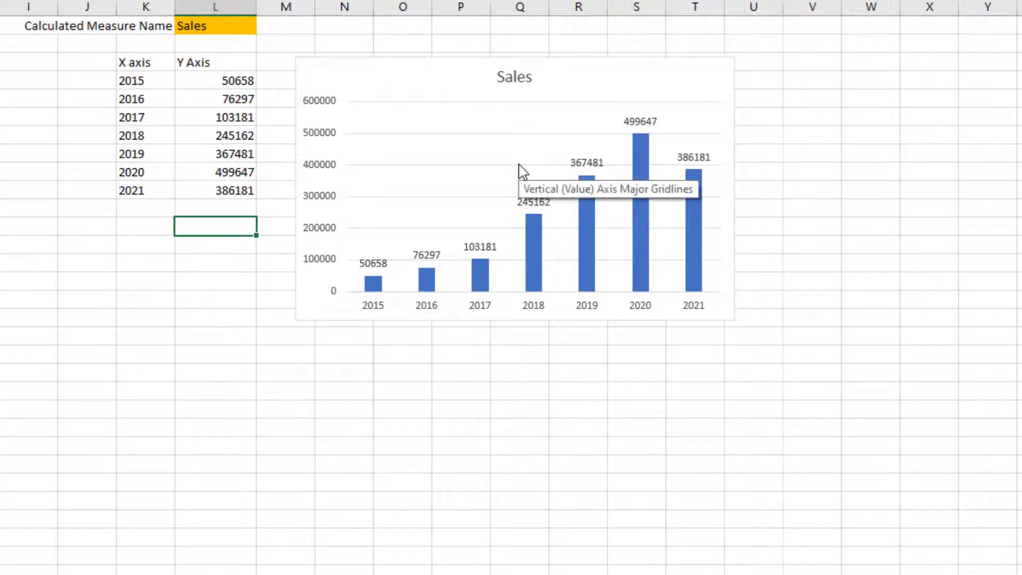
# Replace the Sales series values $L$4:$L$10 with =Sheet1!Y_AXIS via Select Data.
pyautogui.rightClick(529, 170)
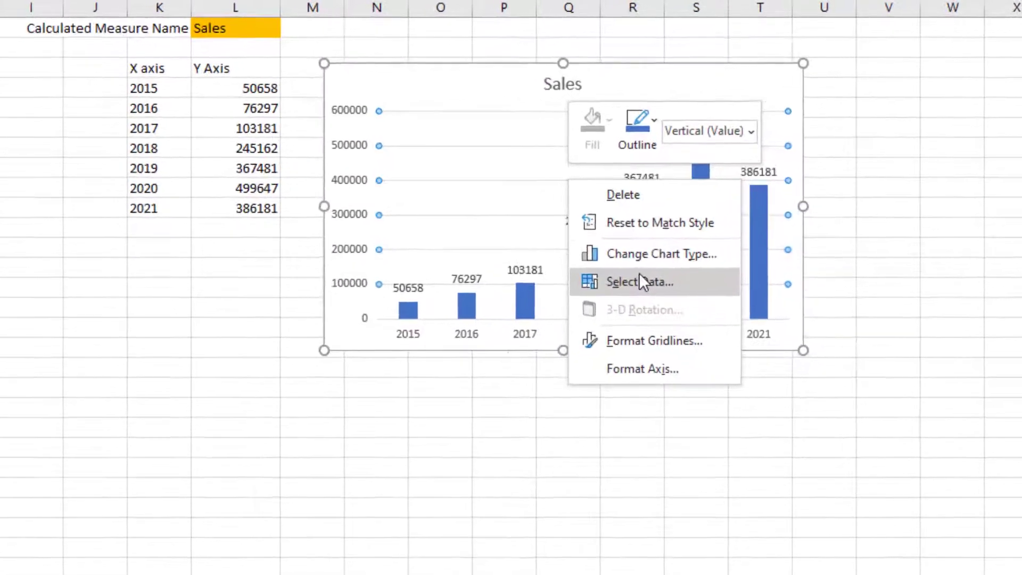
pyautogui.click(640, 282)
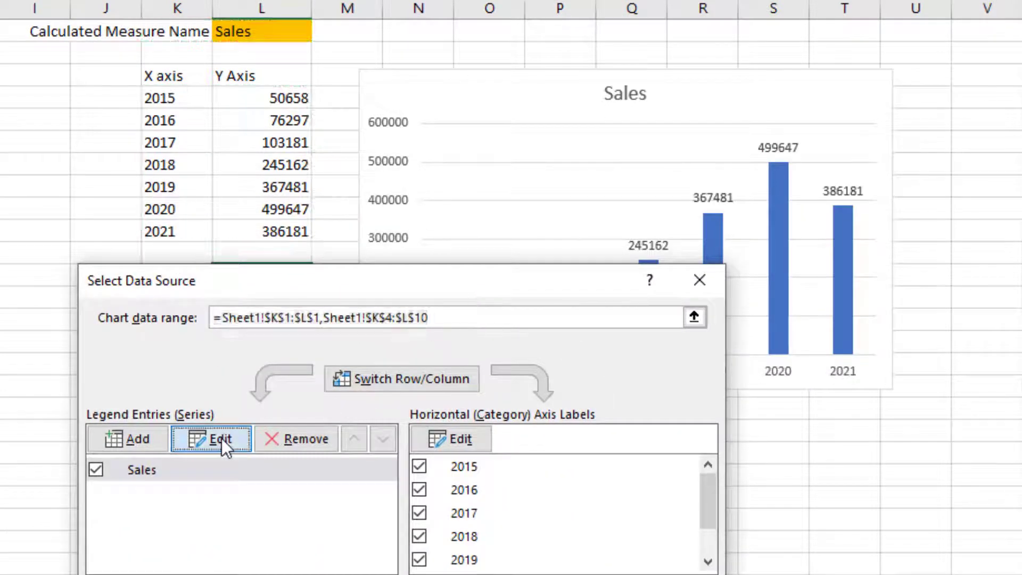
pyautogui.click(213, 439)
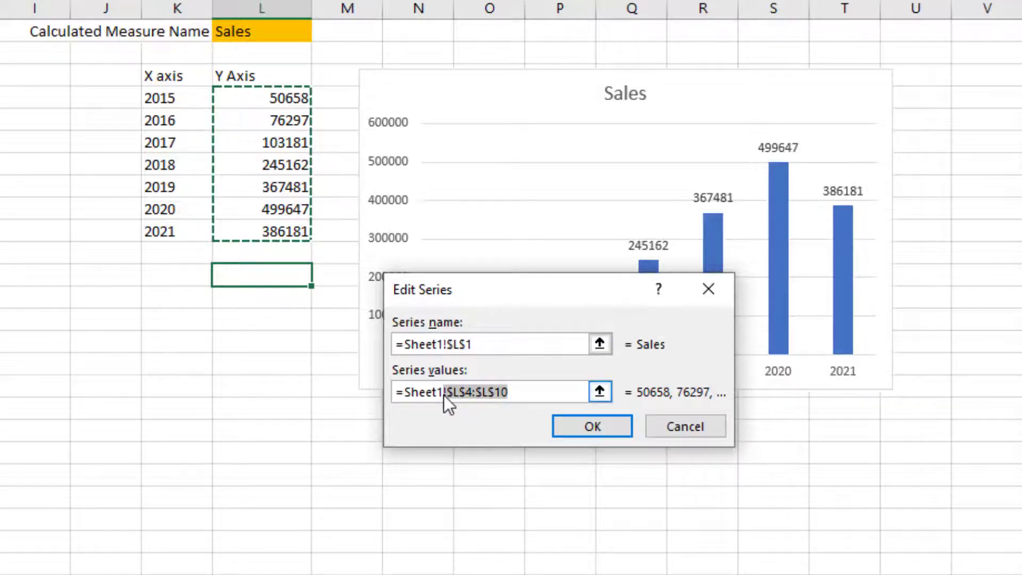
pyautogui.click(449, 393)
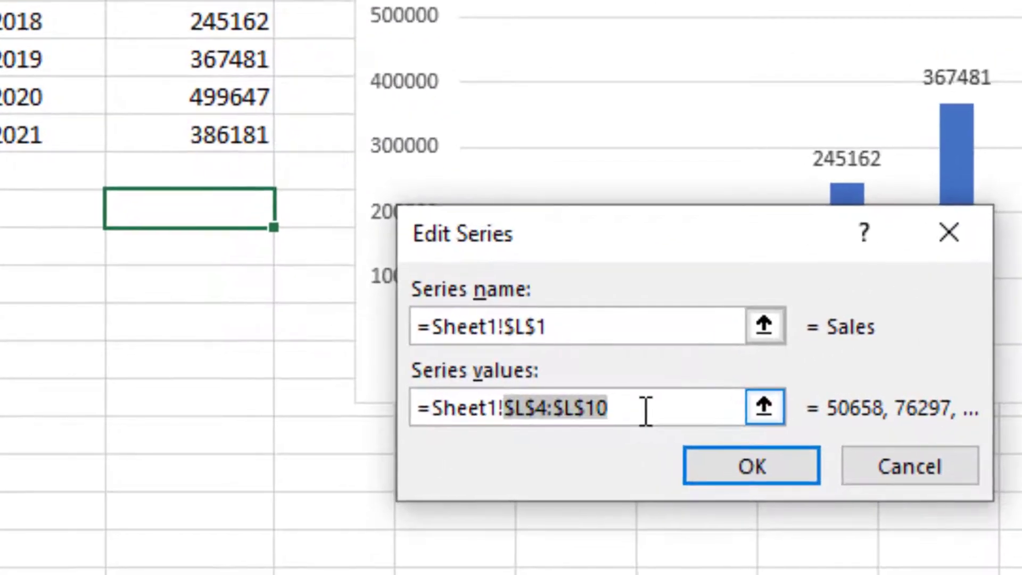
pyautogui.press('Delete')
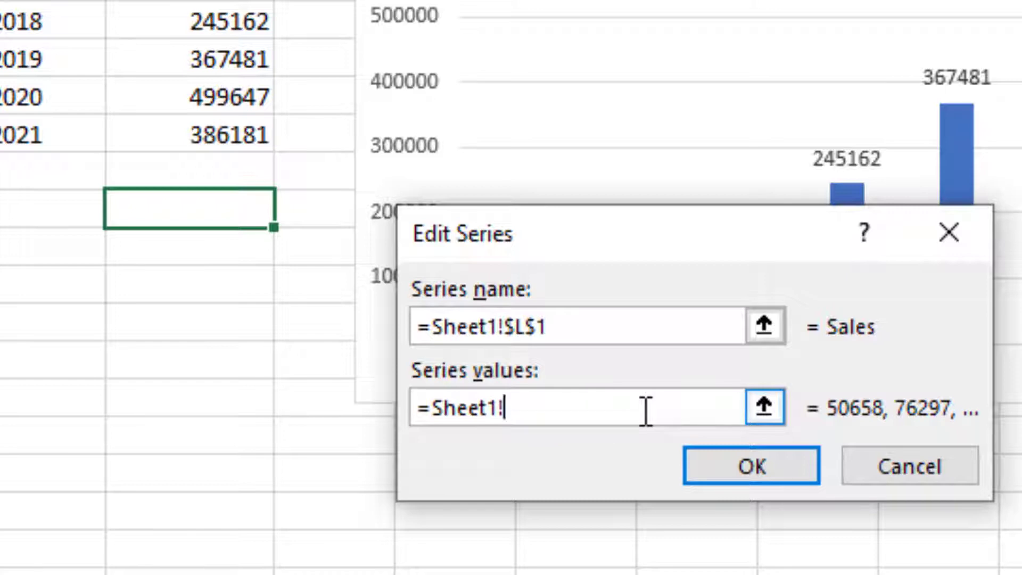
pyautogui.write('Y_A')
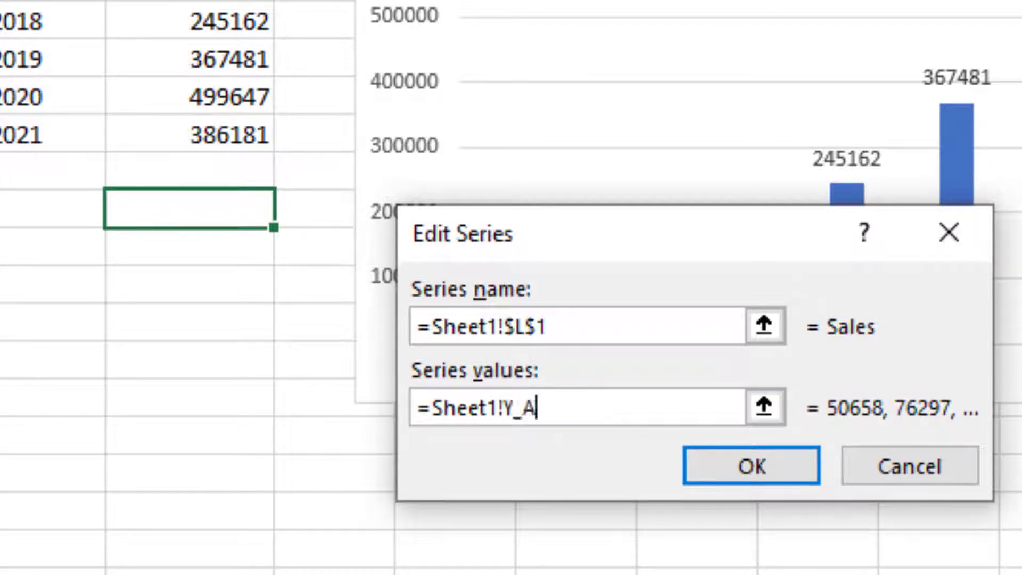
pyautogui.write('XIS')
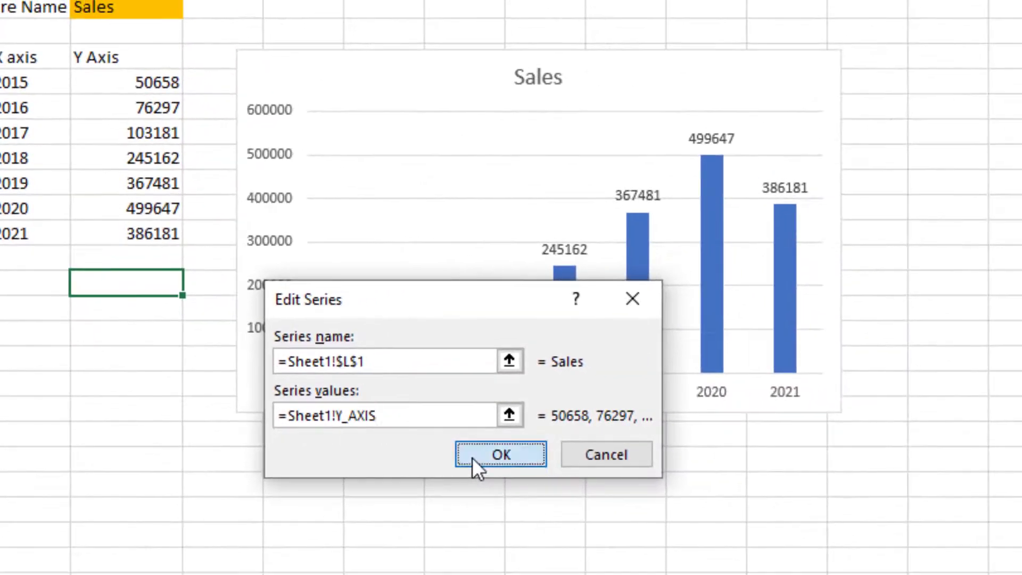
pyautogui.click(498, 455)
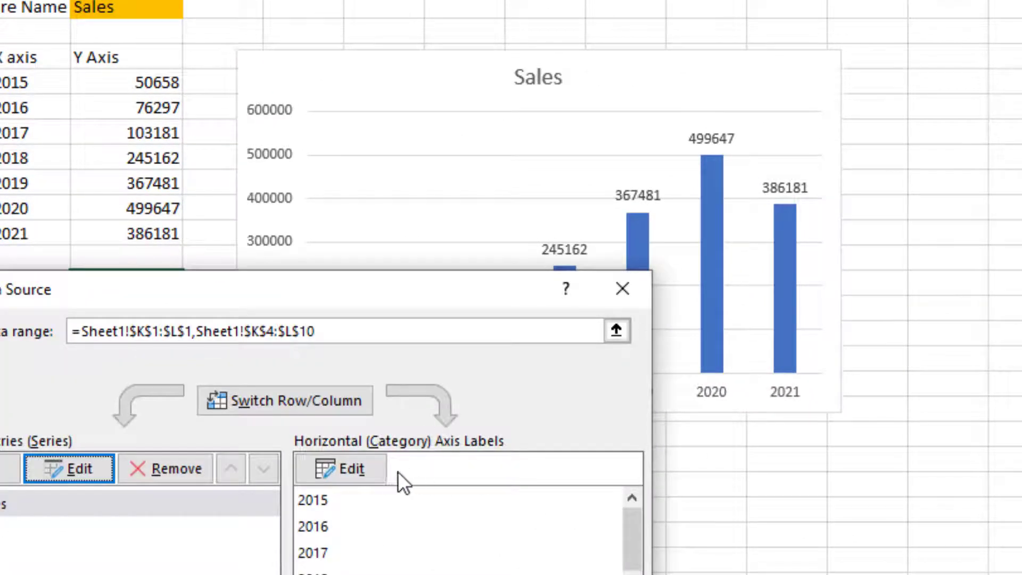
# Set the chart's horizontal axis labels to =Sheet1!X_AXIS.
pyautogui.click(340, 469)
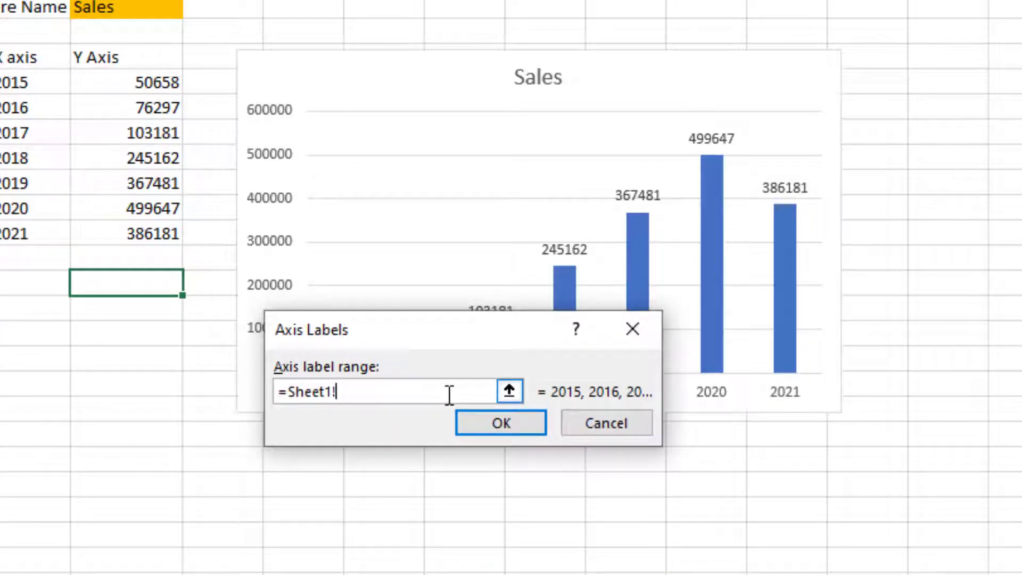
pyautogui.write('X_AXIS')
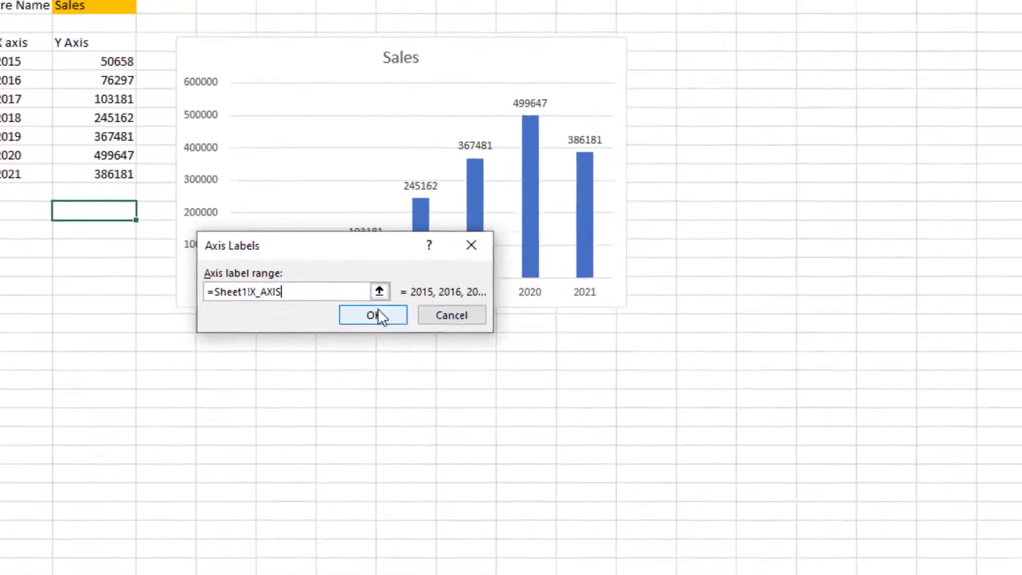
pyautogui.click(372, 314)
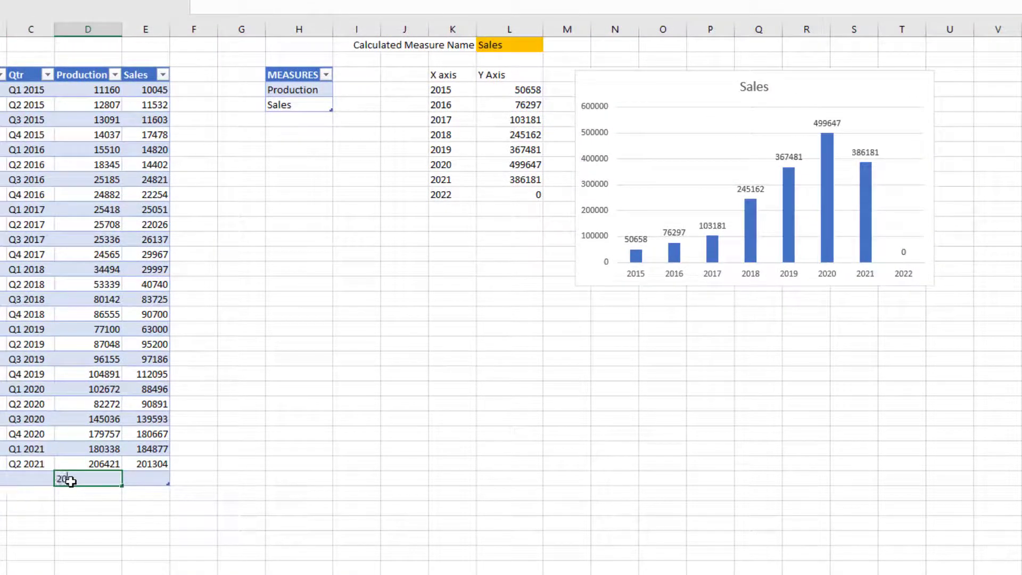
# Enter 200000 as a 2022 value in the new row below the table.
pyautogui.write('200000')
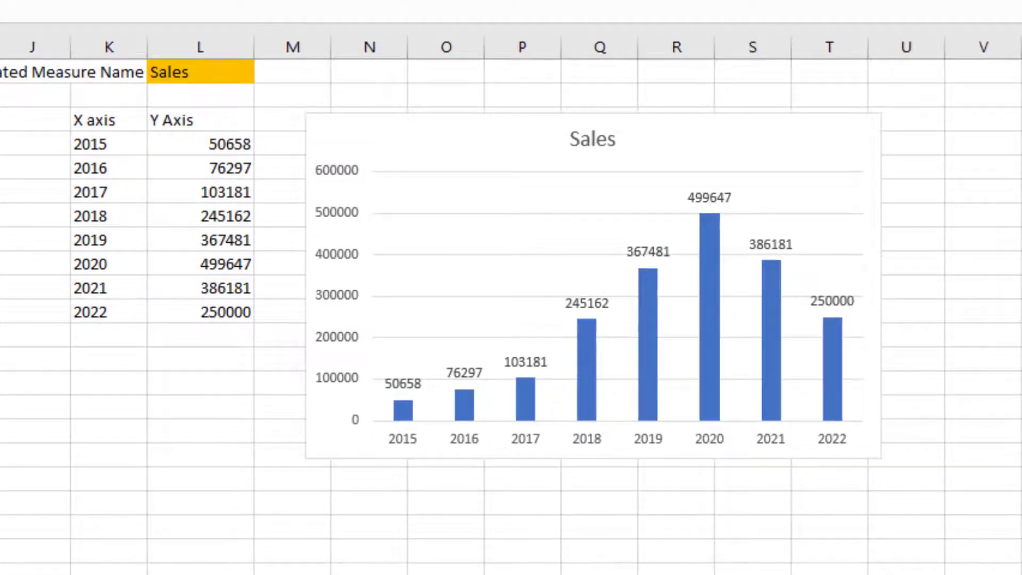
pyautogui.moveTo(342, 225)
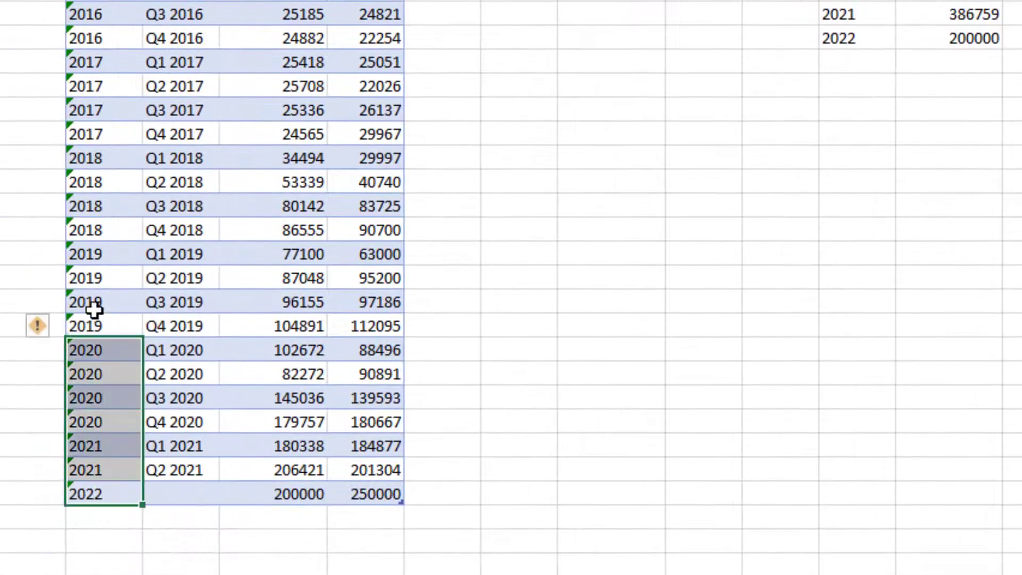
pyautogui.rightClick(91, 310)
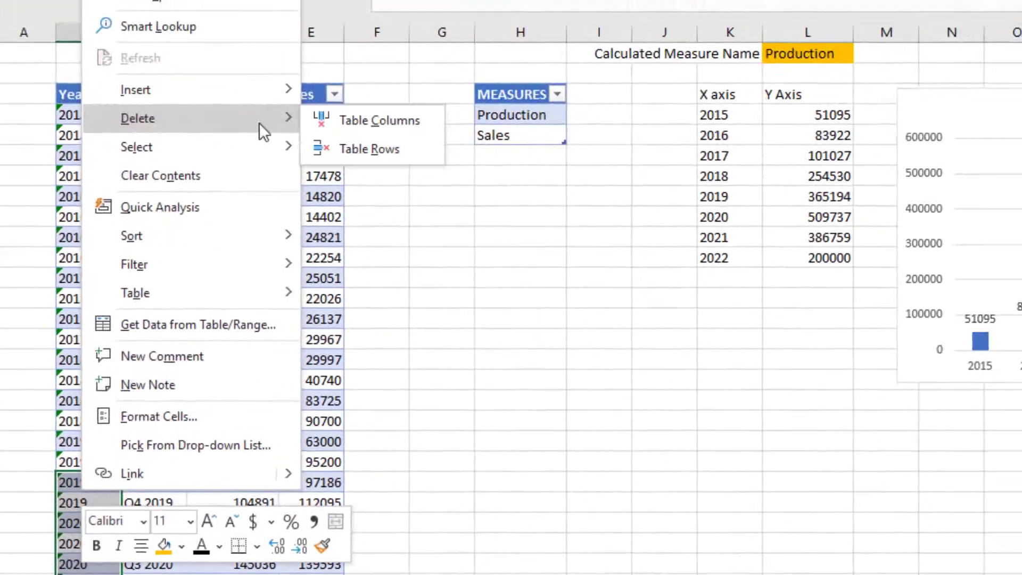
pyautogui.click(369, 148)
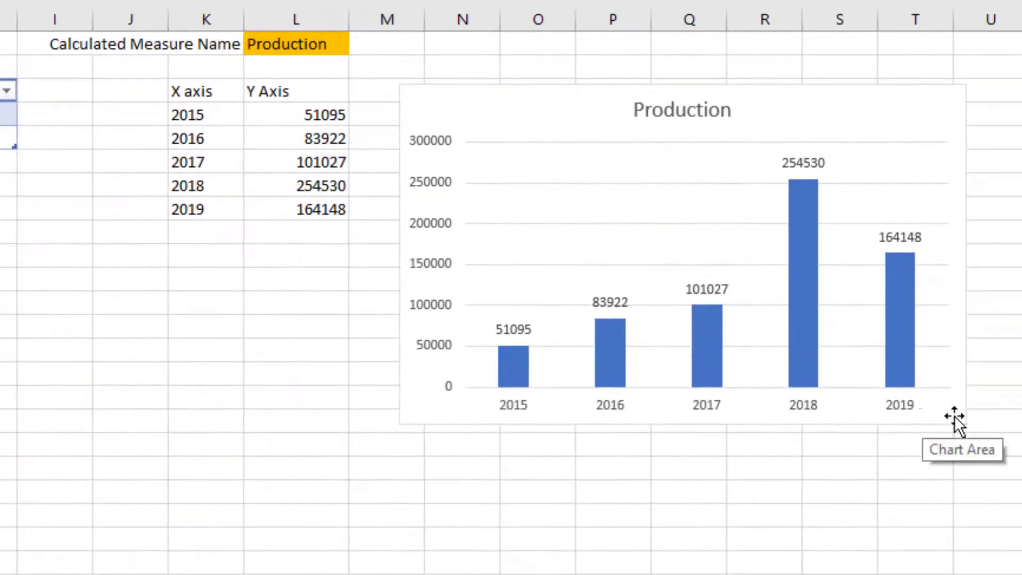
pyautogui.moveTo(486, 330)
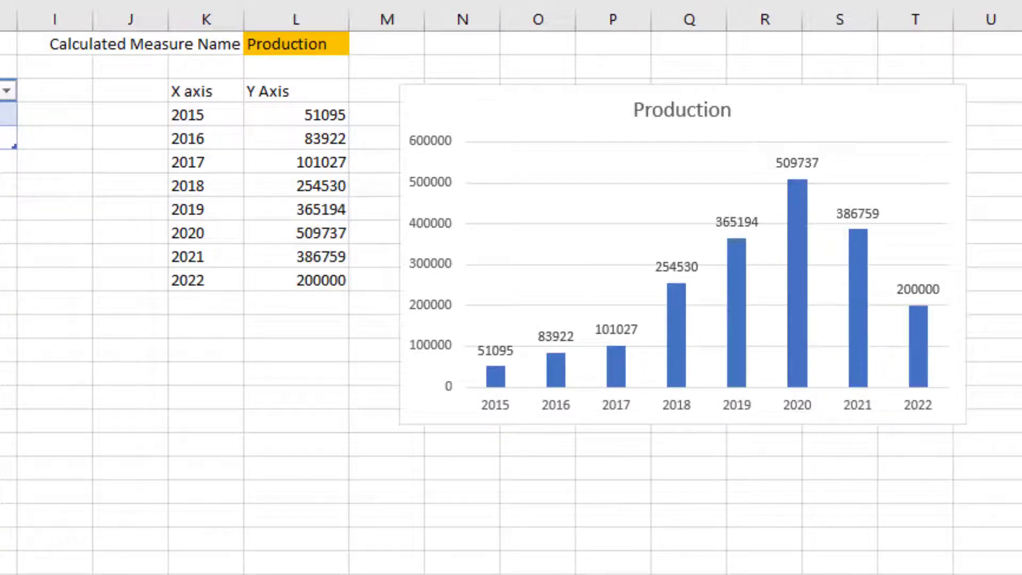
pyautogui.moveTo(491, 107)
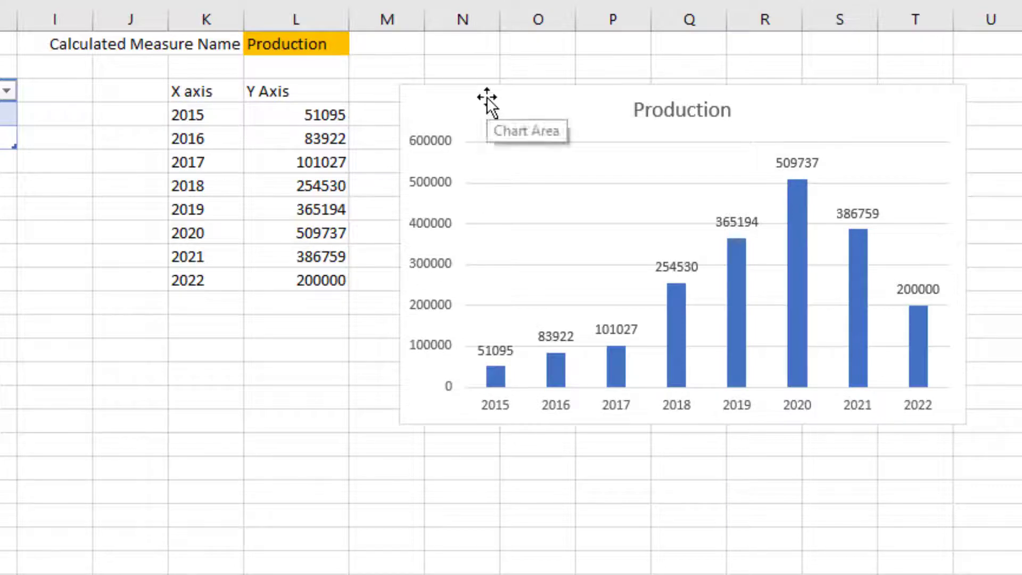
# Cut the Production chart and paste it onto a new Sheet2.
pyautogui.click(296, 44)
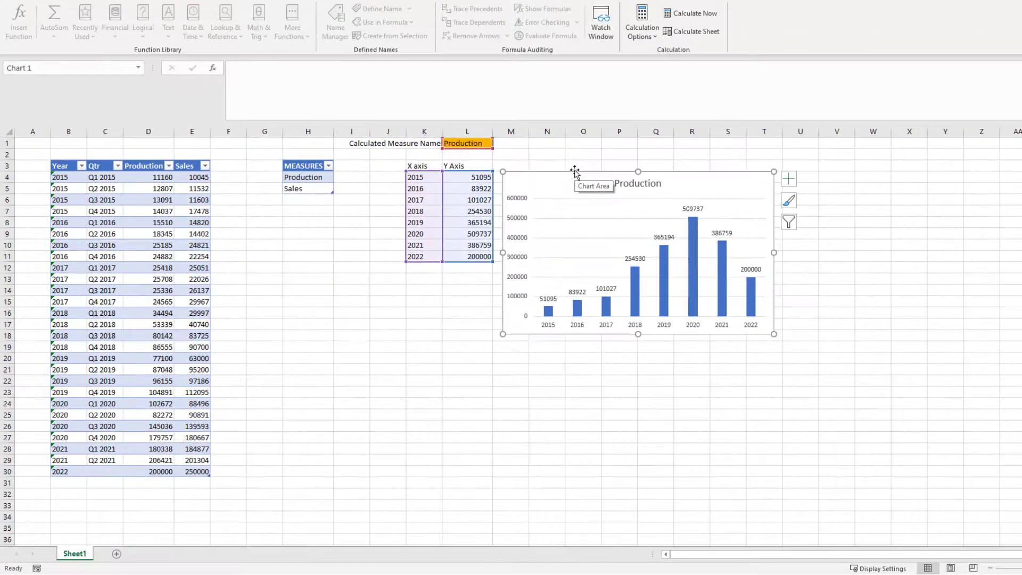
pyautogui.moveTo(461, 287)
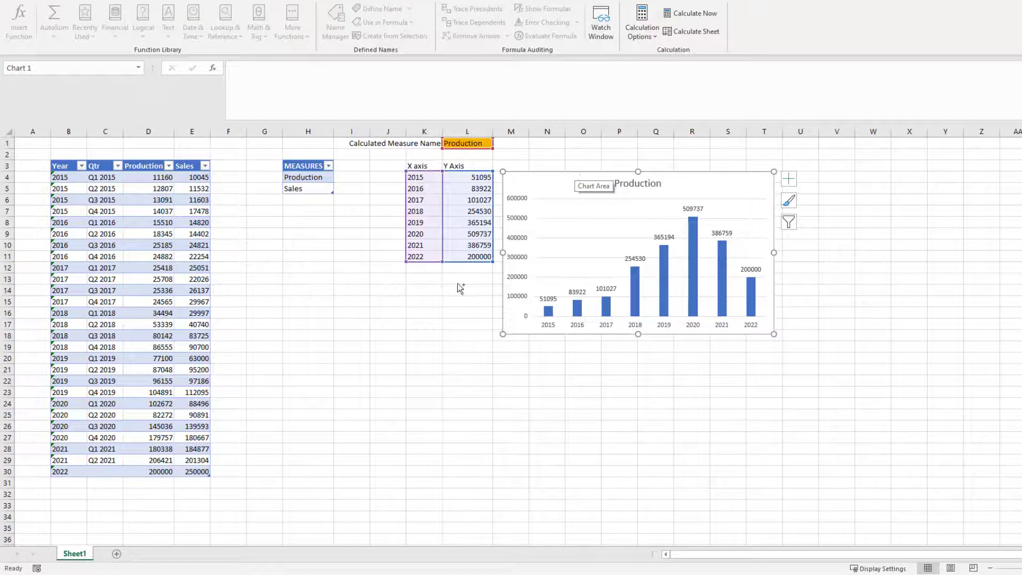
pyautogui.moveTo(310, 259)
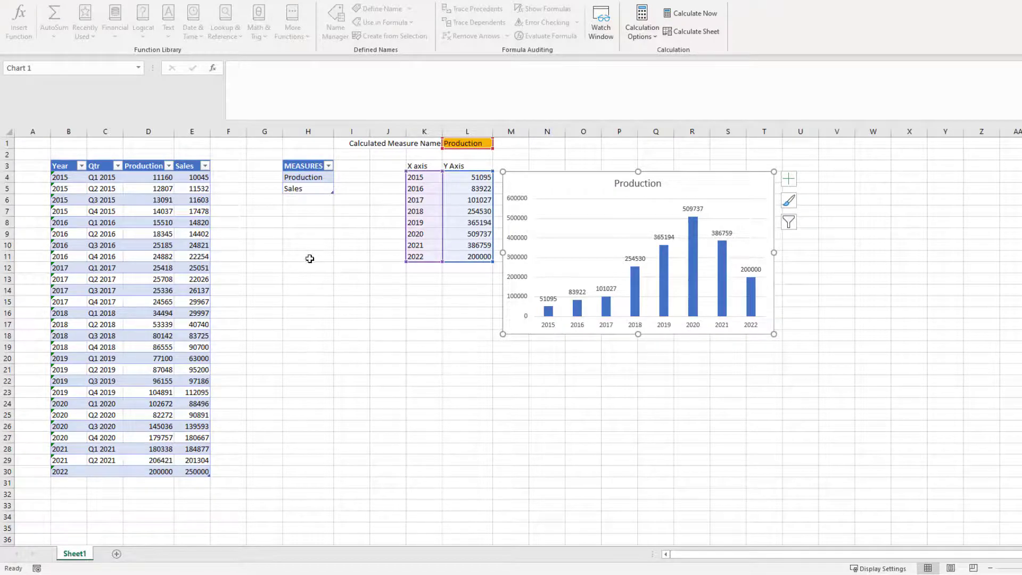
pyautogui.moveTo(307, 324)
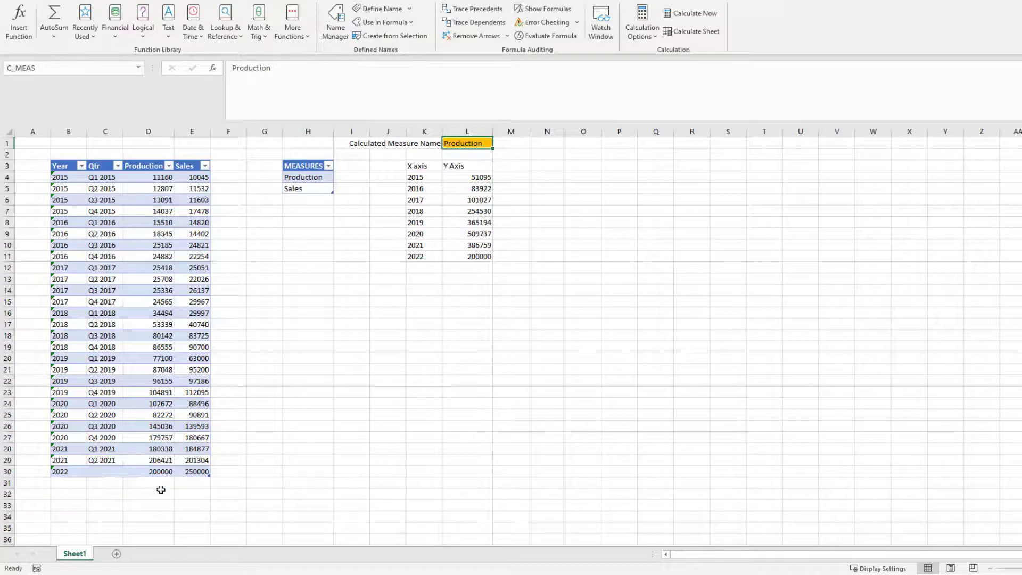
pyautogui.click(115, 553)
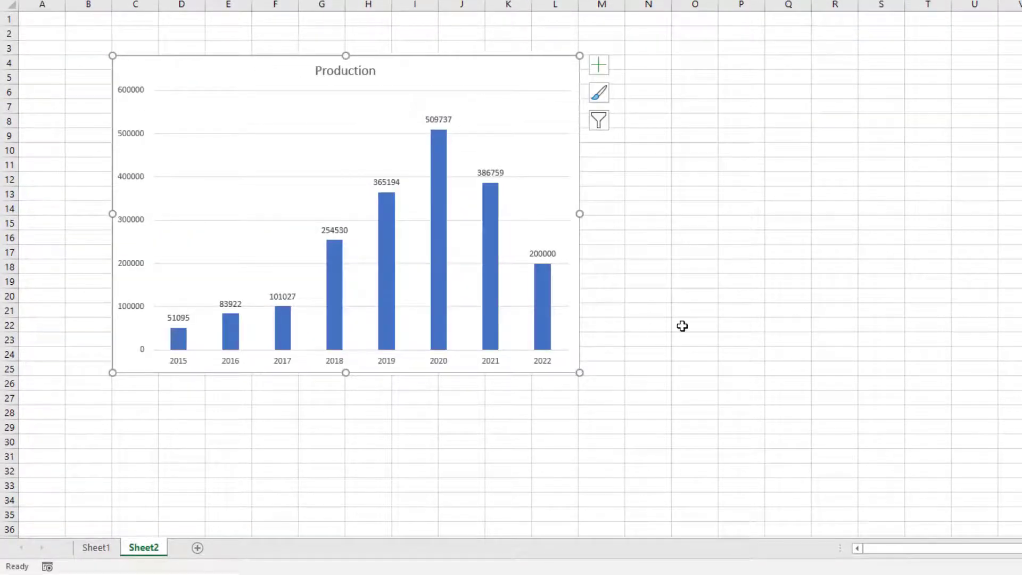
pyautogui.click(682, 325)
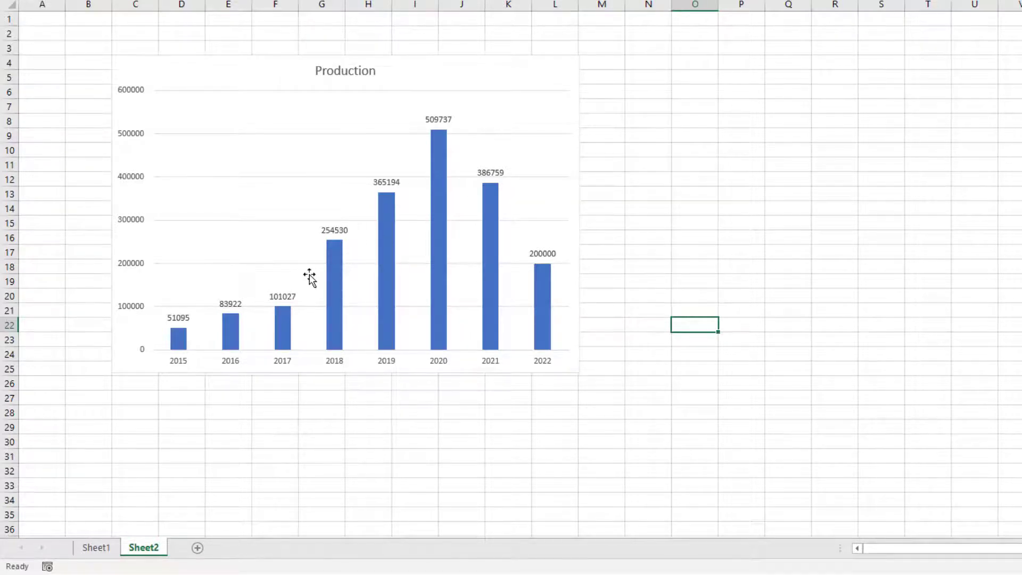
pyautogui.moveTo(121, 519)
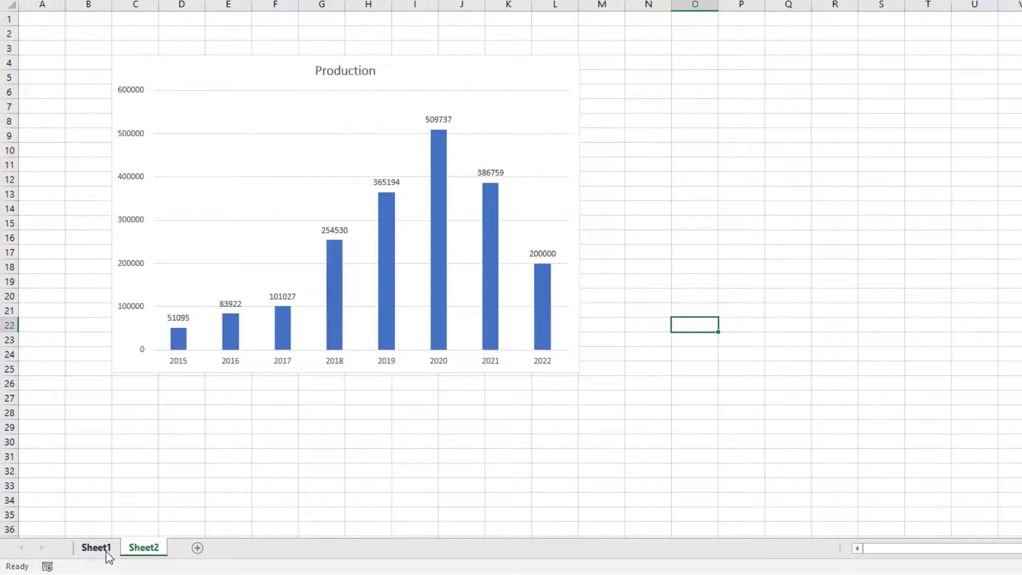
# Insert a PivotTable from T_MEAS on Sheet1 with MEASURES as row labels.
pyautogui.click(95, 548)
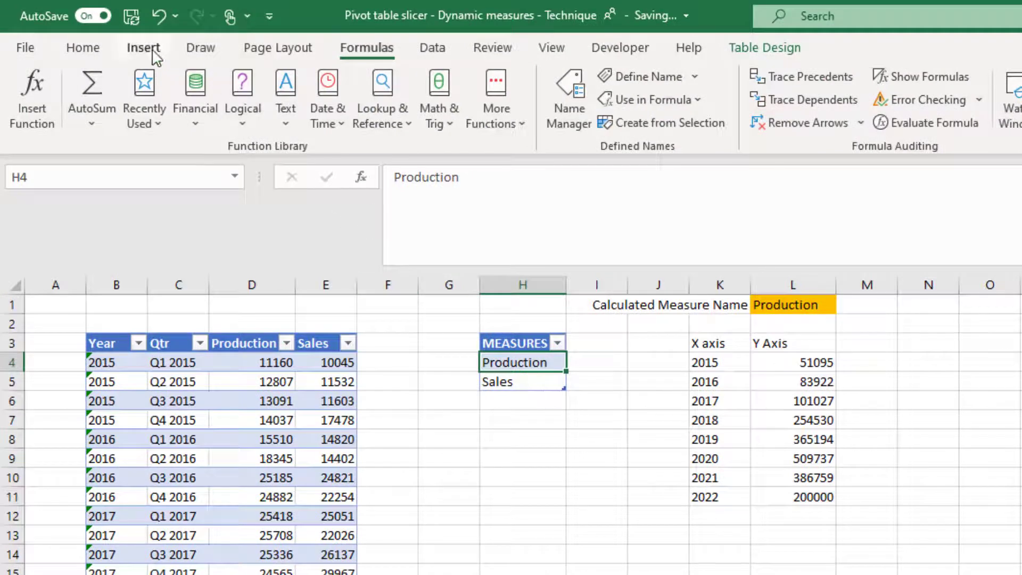
pyautogui.click(144, 48)
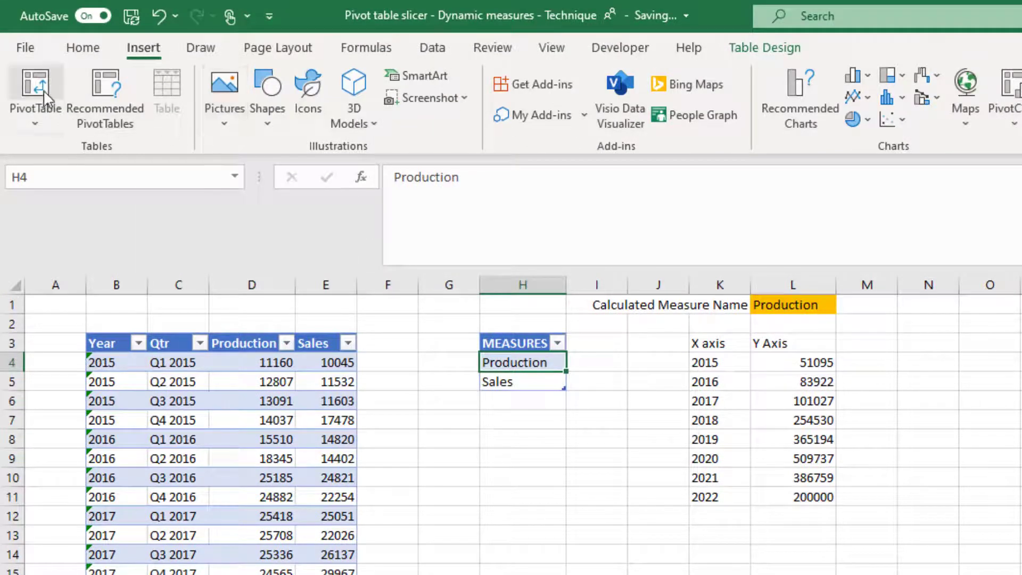
pyautogui.click(33, 85)
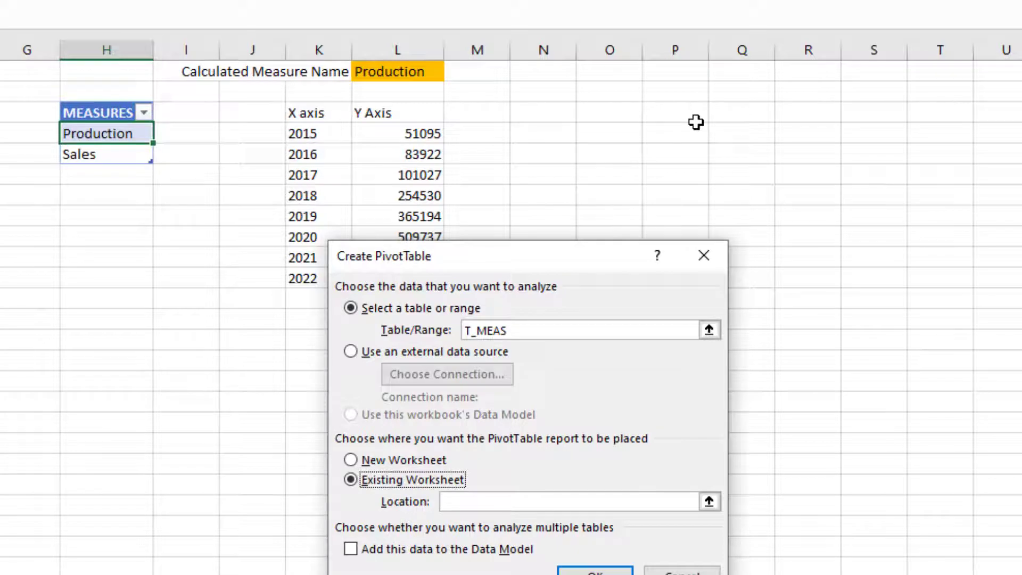
pyautogui.click(675, 114)
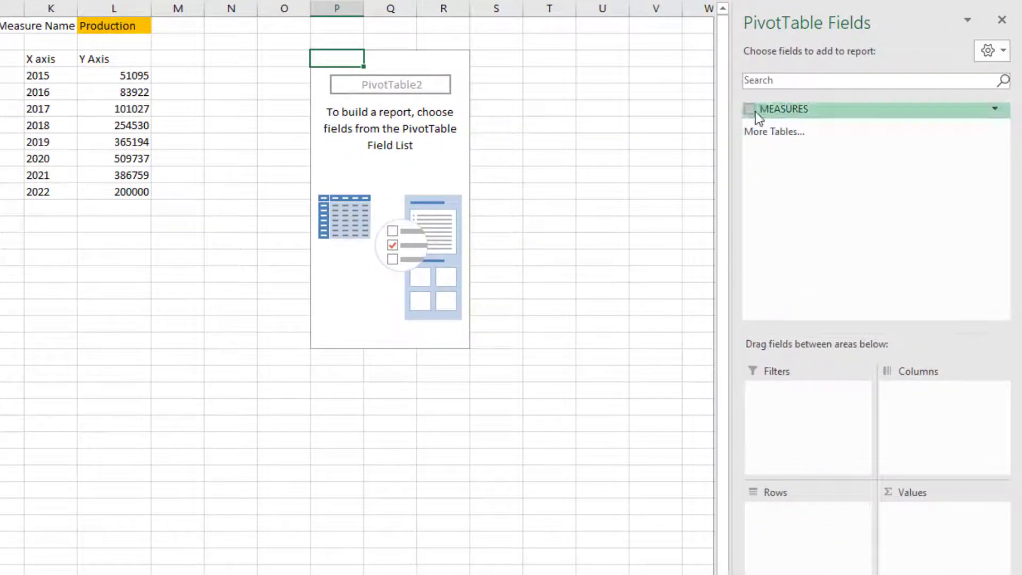
pyautogui.click(750, 110)
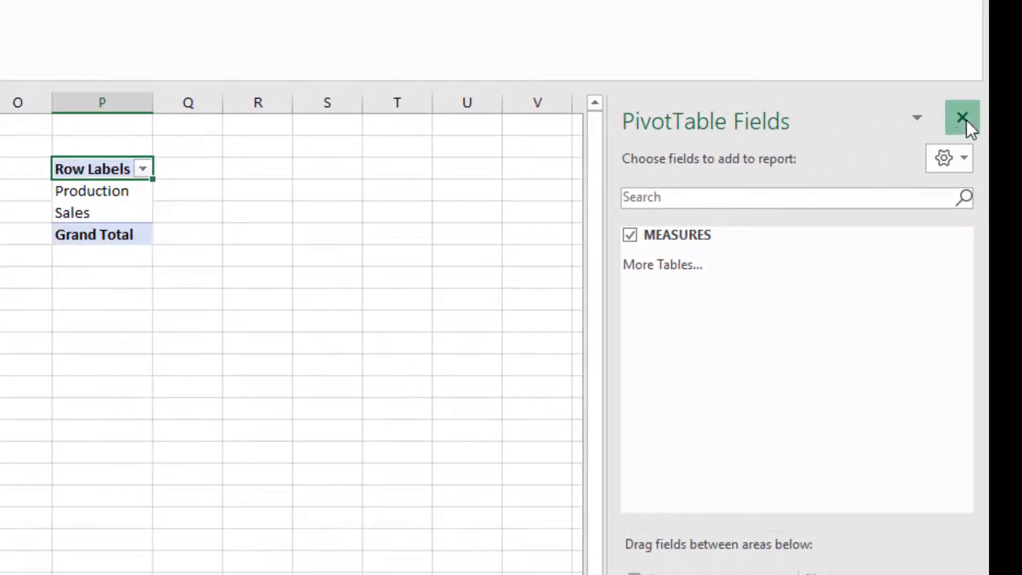
pyautogui.click(962, 116)
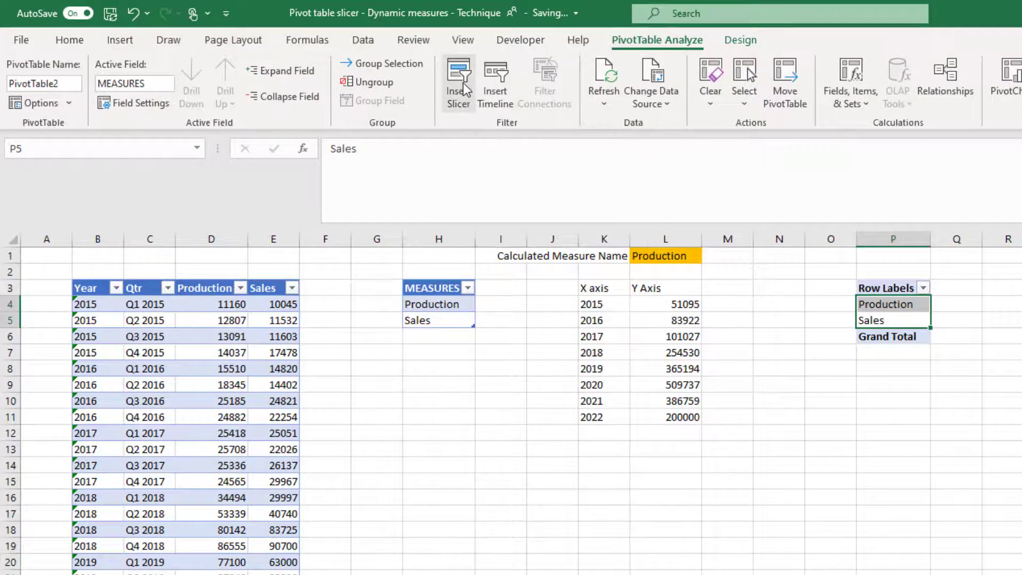
# Insert a MEASURES slicer and select Production in it.
pyautogui.click(457, 76)
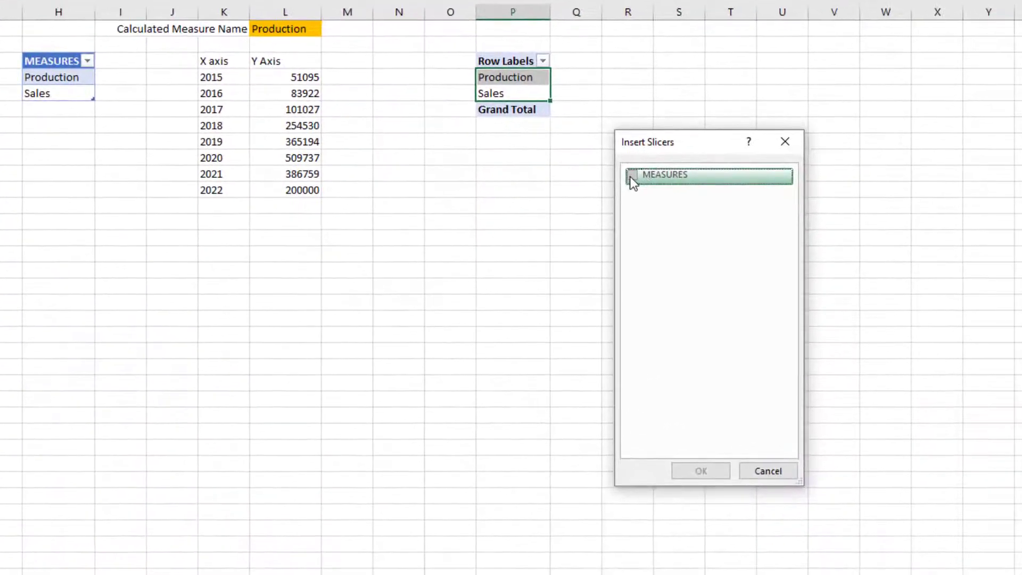
pyautogui.click(637, 175)
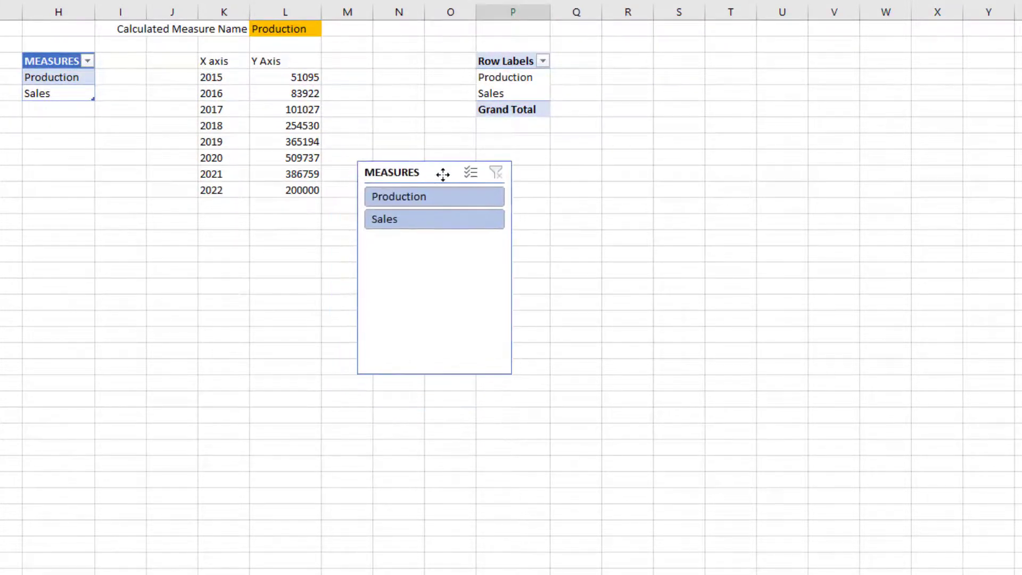
pyautogui.click(425, 197)
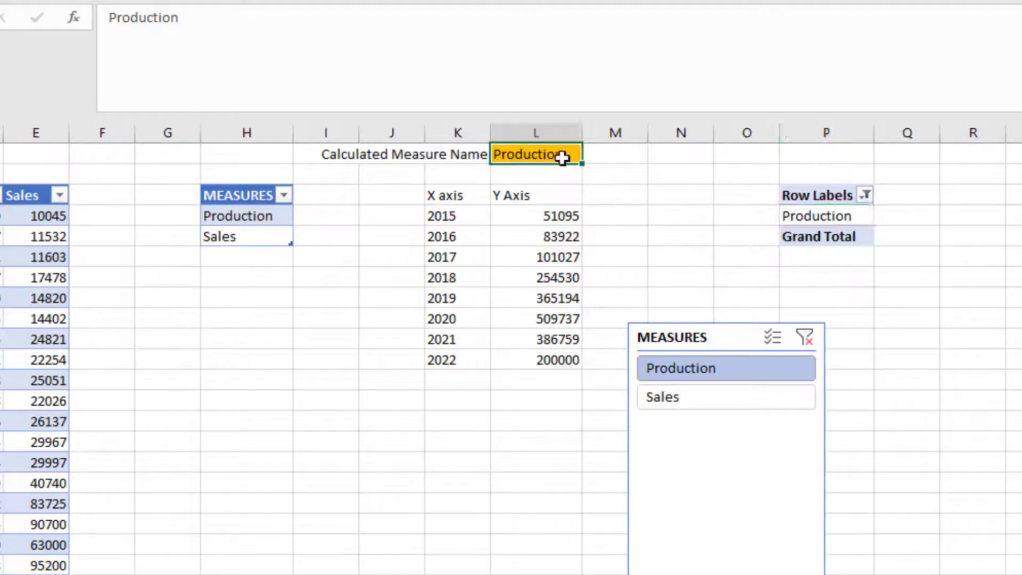
pyautogui.moveTo(564, 170)
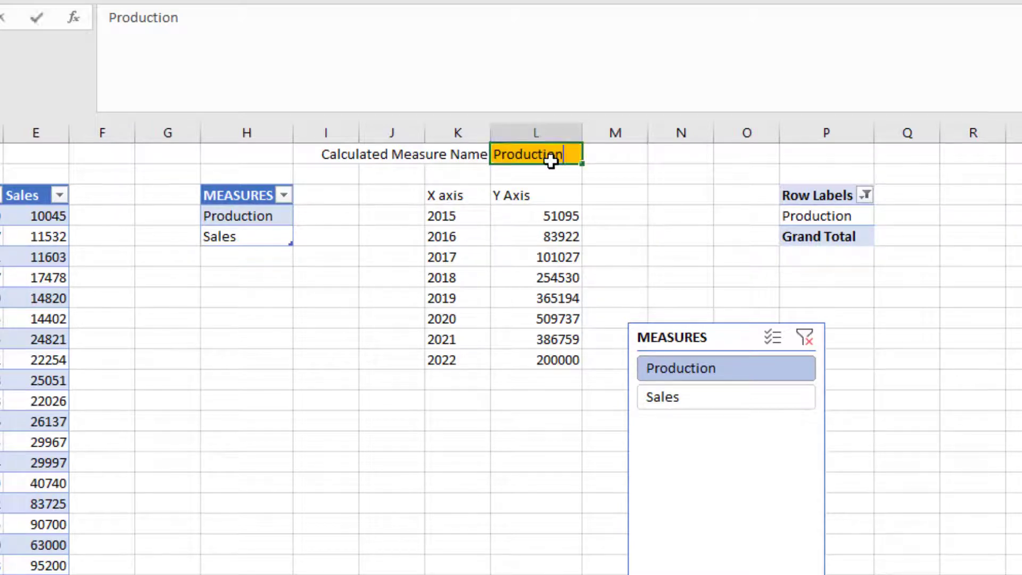
# Enter =P4 in L1 to link the measure name to the pivot row item.
pyautogui.write('=')
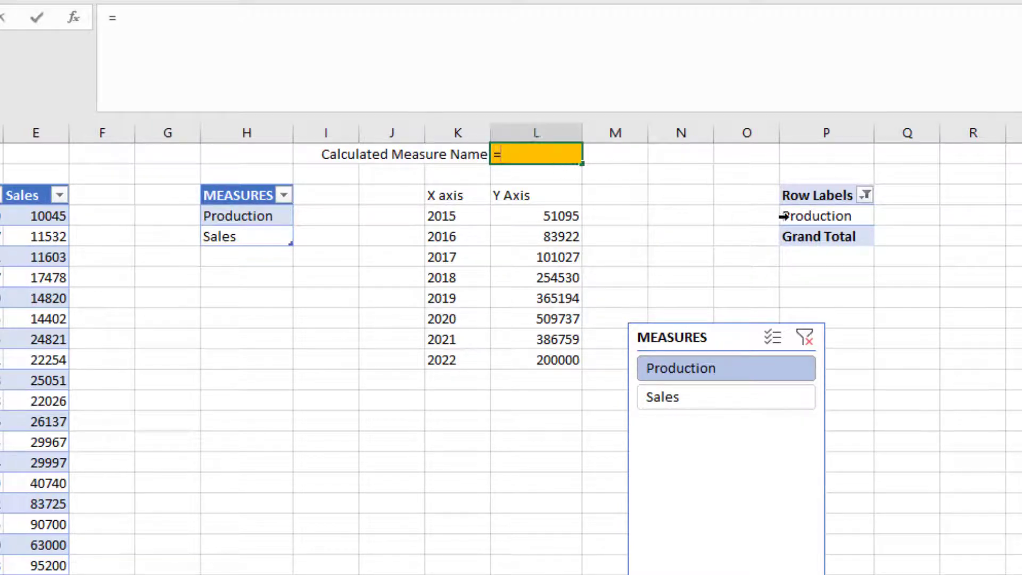
pyautogui.click(820, 215)
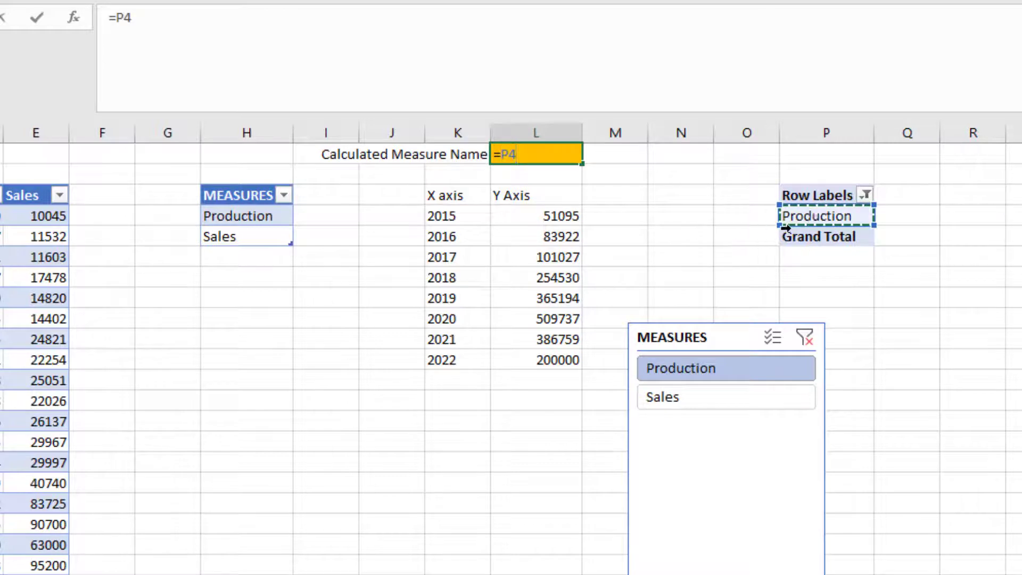
pyautogui.press('Enter')
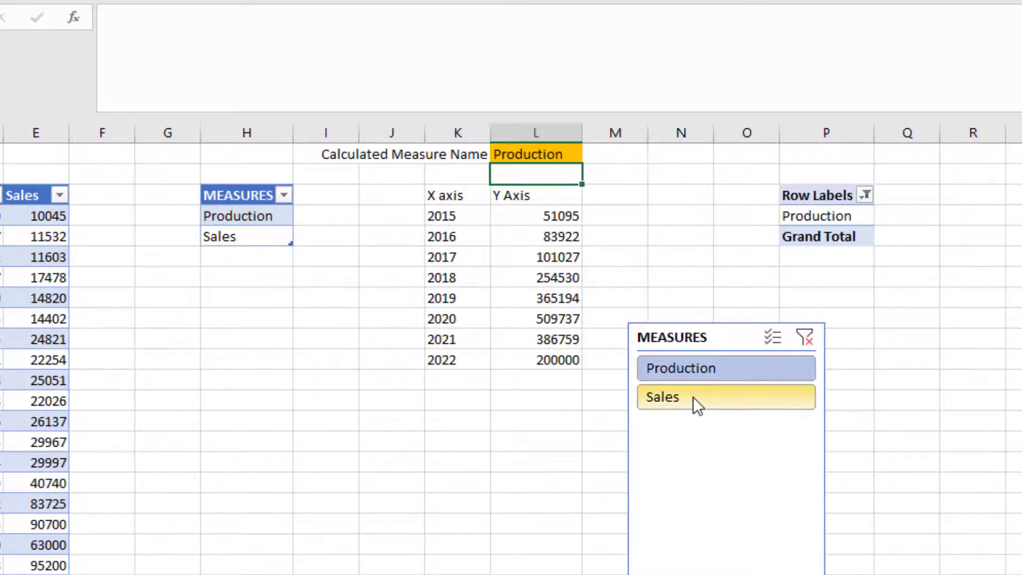
# Test the slicer by switching to Sales, back to Production, then Sales again.
pyautogui.click(693, 397)
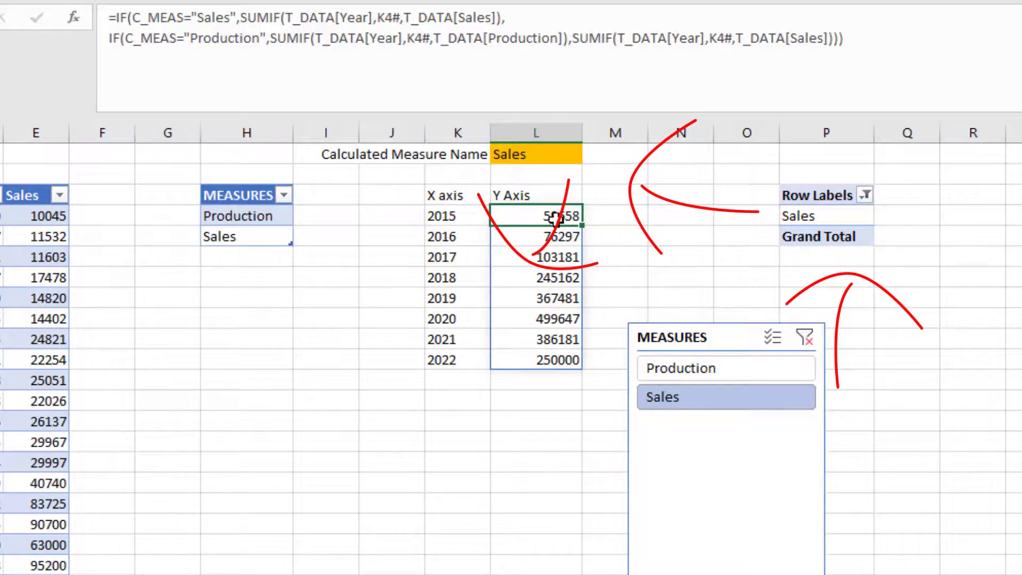
pyautogui.click(680, 368)
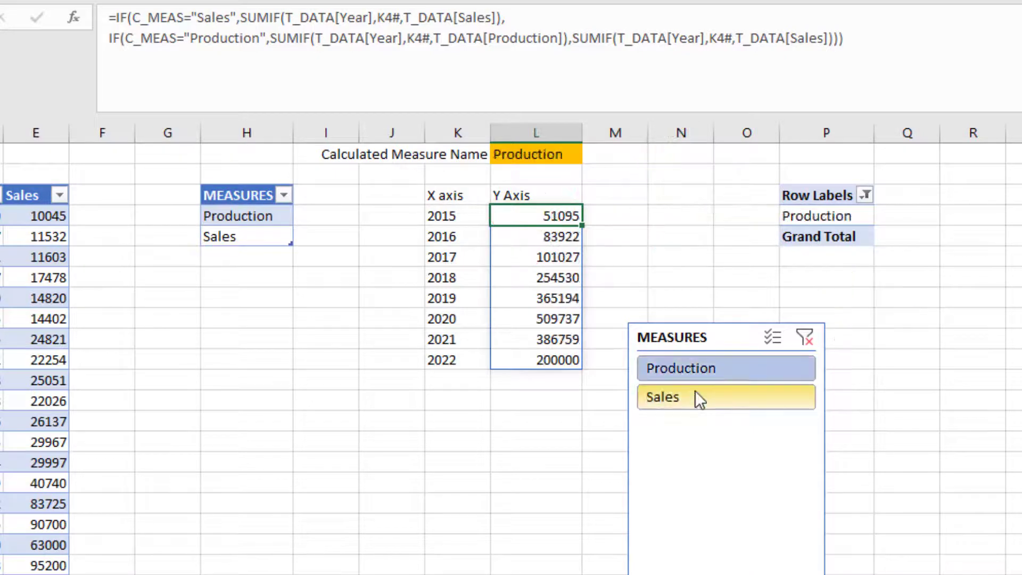
pyautogui.click(682, 398)
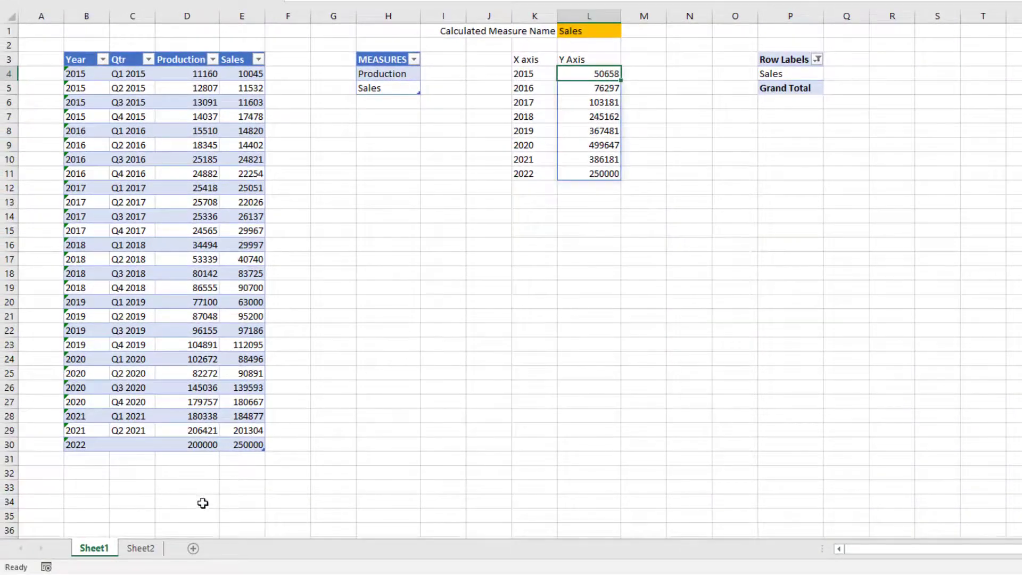
# On Sheet2, hide the MEASURES slicer's header via Slicer Settings.
pyautogui.click(140, 548)
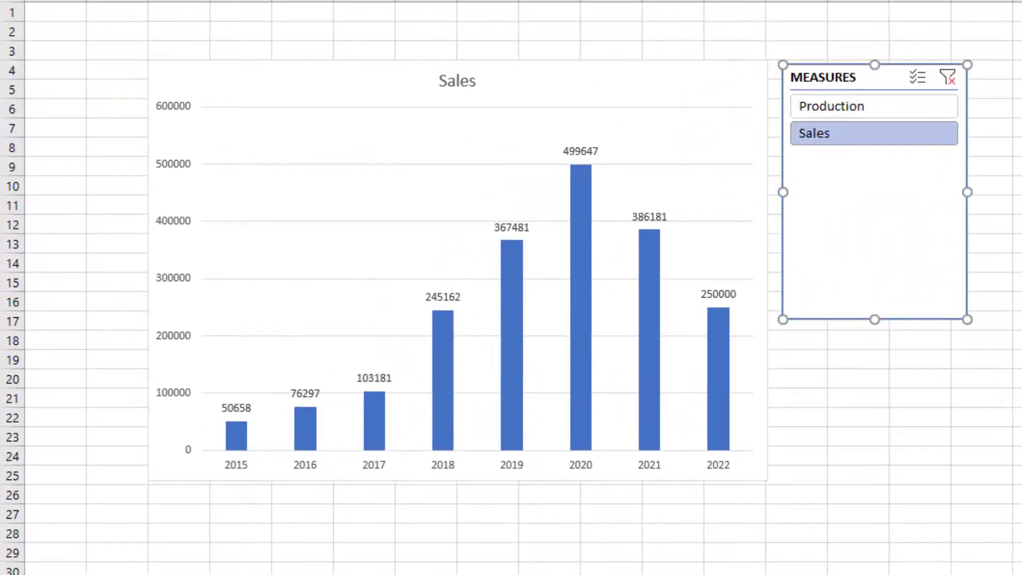
pyautogui.moveTo(860, 301)
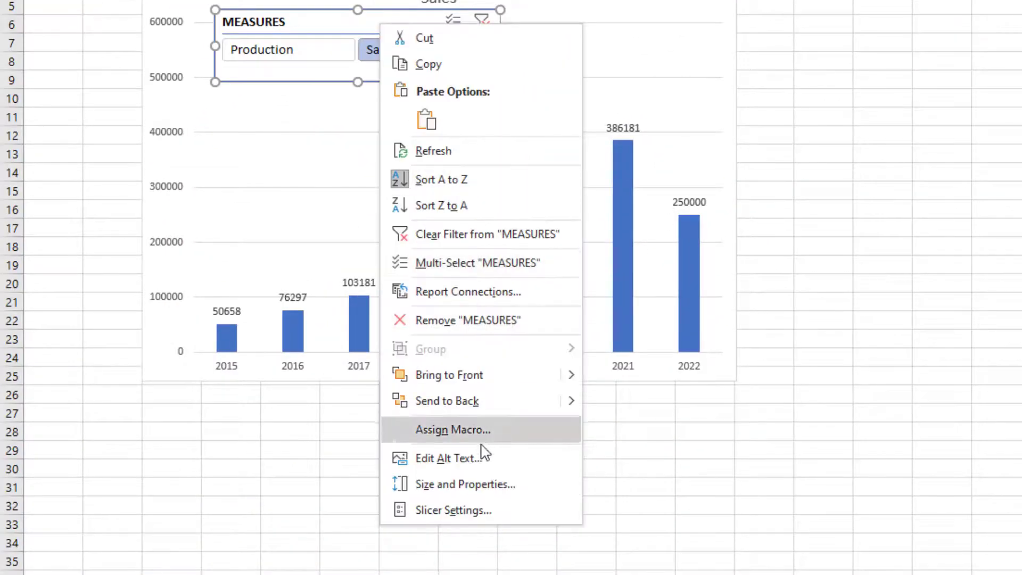
pyautogui.click(453, 510)
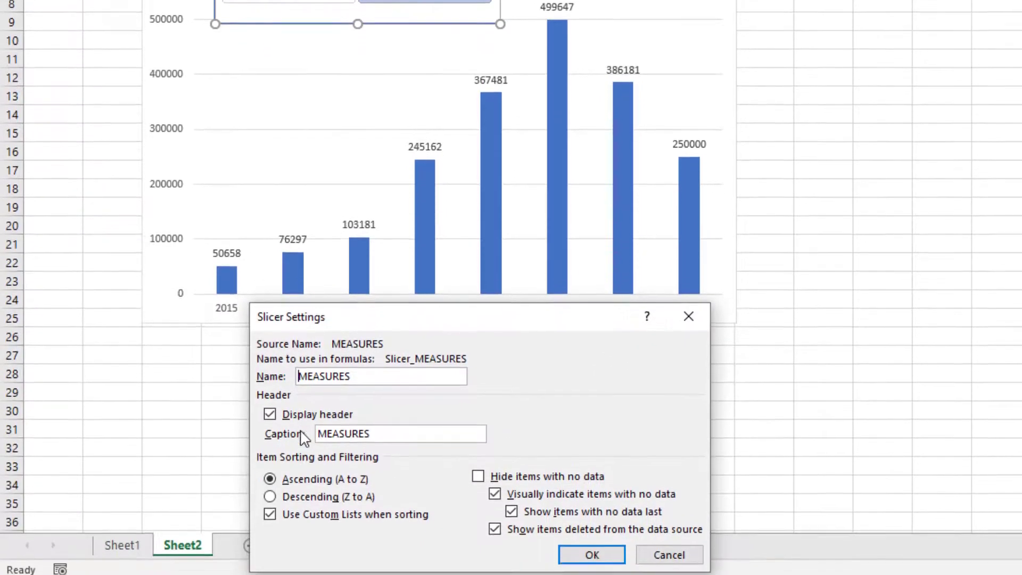
pyautogui.click(595, 555)
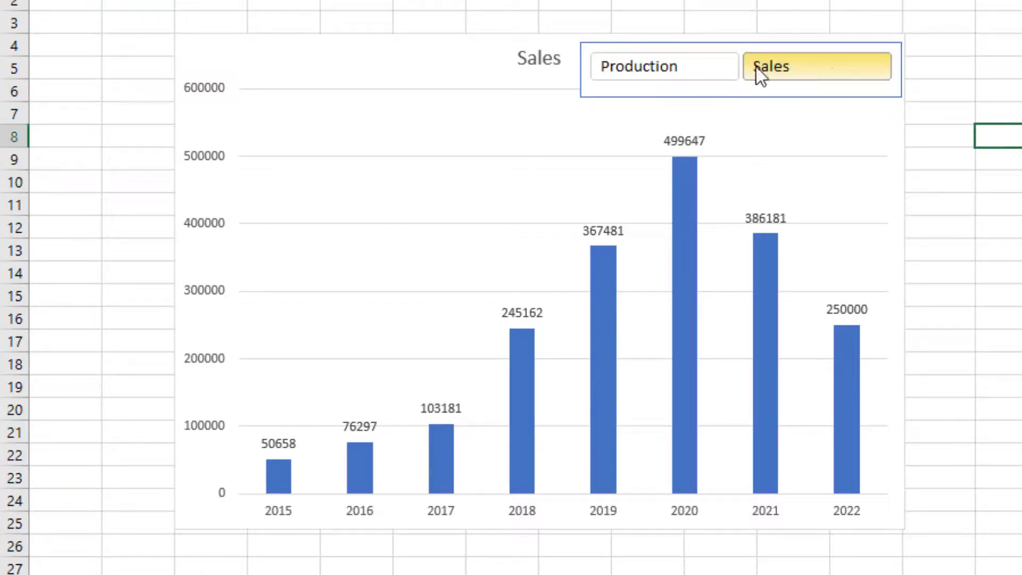
# Drag the chart title left of the slicer, then toggle Production, Sales, and back to Production.
pyautogui.click(665, 66)
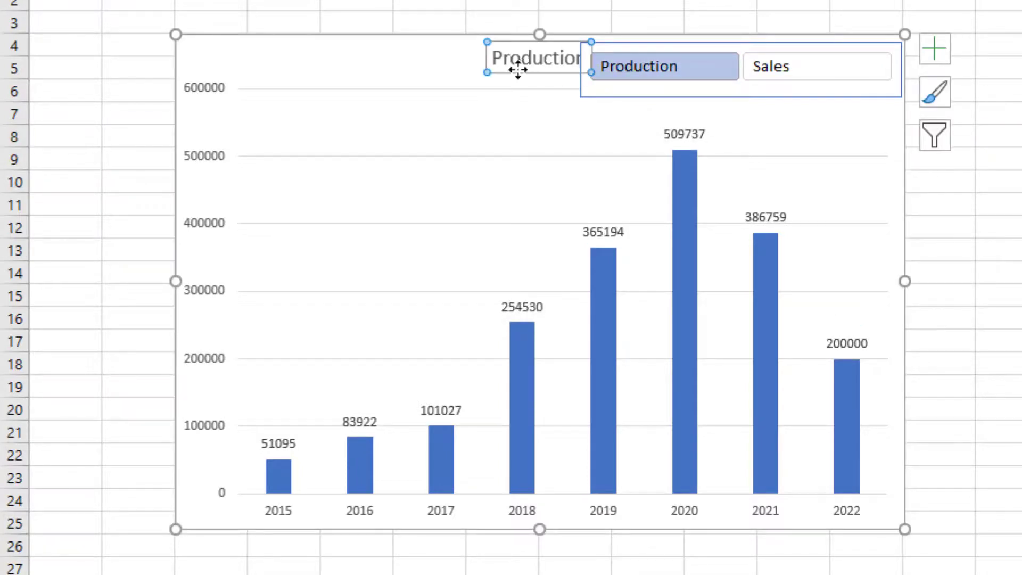
pyautogui.moveTo(537, 58); pyautogui.dragTo(476, 58)
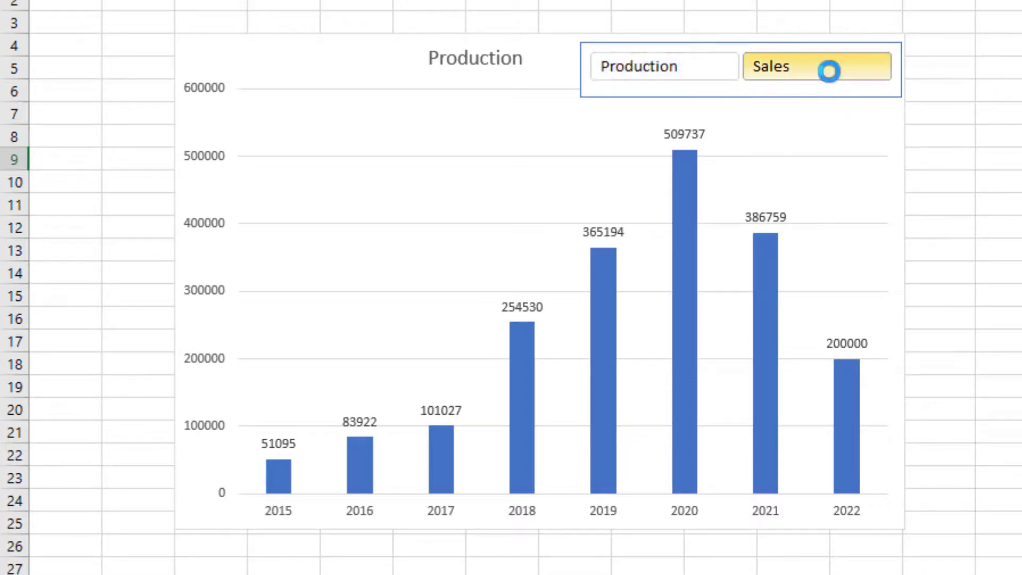
pyautogui.click(663, 67)
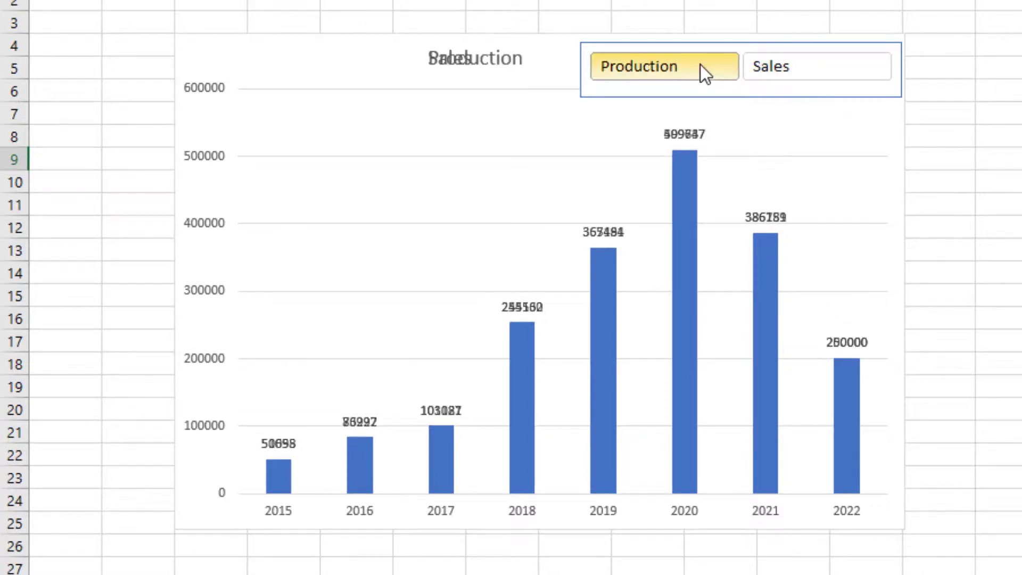
pyautogui.click(647, 66)
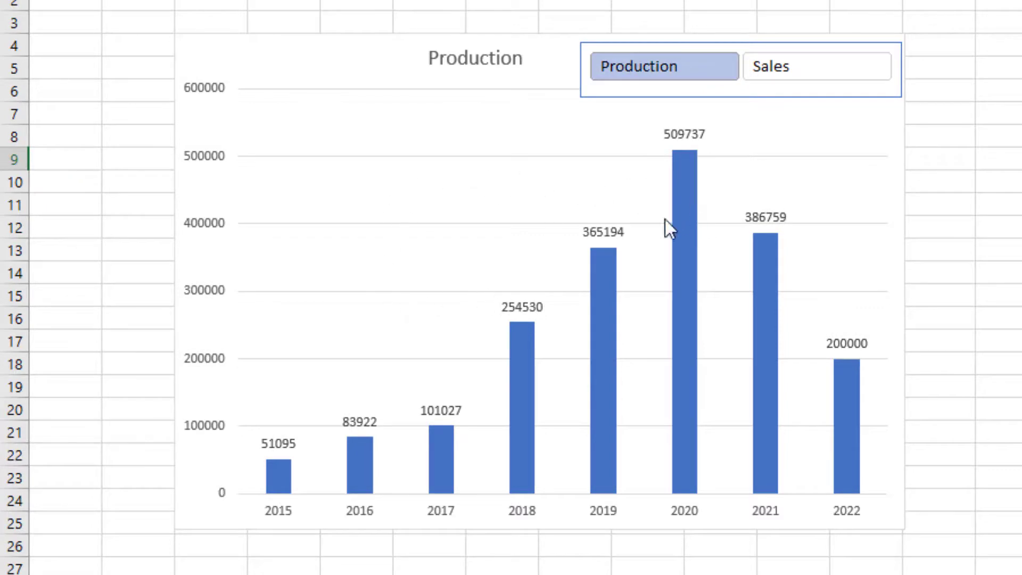
pyautogui.moveTo(763, 268)
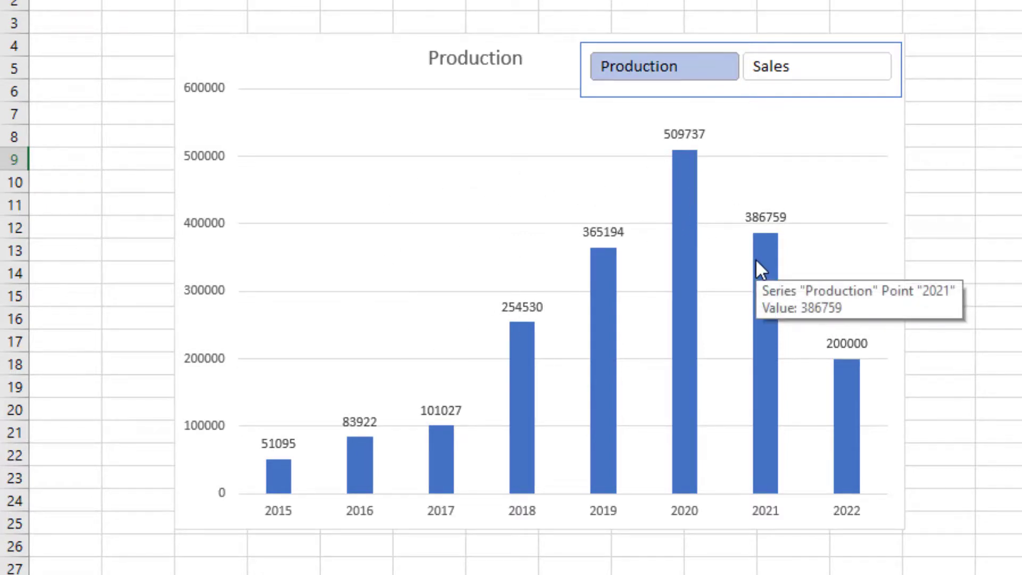
pyautogui.moveTo(698, 184)
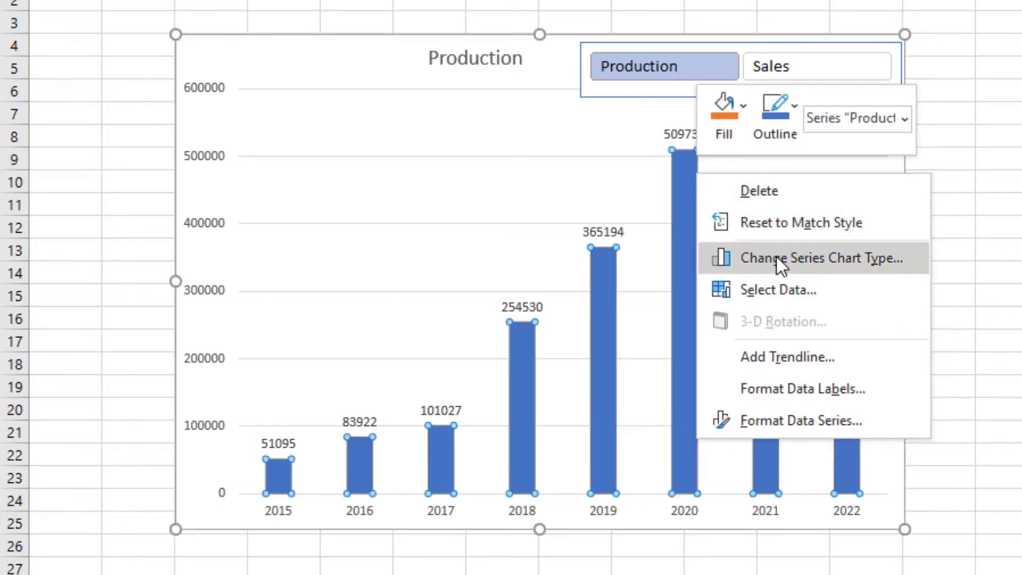
pyautogui.click(823, 258)
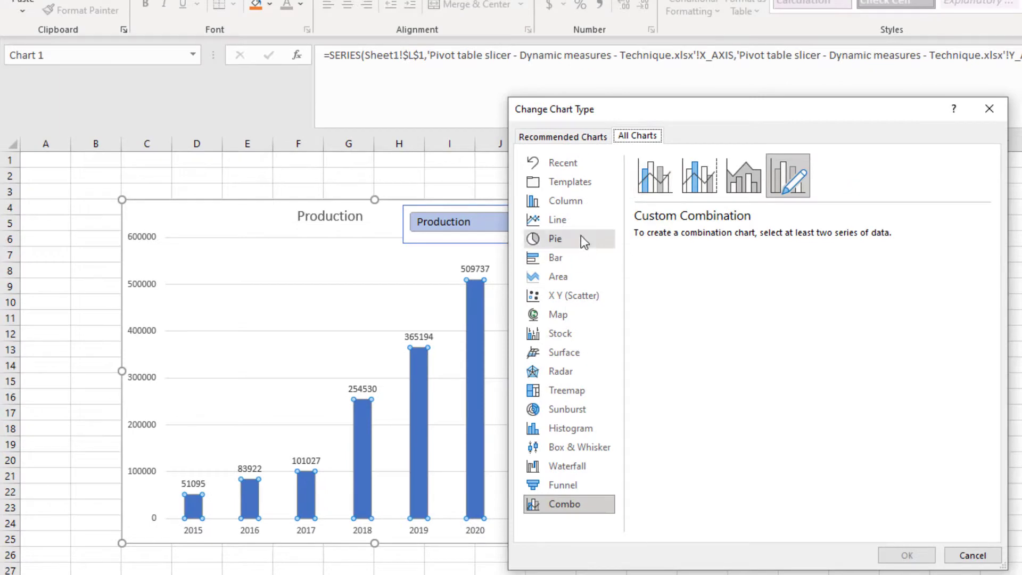
pyautogui.click(558, 220)
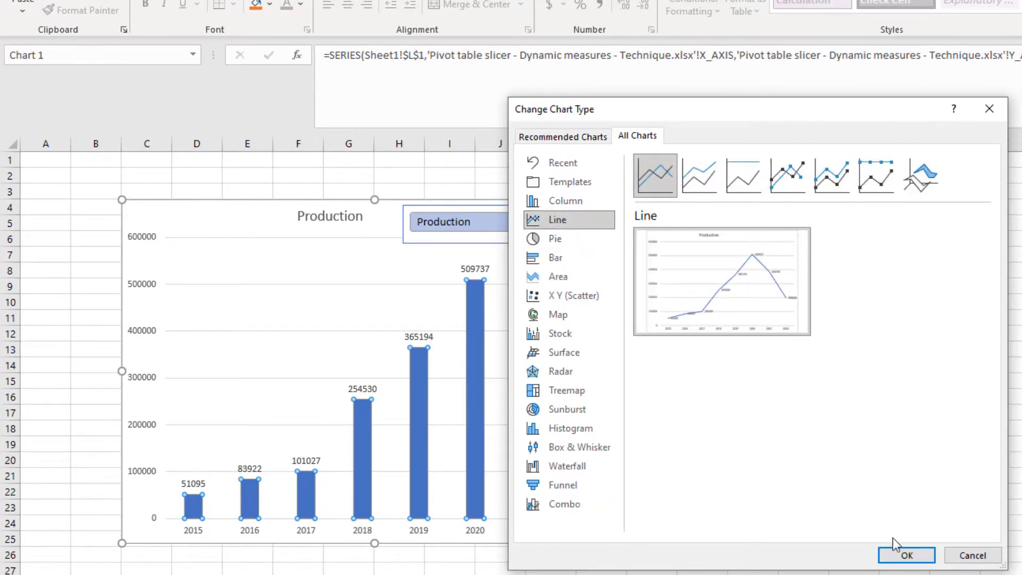
pyautogui.click(909, 556)
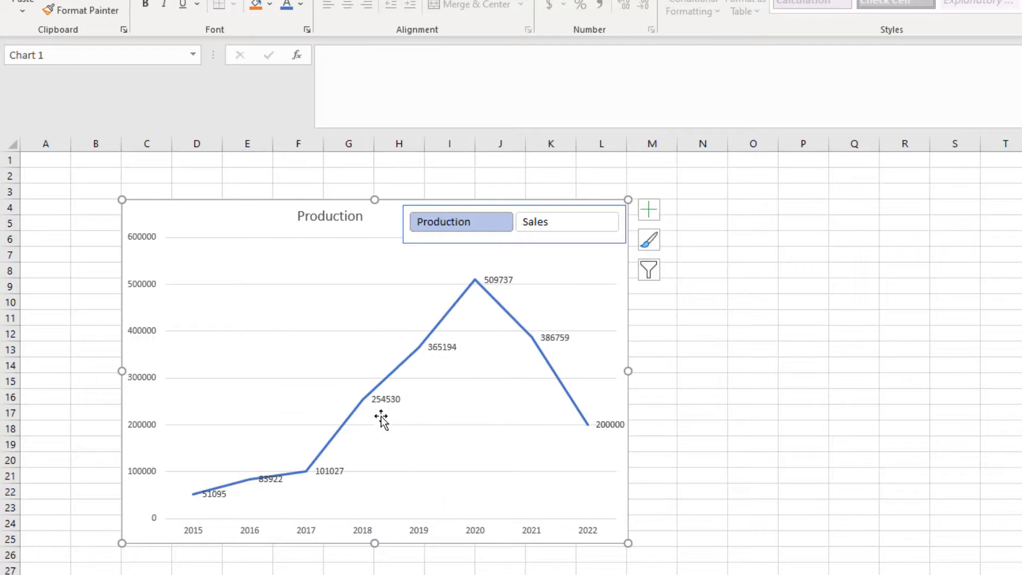
pyautogui.moveTo(468, 393)
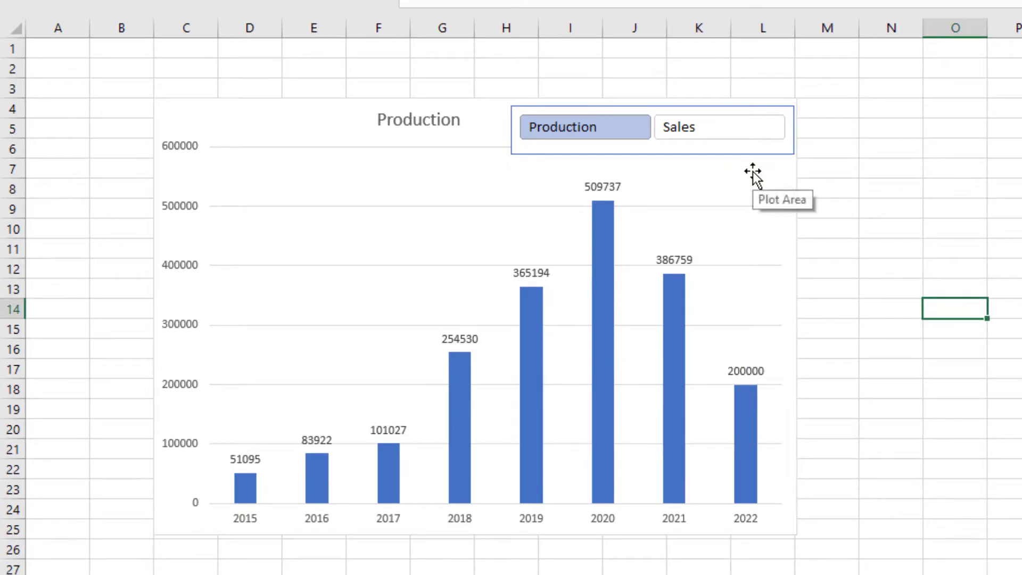
pyautogui.moveTo(701, 436)
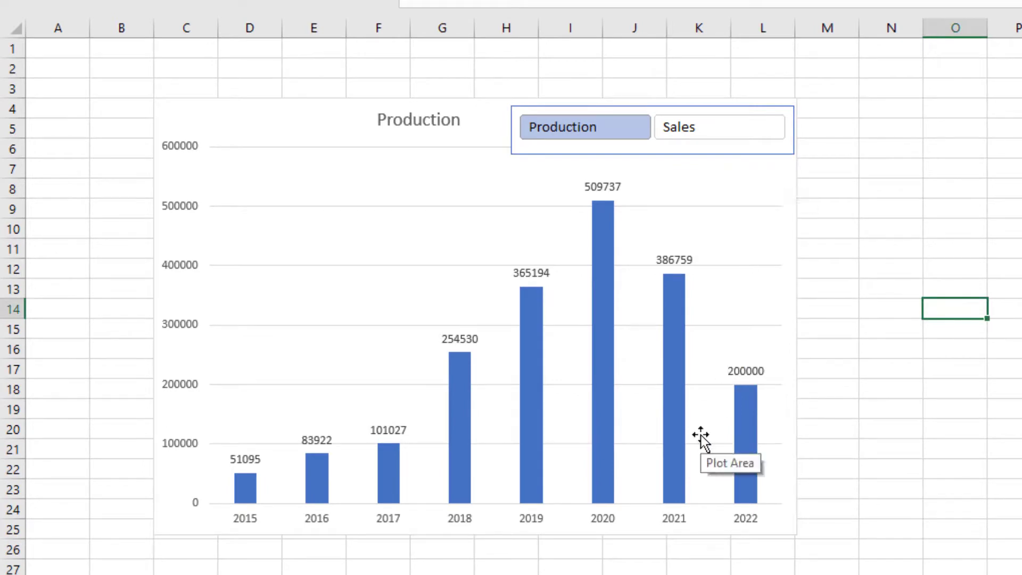
pyautogui.moveTo(387, 254)
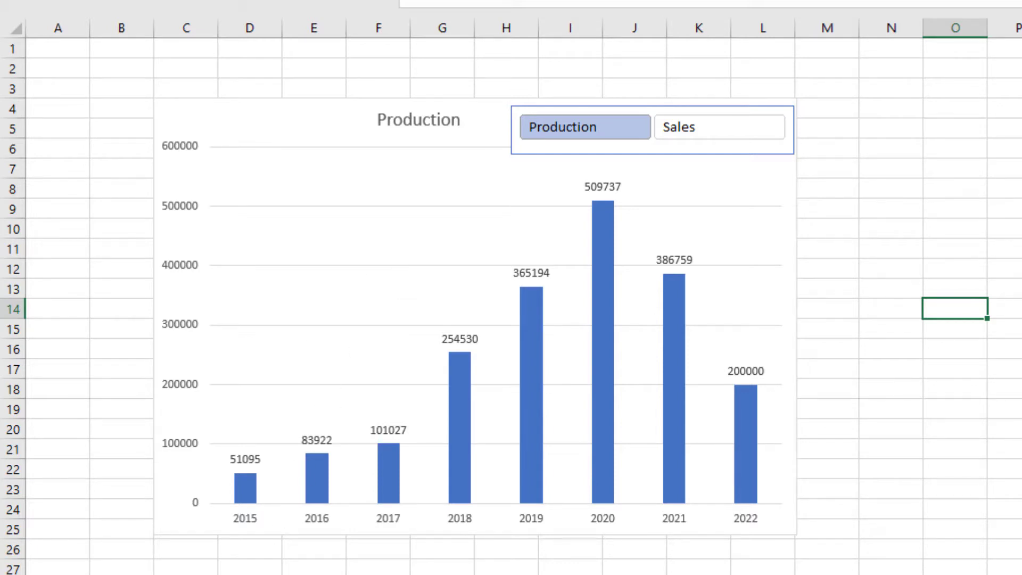
pyautogui.click(165, 544)
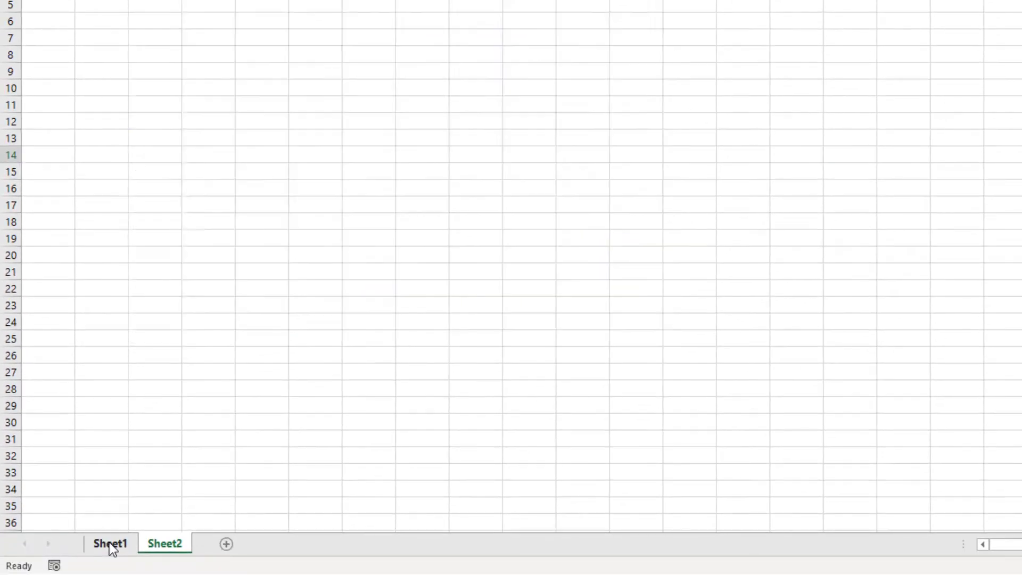